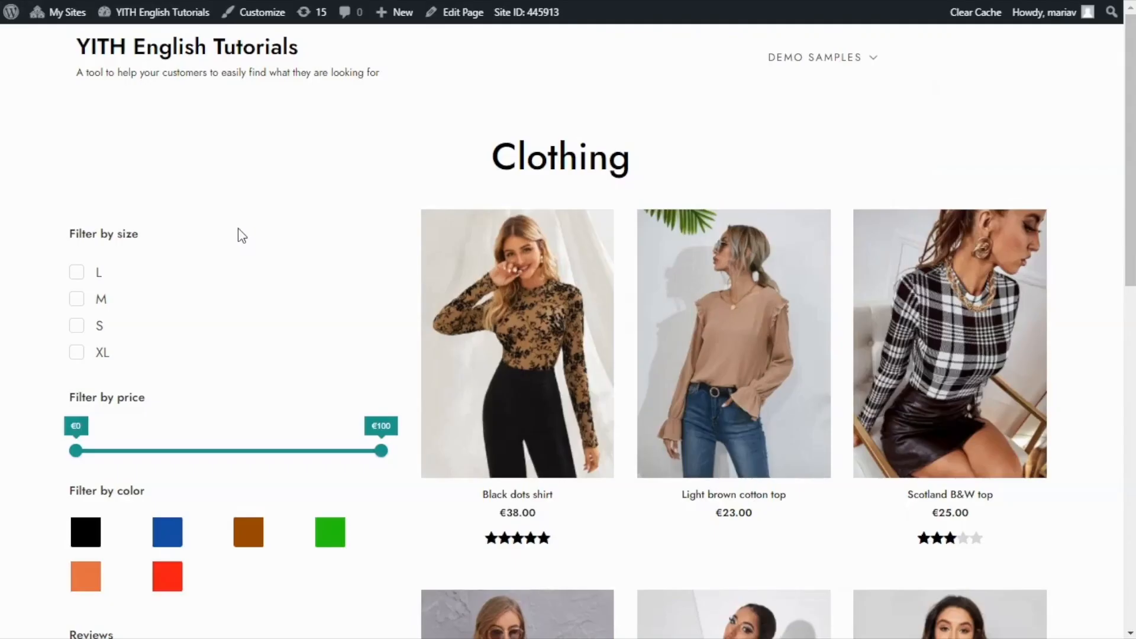
Go to the admin dashboard and then the YITH Ajax Product Filter presets list
scroll("down", 3)
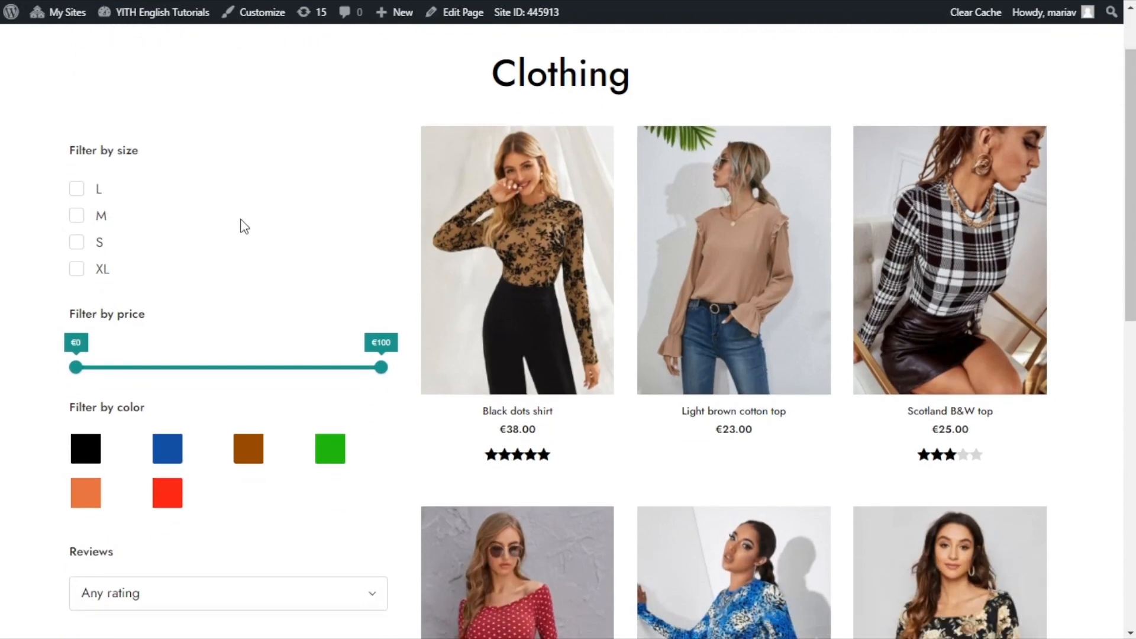
scroll("down", 3)
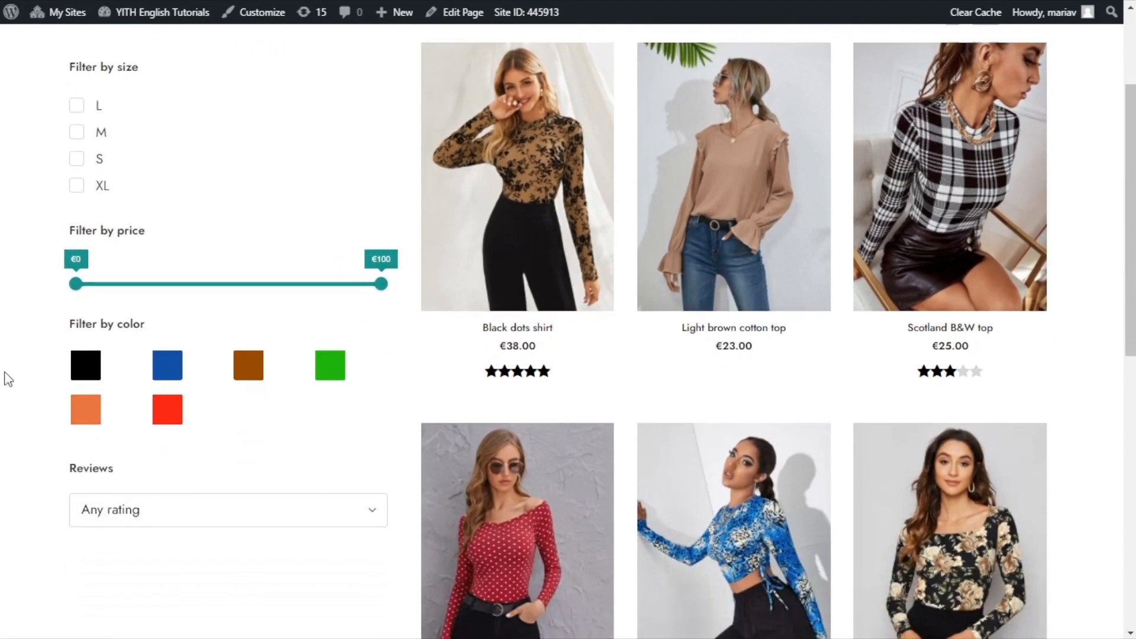
mouse_move(372, 118)
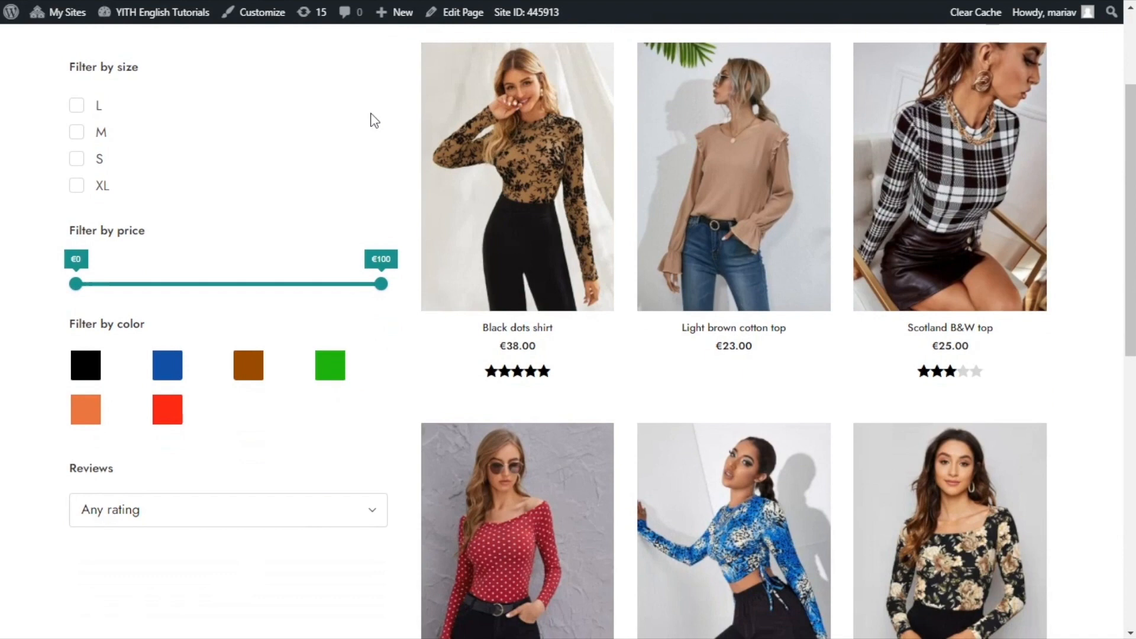
scroll("up", 3)
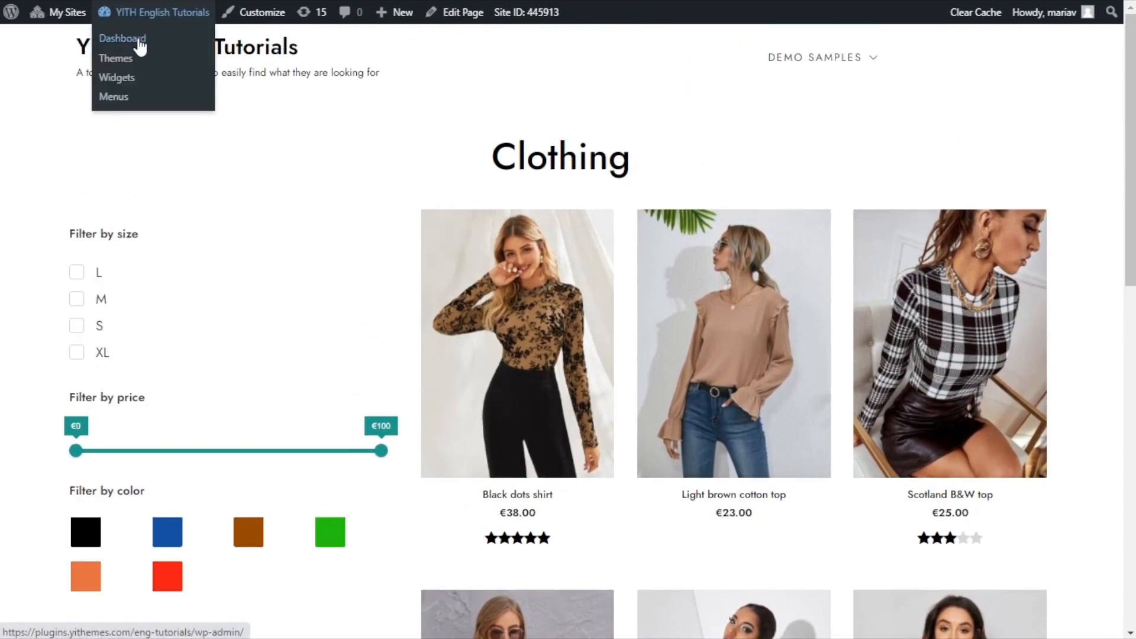
left_click(122, 38)
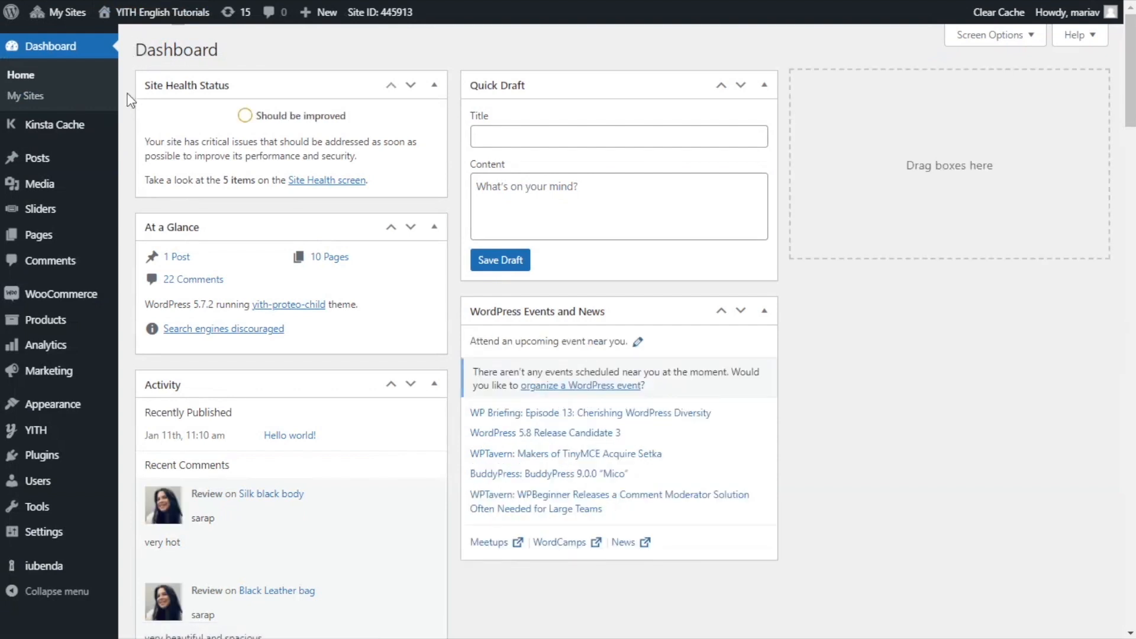
mouse_move(48, 371)
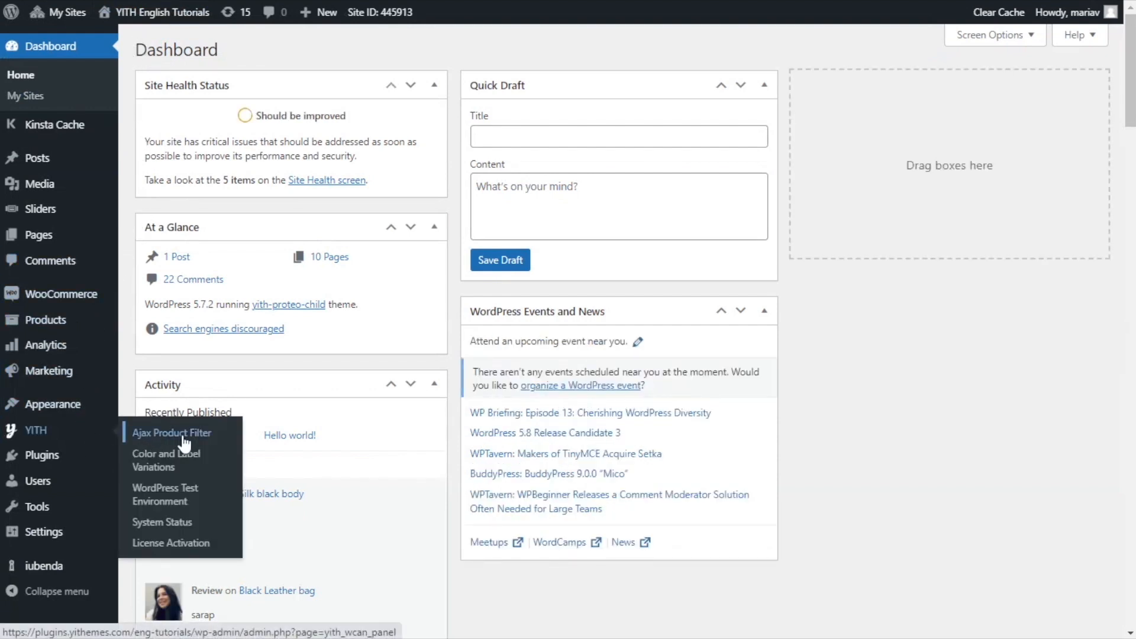
left_click(172, 433)
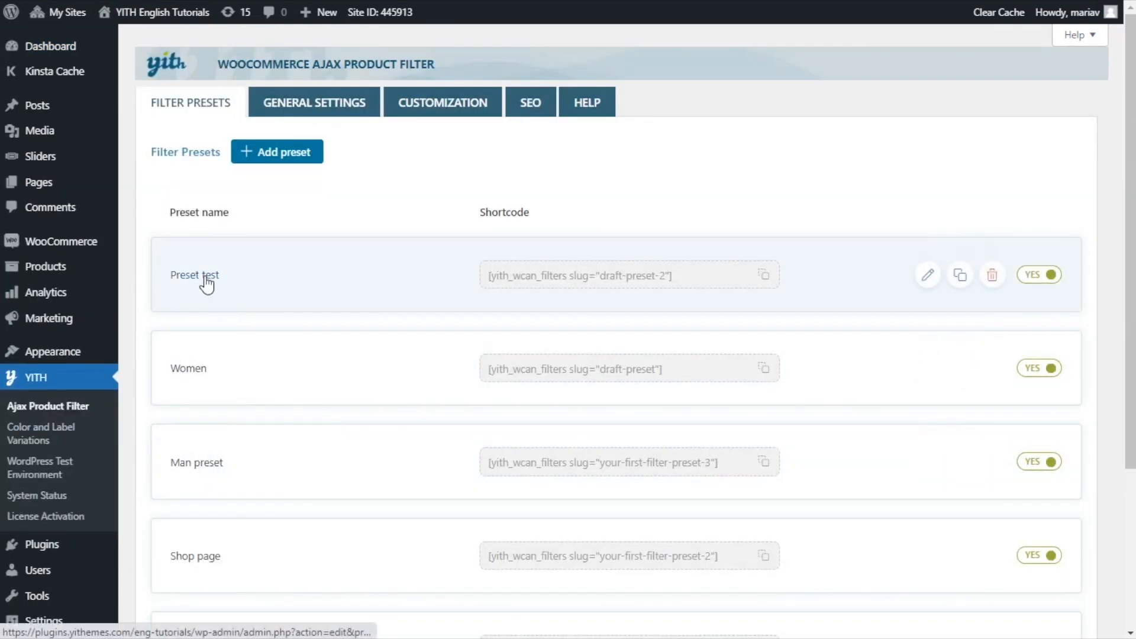
Edit Preset test and add a new filter named Filter by category
left_click(195, 275)
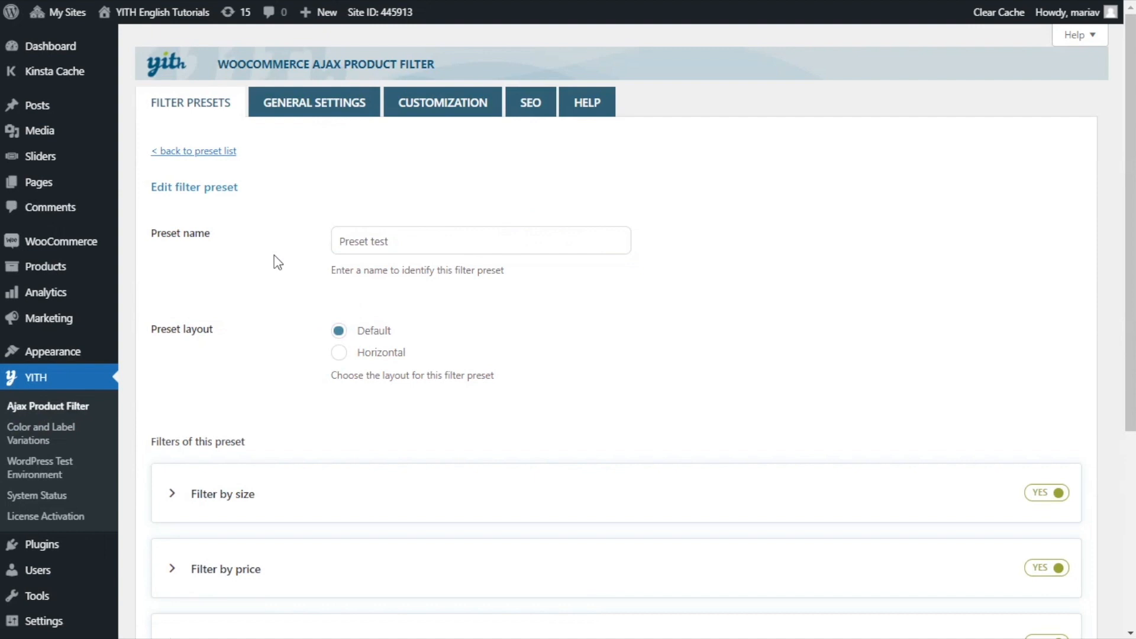
scroll("down", 3)
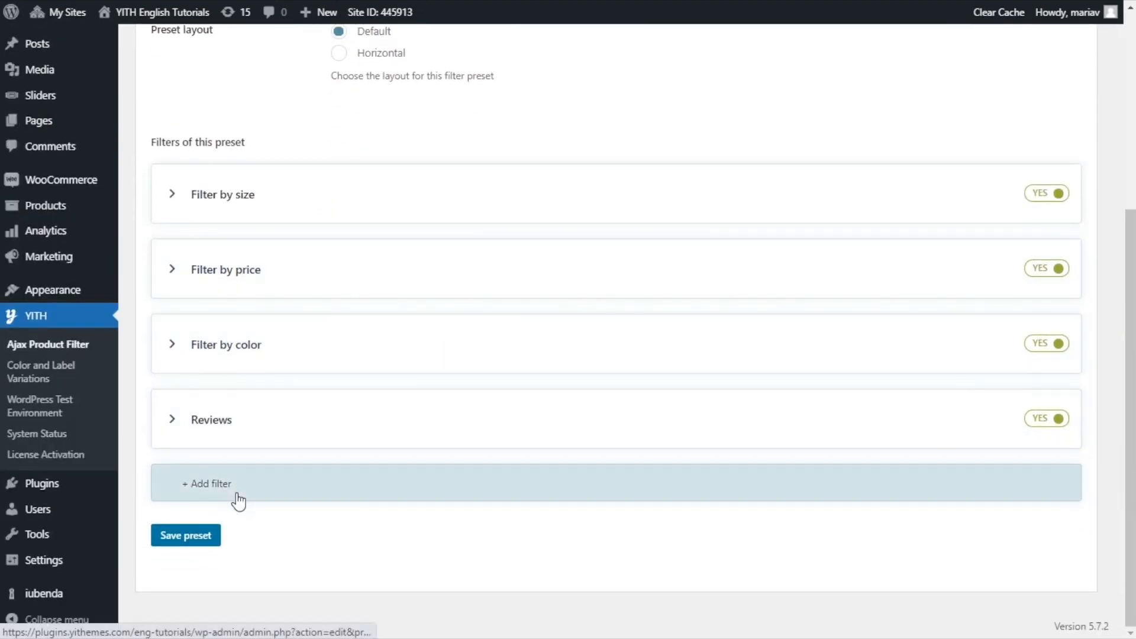
left_click(211, 483)
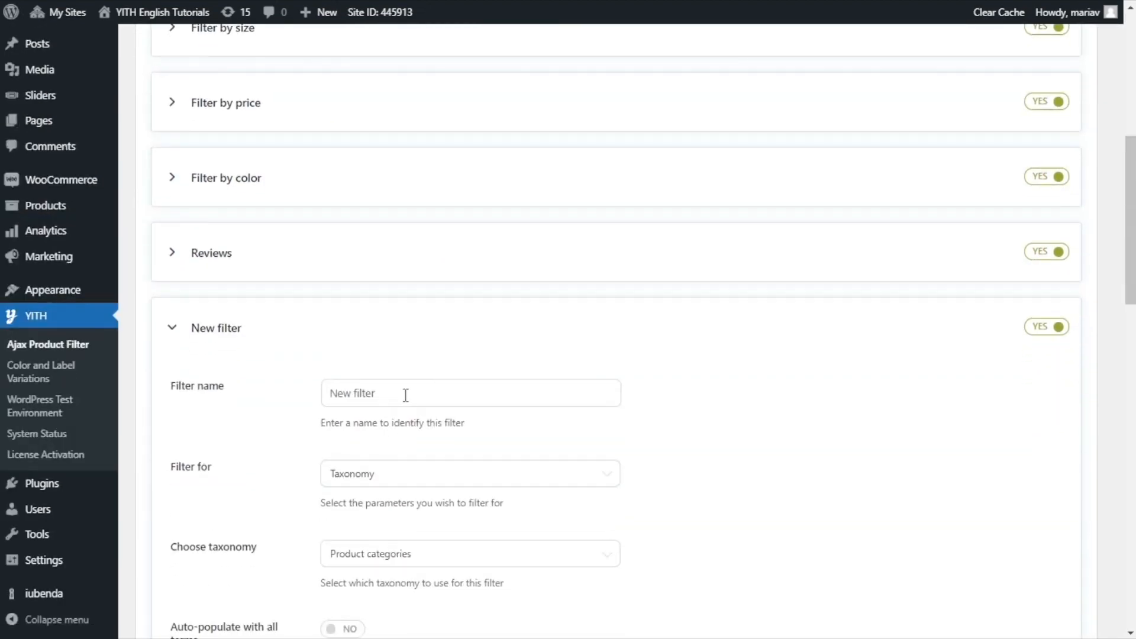
type("Filt")
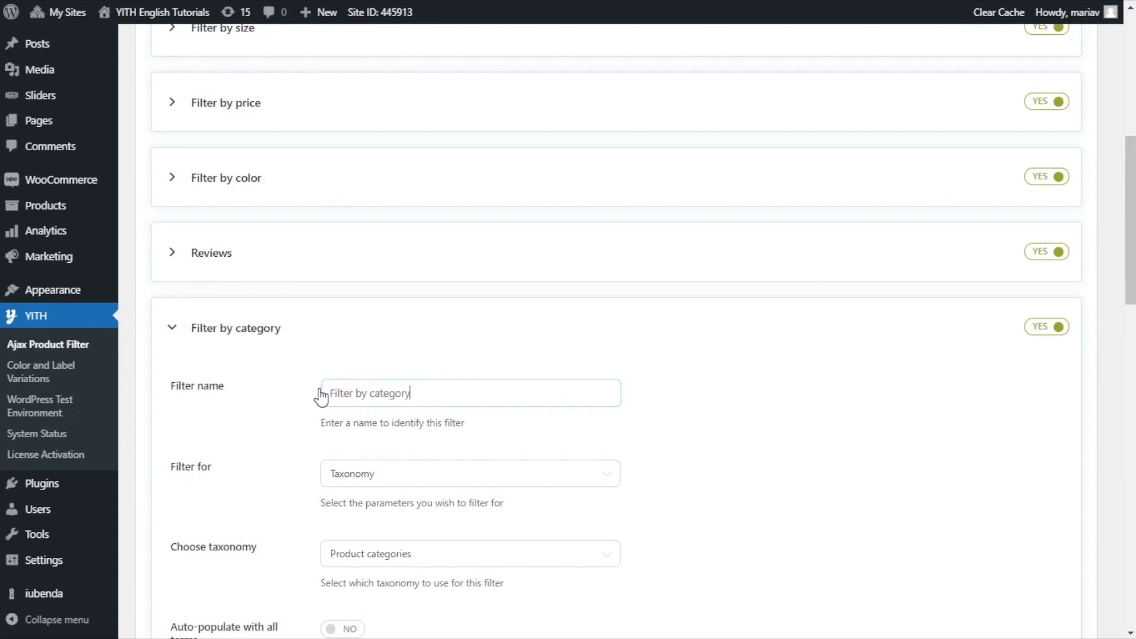
scroll("down", 3)
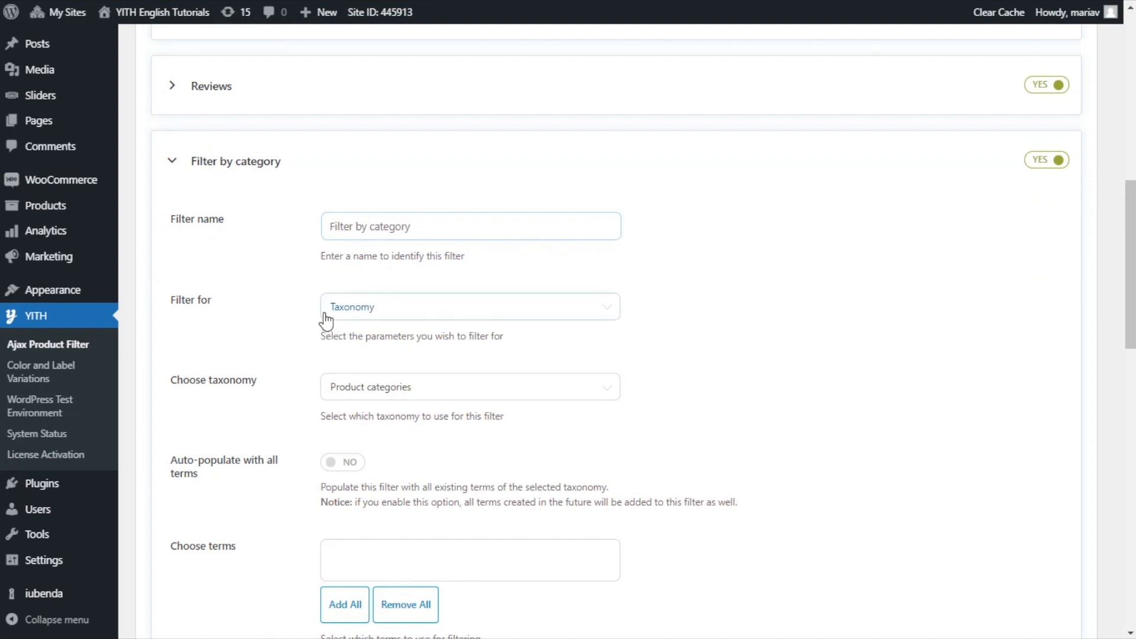
mouse_move(355, 402)
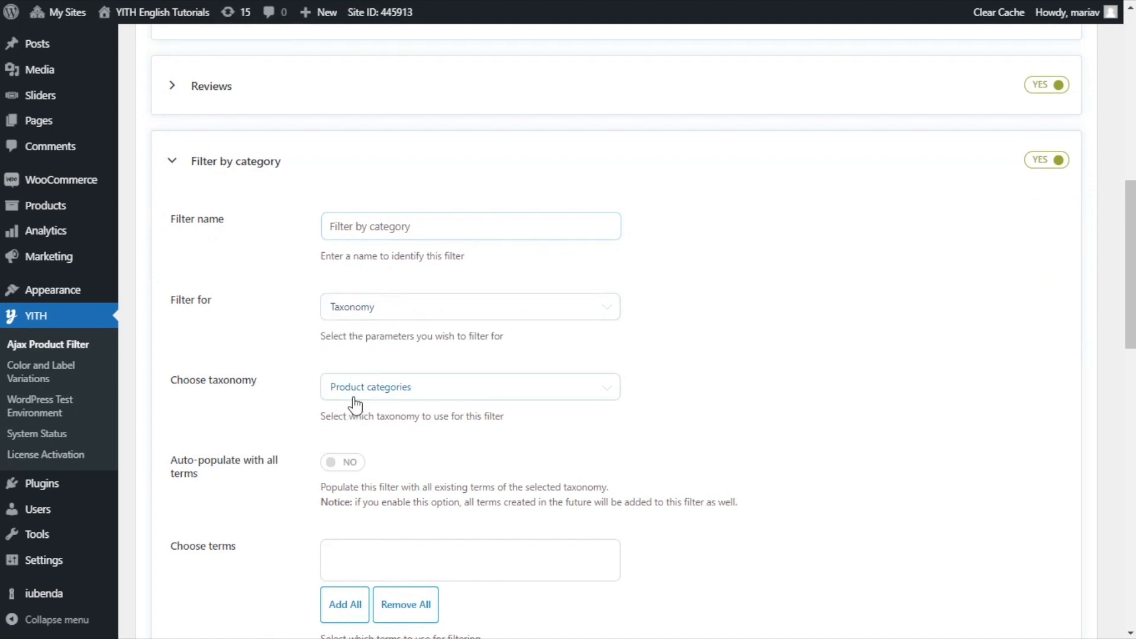
mouse_move(277, 424)
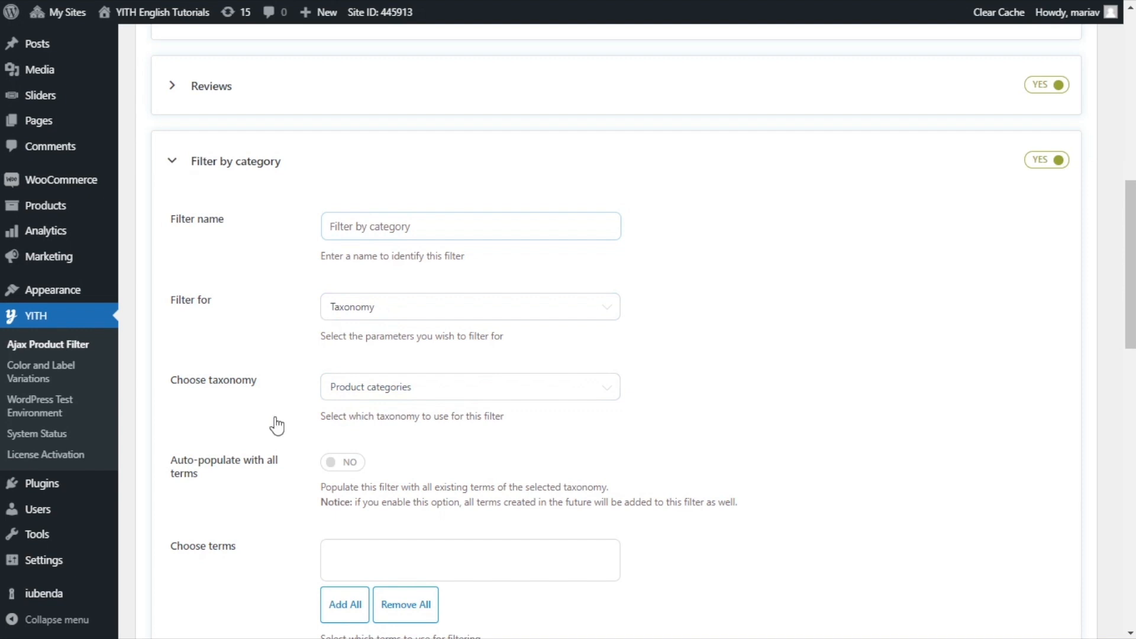
Choose the terms Woman, Lingerie, Jewelry, Clothing and Woman > Shoes for the category filter
left_click(470, 393)
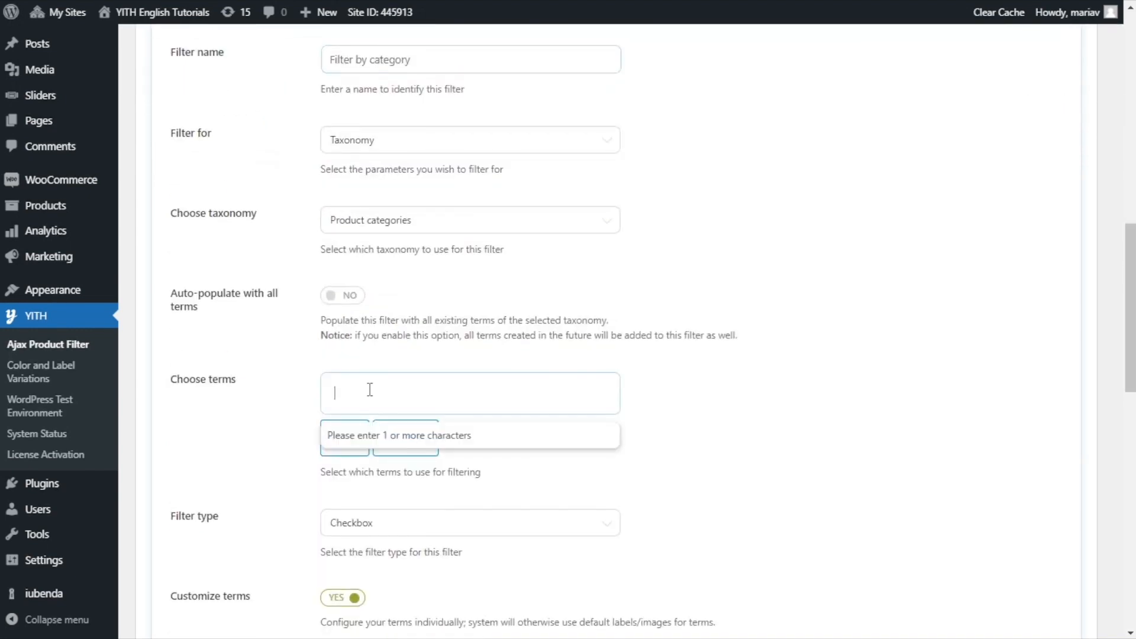
type("woman")
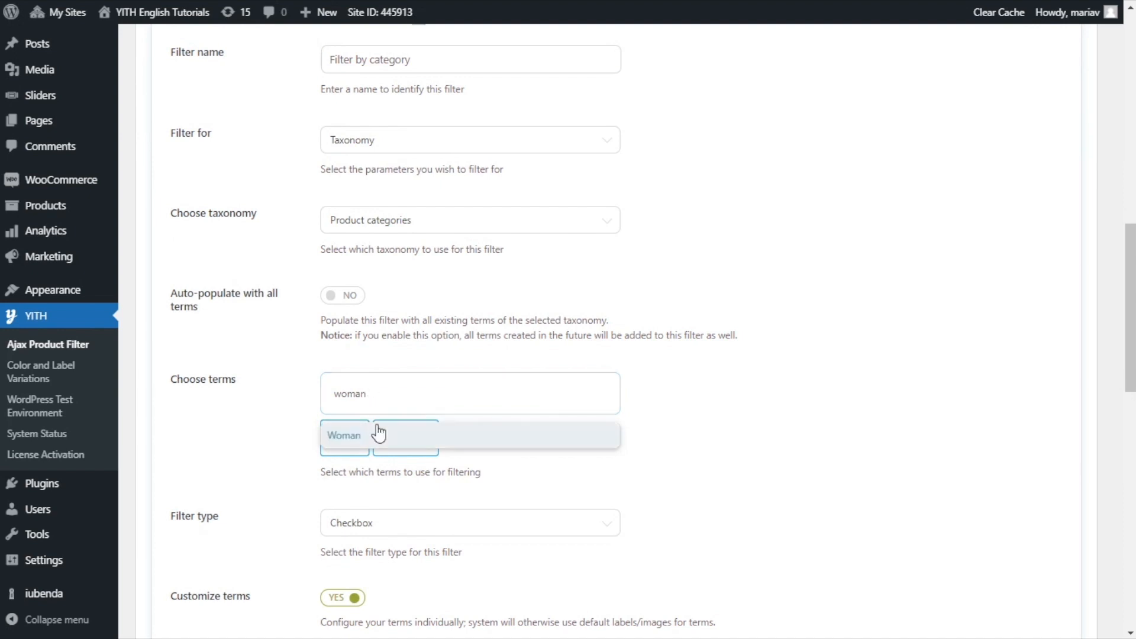
left_click(345, 434)
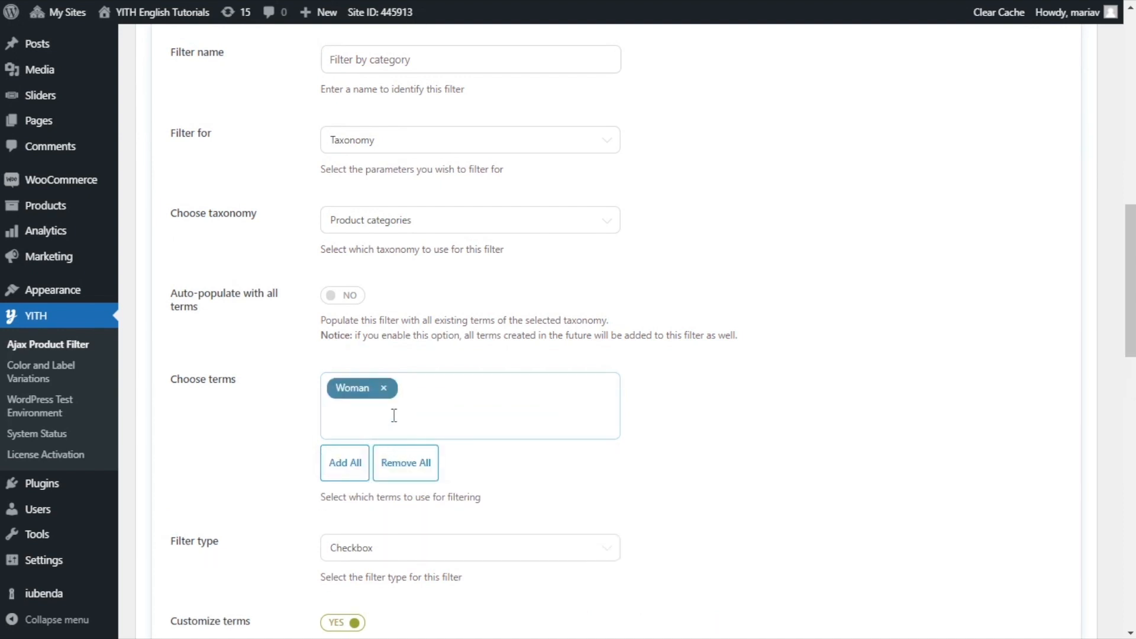
type("lin")
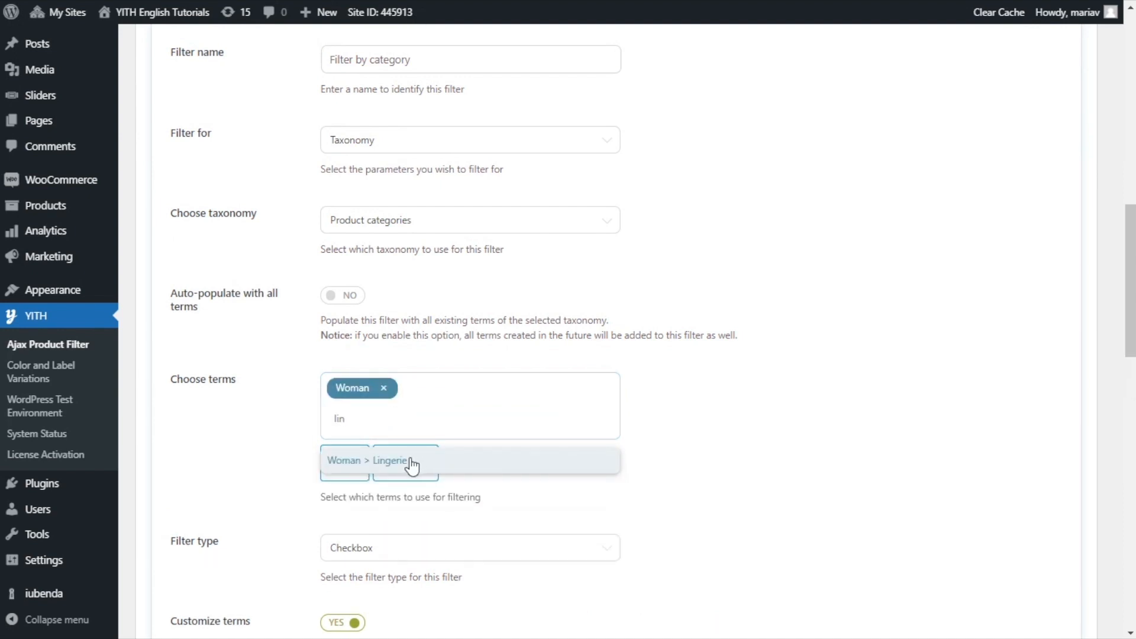
left_click(404, 461)
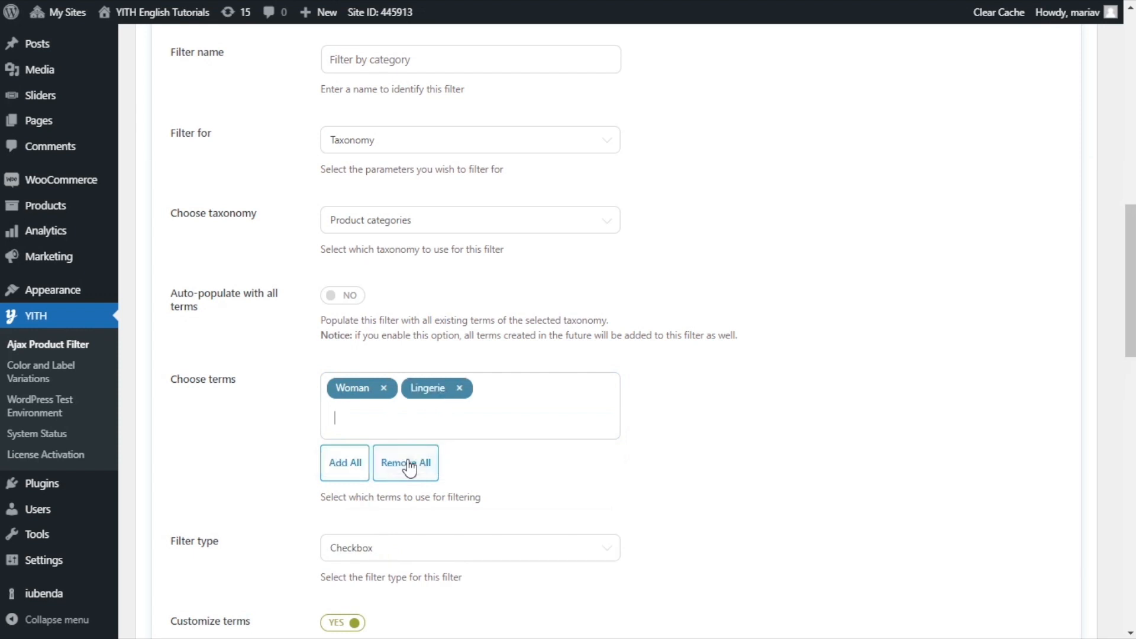
type("jew")
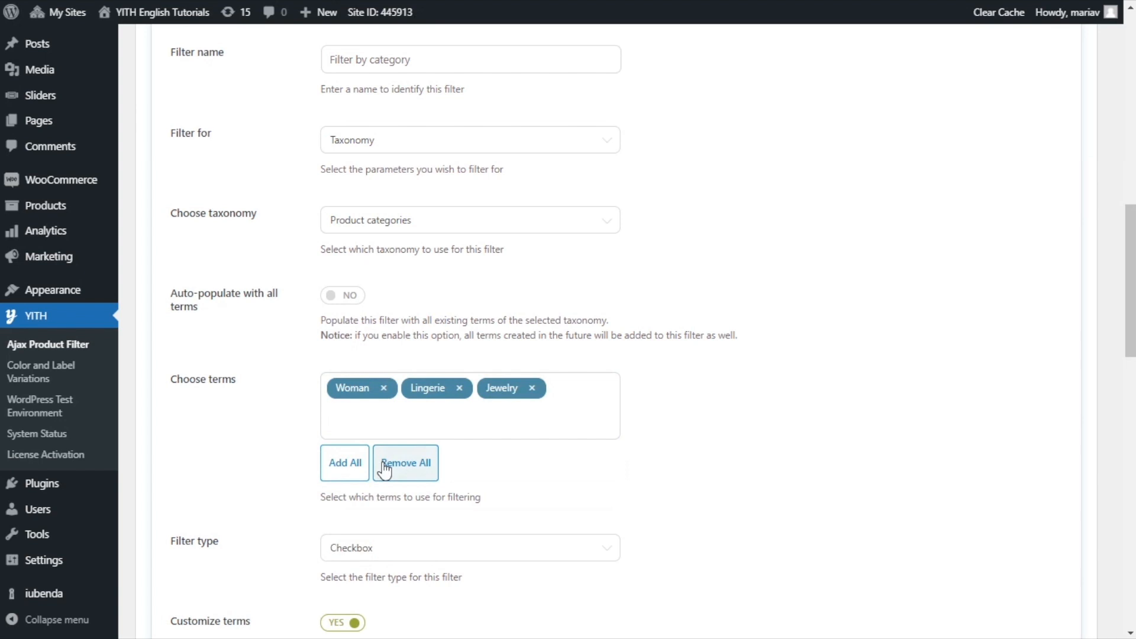
type("cloth")
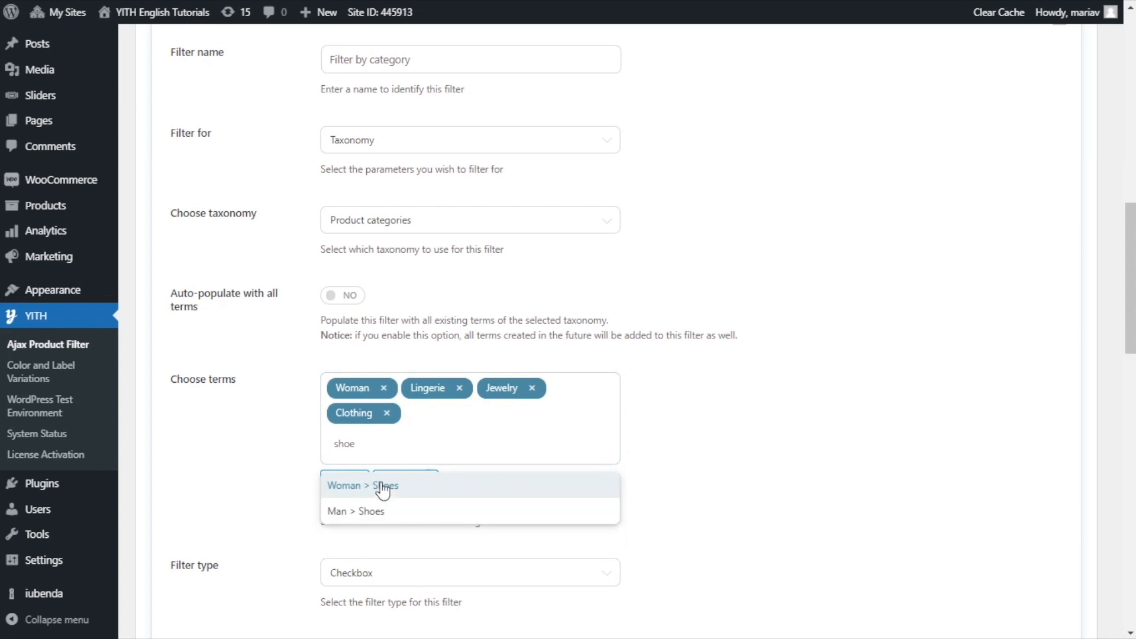
left_click(362, 485)
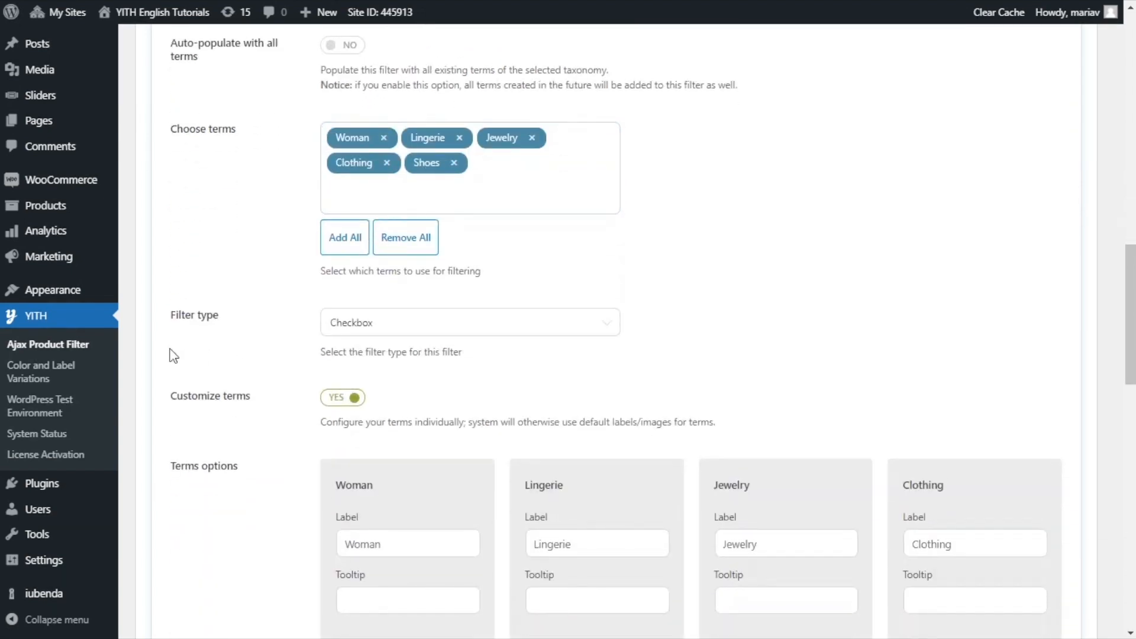
Set the filter type to labels/images and review the per-term Label, Tooltip and Image boxes
left_click(470, 322)
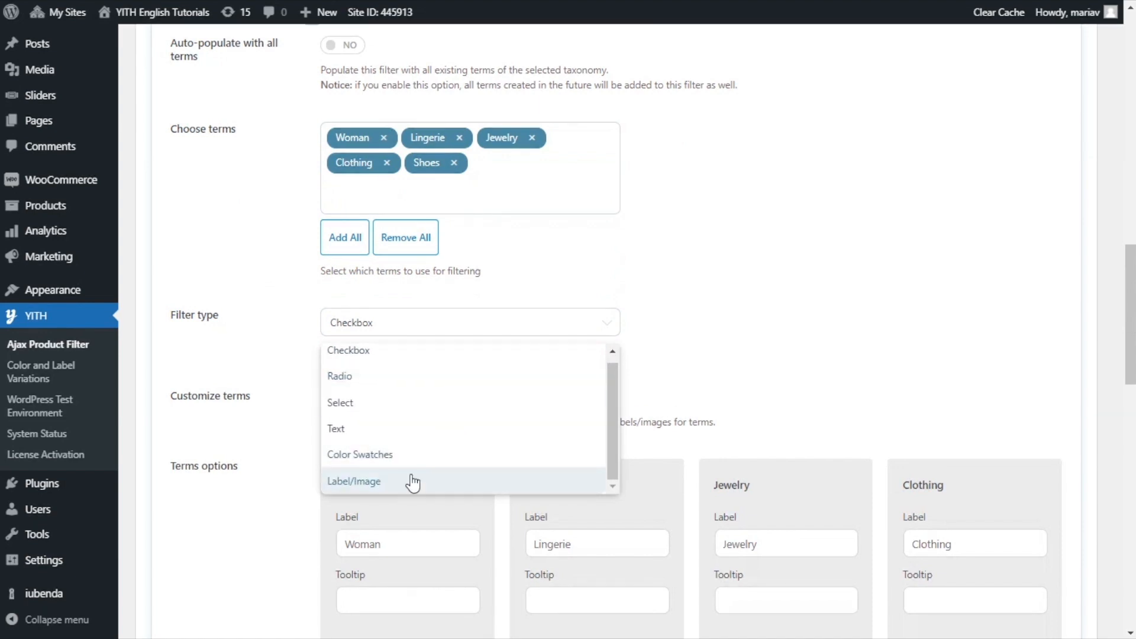
left_click(353, 482)
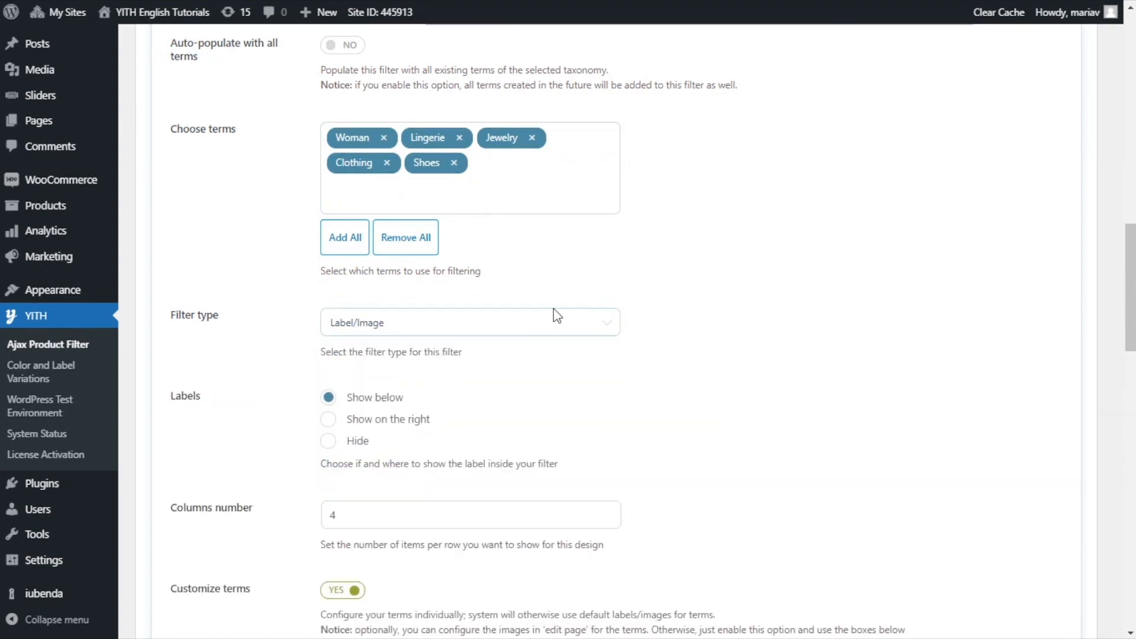
scroll("down", 3)
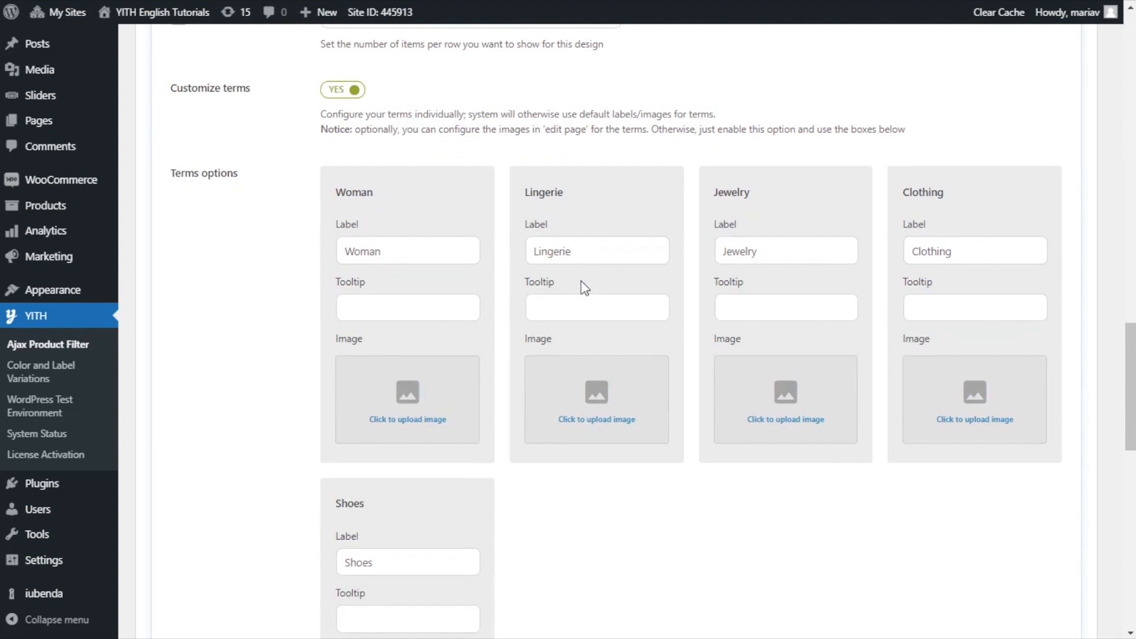
scroll("down", 3)
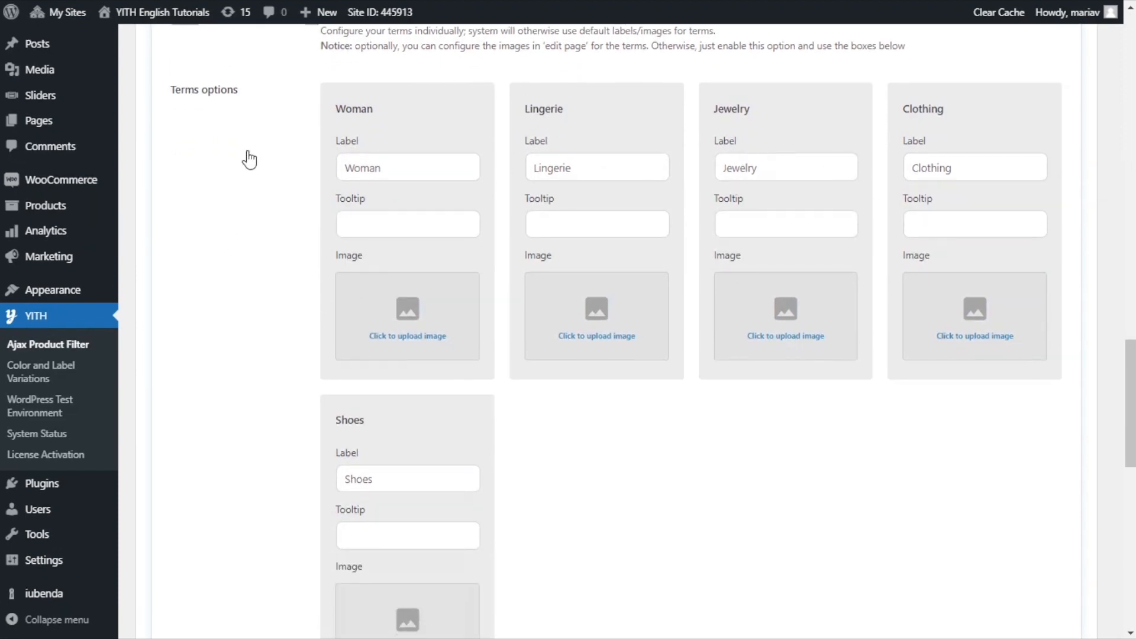
mouse_move(452, 204)
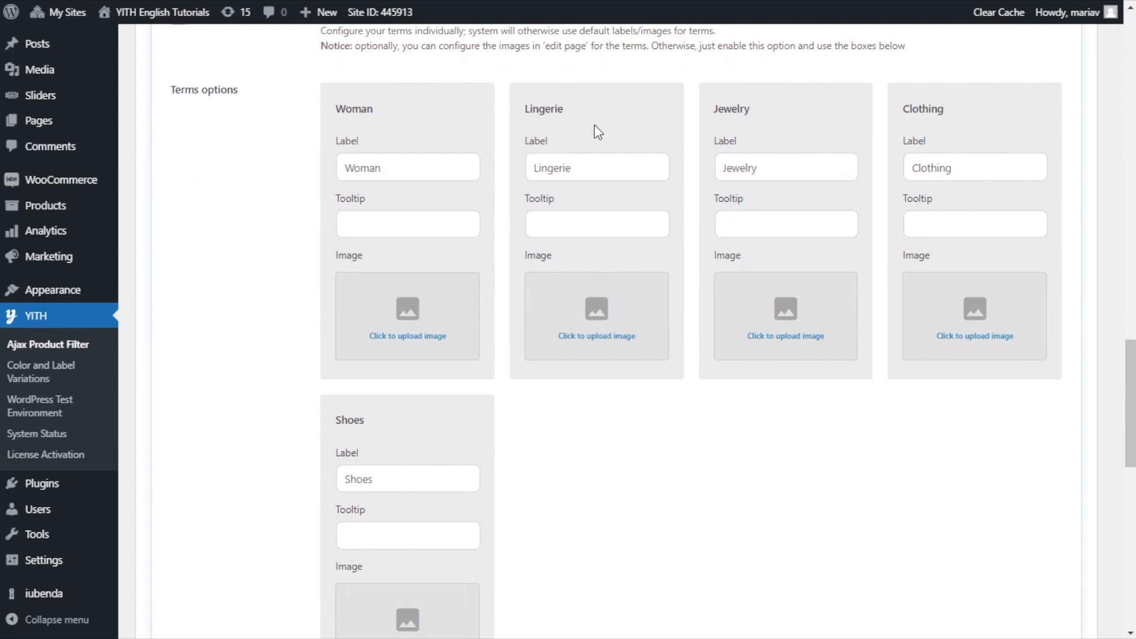
mouse_move(427, 190)
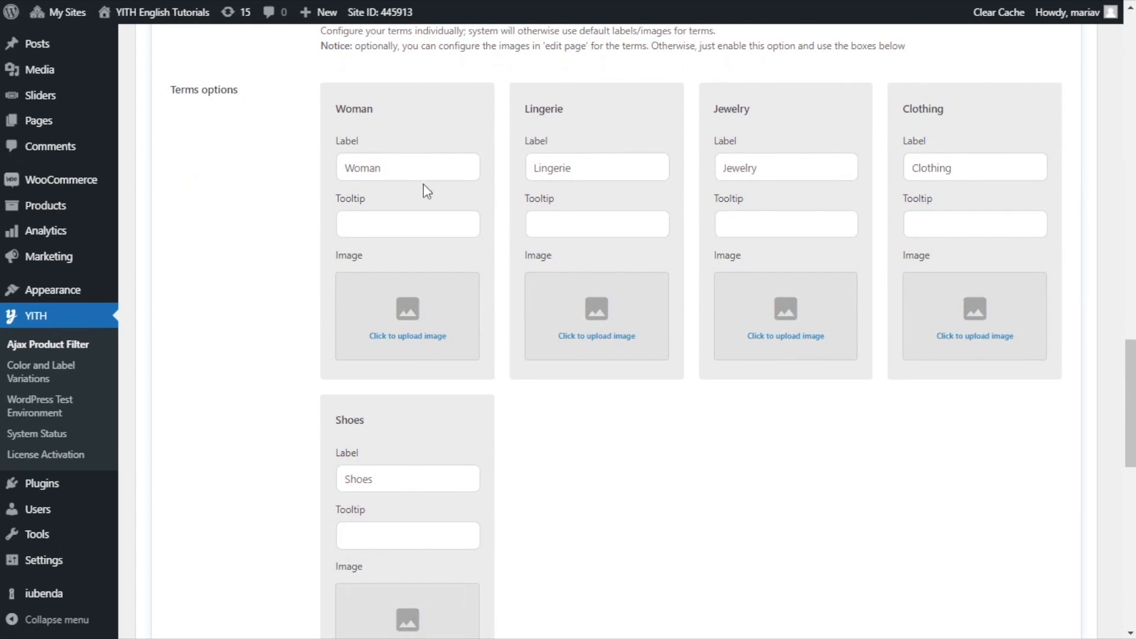
mouse_move(431, 276)
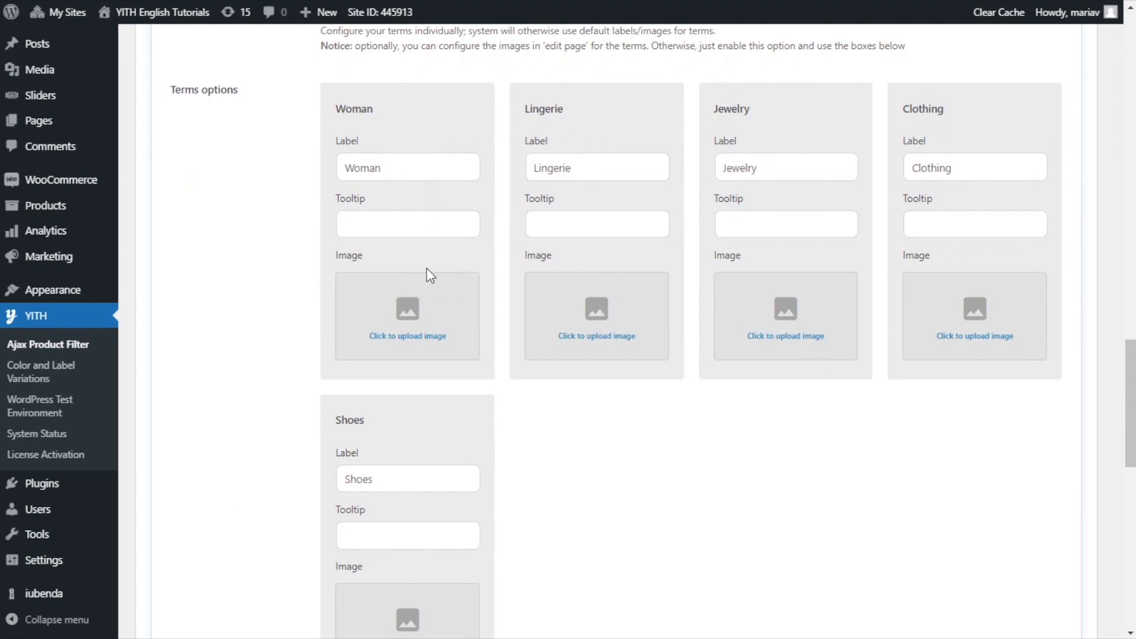
mouse_move(513, 291)
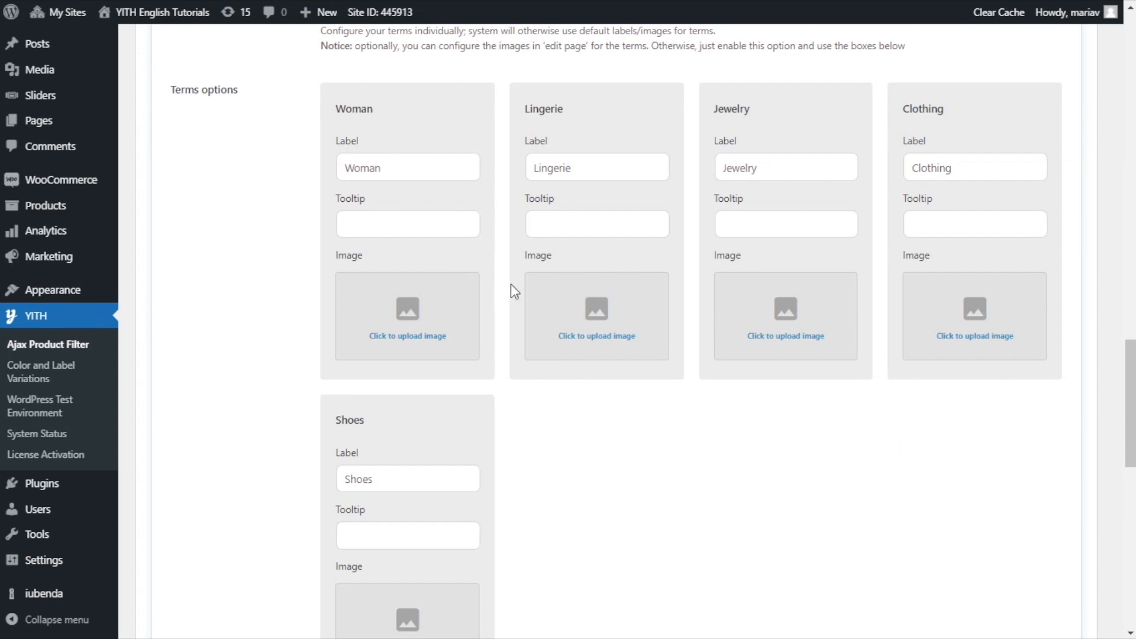
scroll("down", 3)
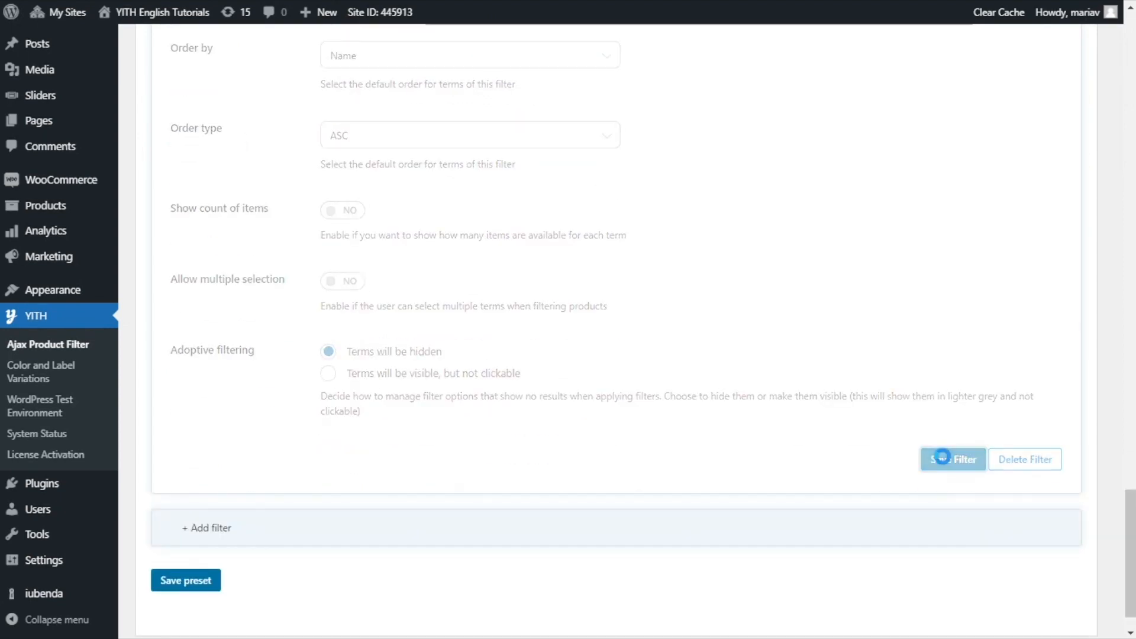
Save the Filter by category settings and then save the whole preset
left_click(952, 460)
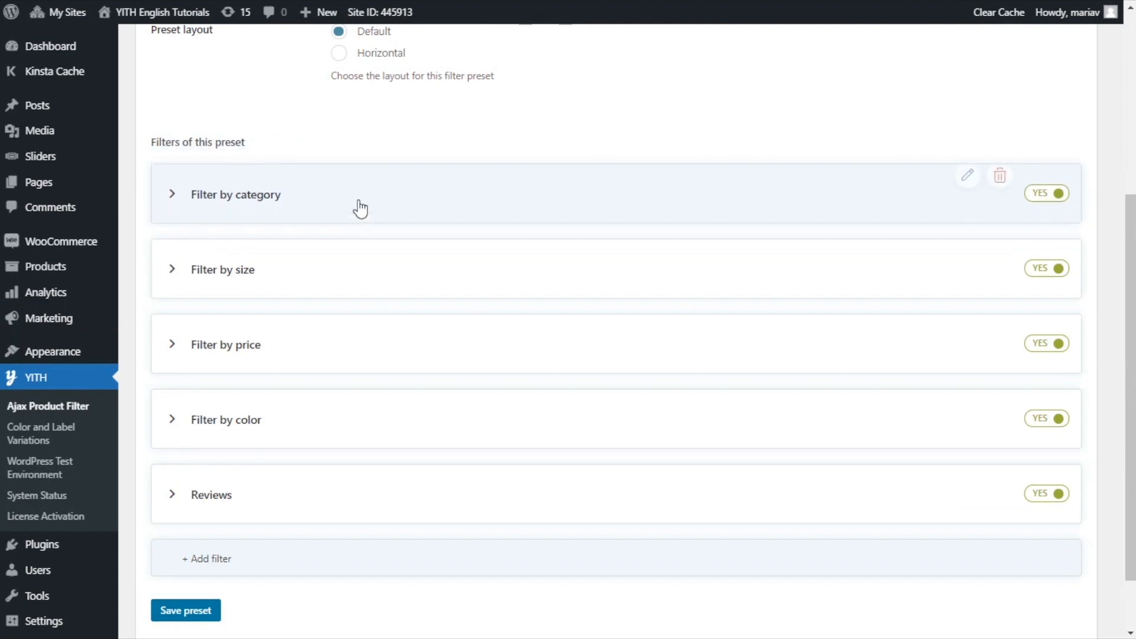
left_click(185, 611)
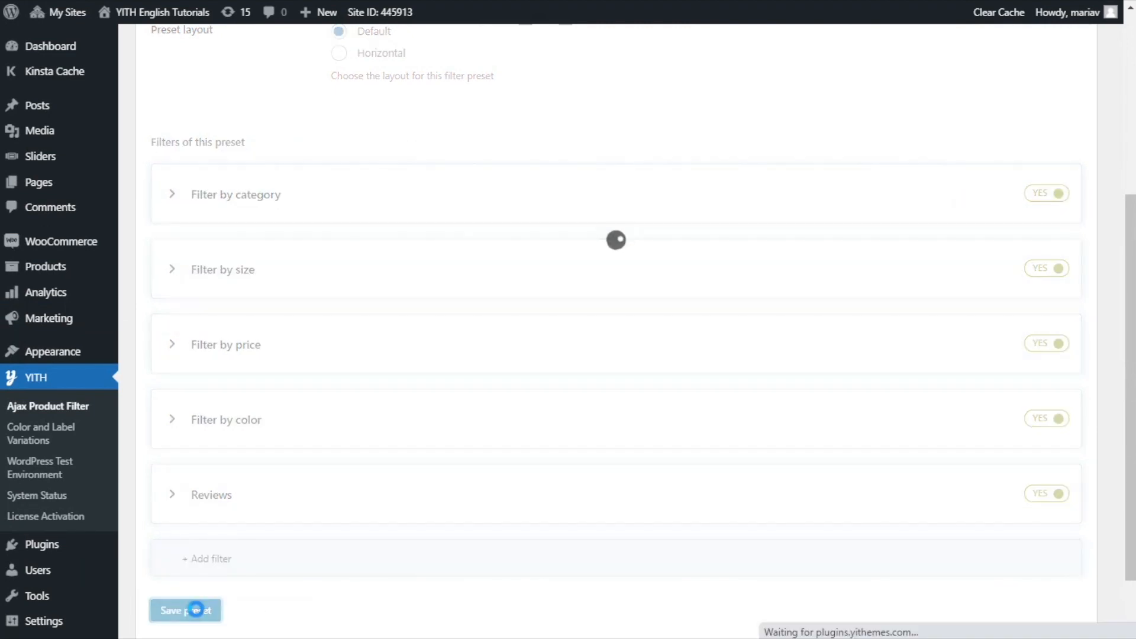
left_click(185, 611)
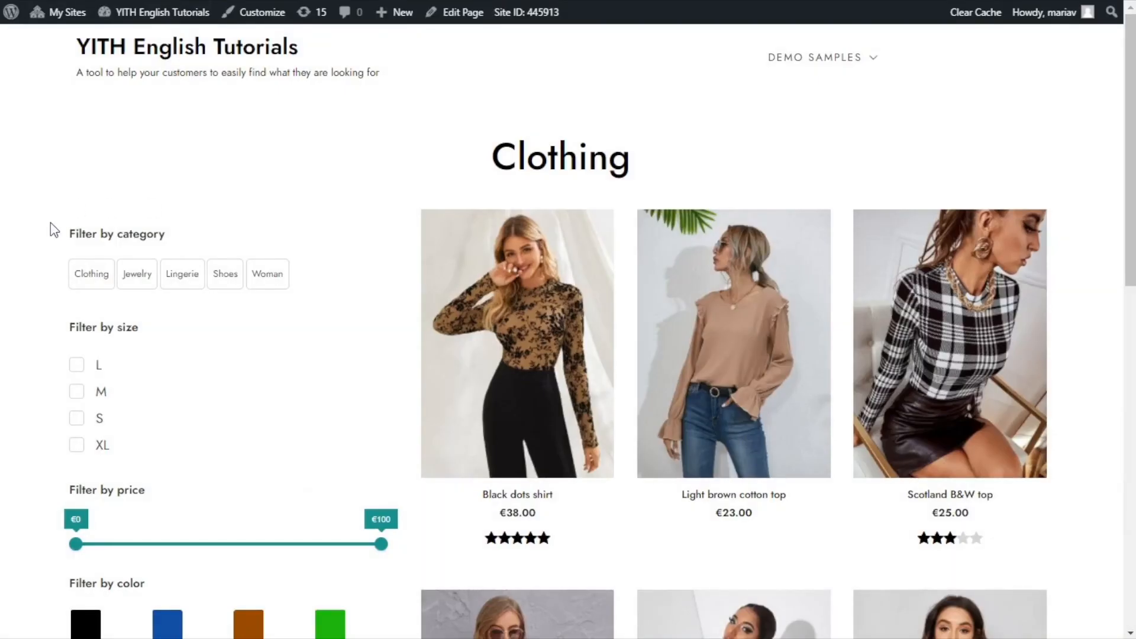
mouse_move(287, 334)
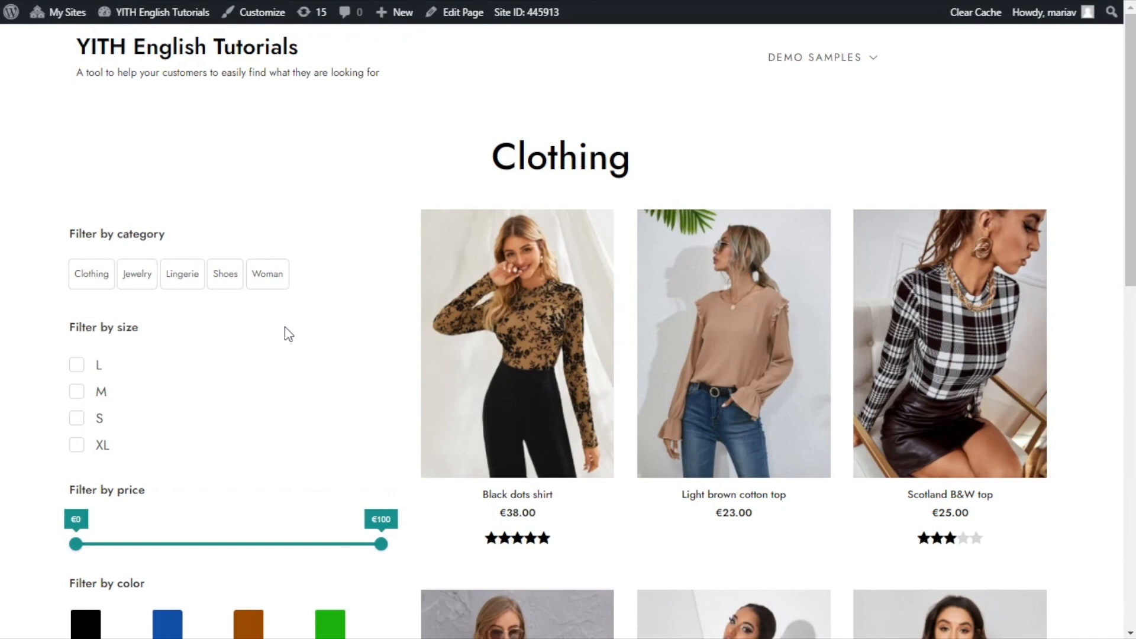
mouse_move(218, 311)
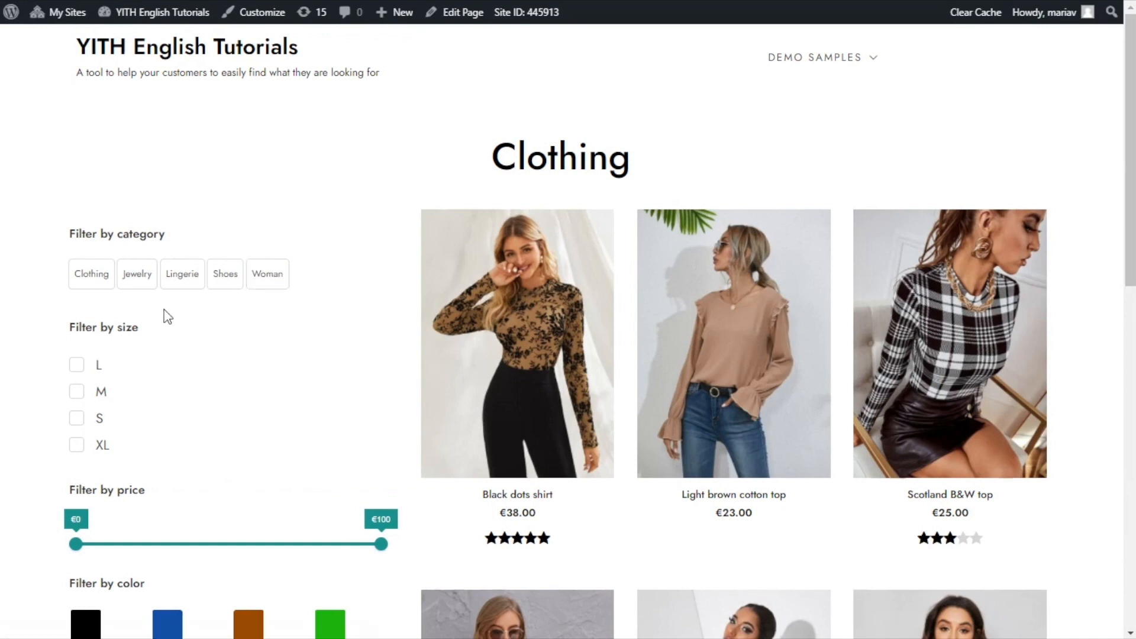
mouse_move(264, 323)
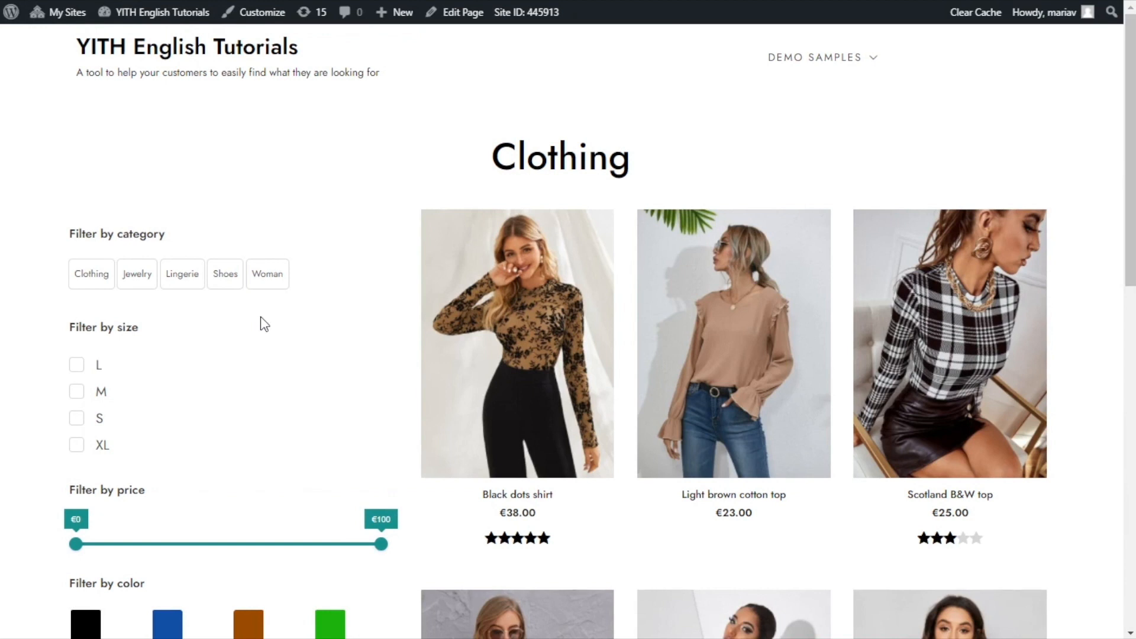
mouse_move(283, 326)
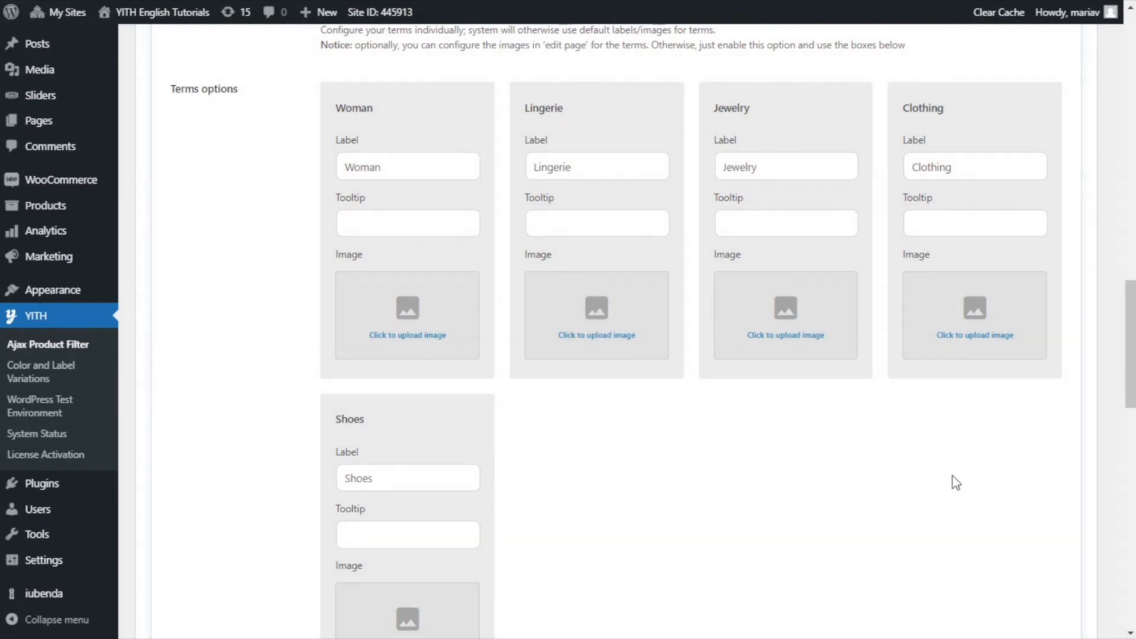
mouse_move(1055, 427)
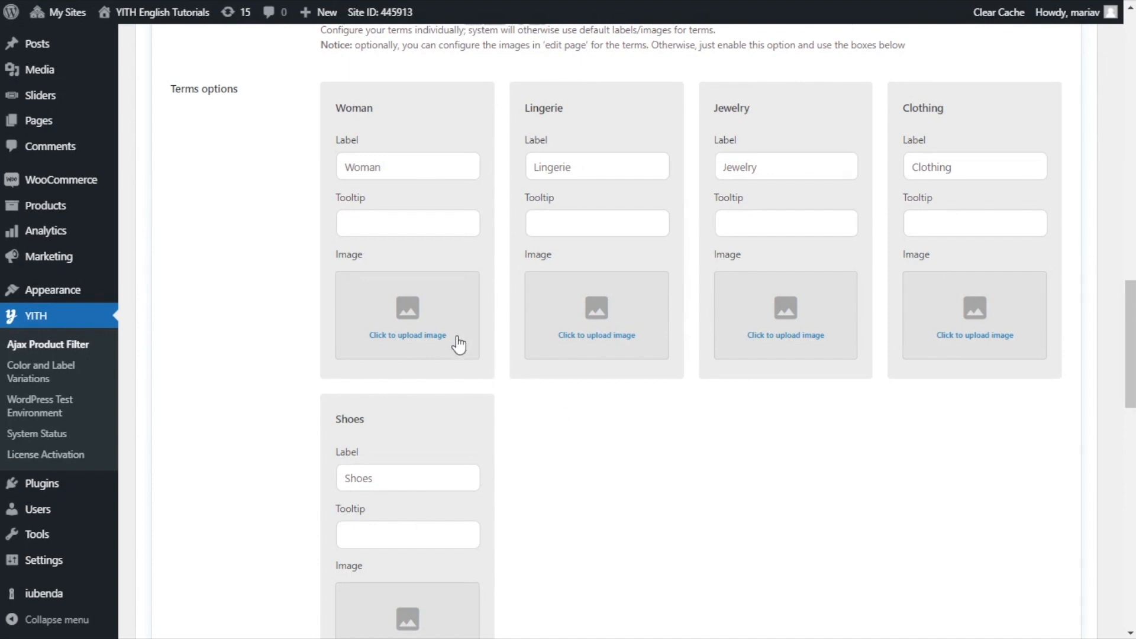
mouse_move(682, 491)
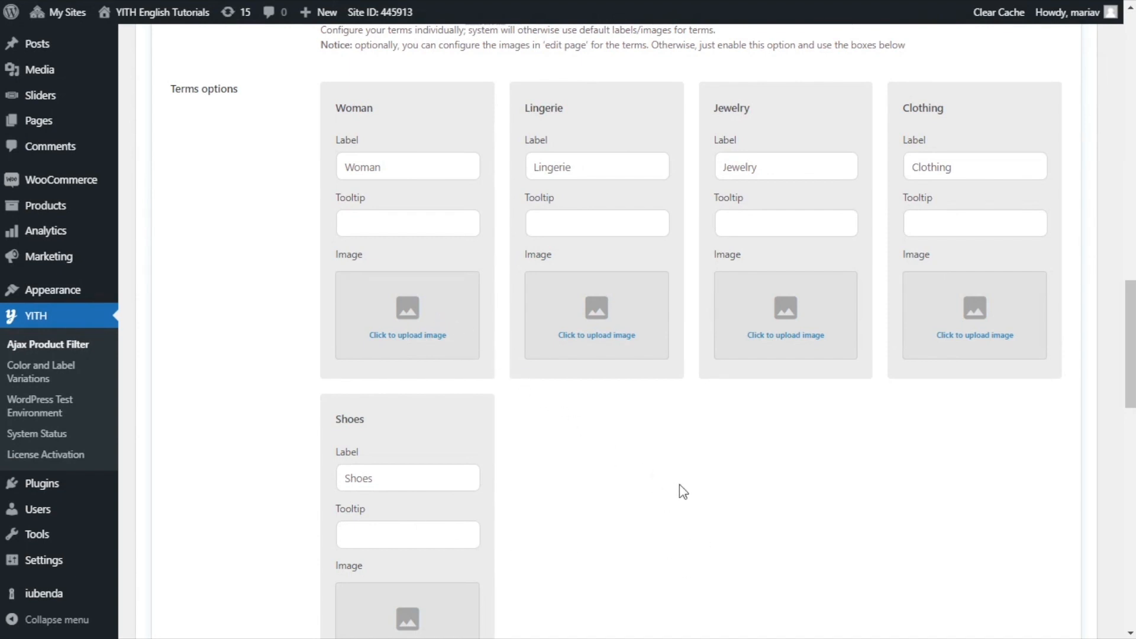
mouse_move(883, 494)
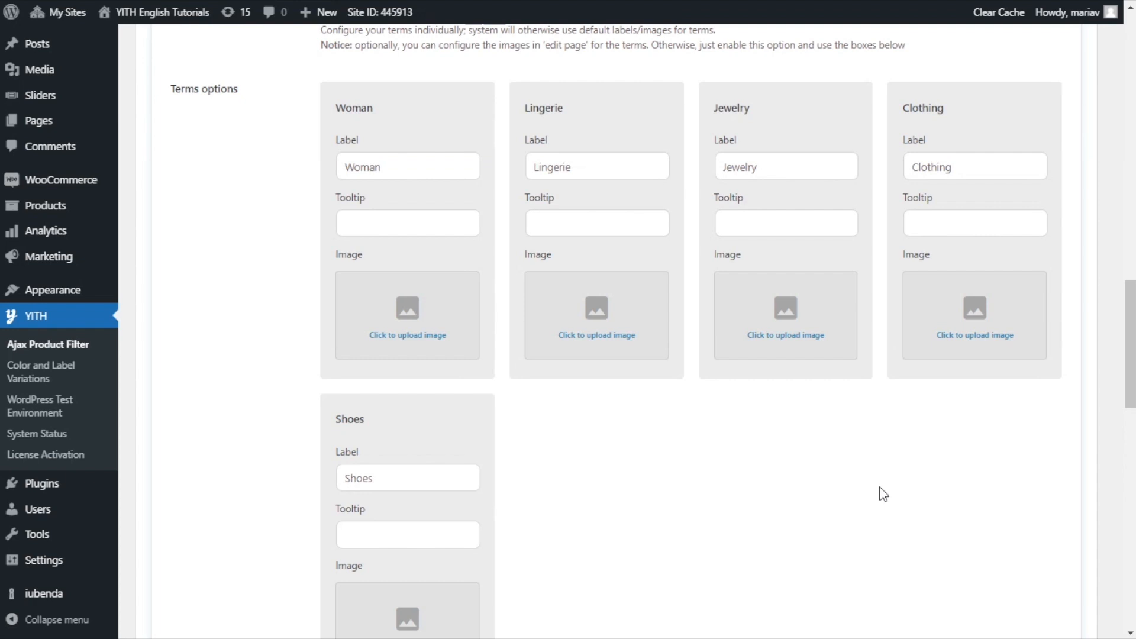
mouse_move(694, 504)
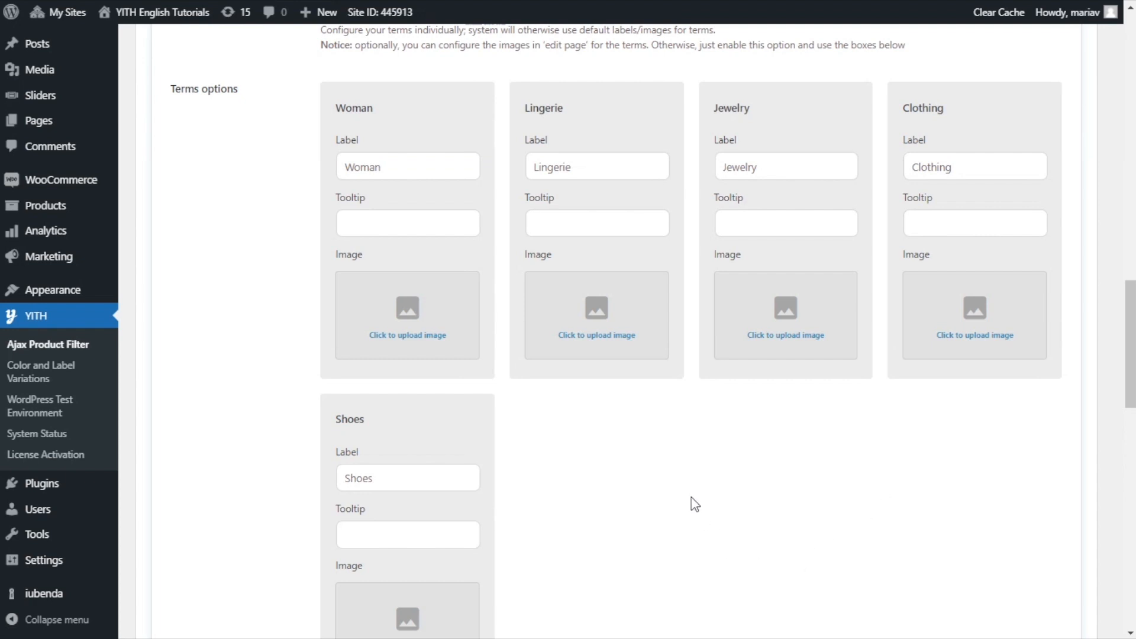
mouse_move(472, 376)
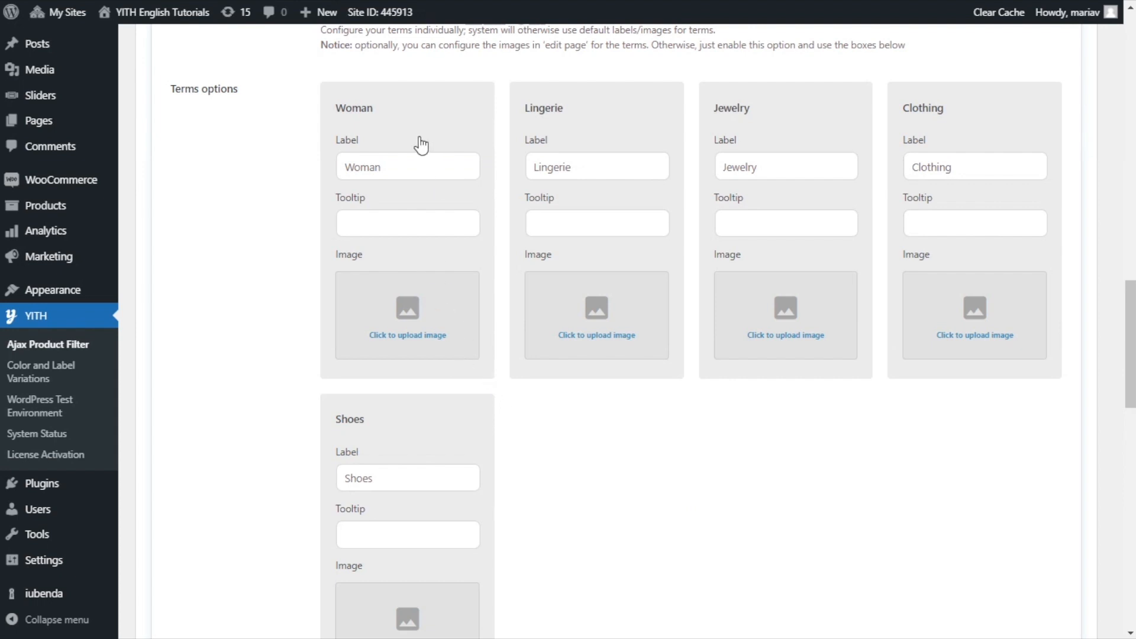
mouse_move(413, 272)
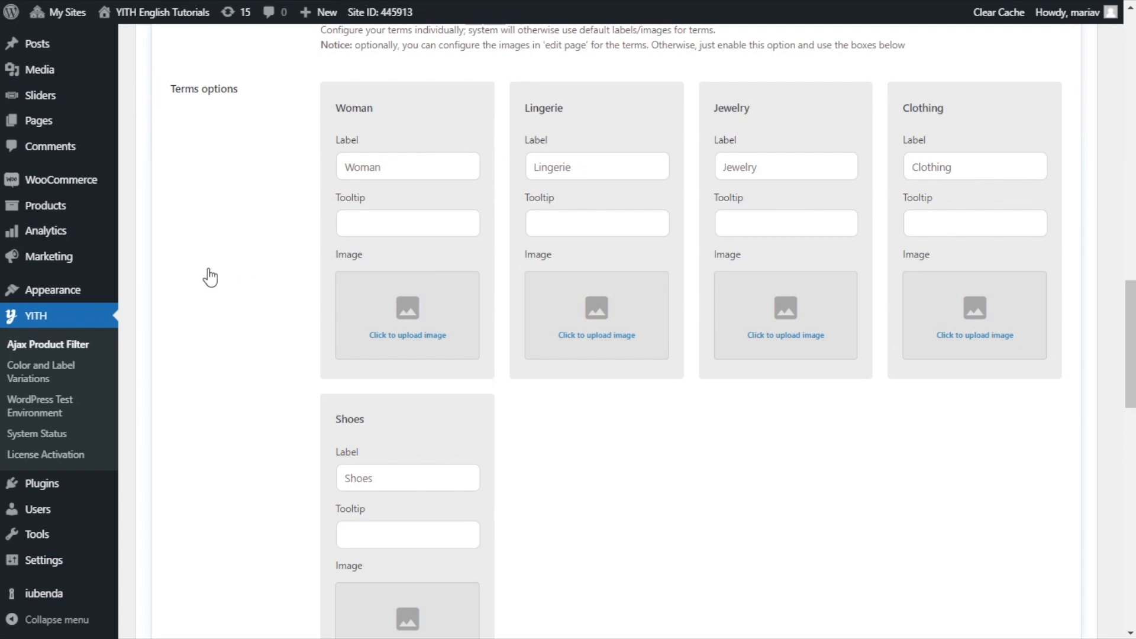
mouse_move(45, 206)
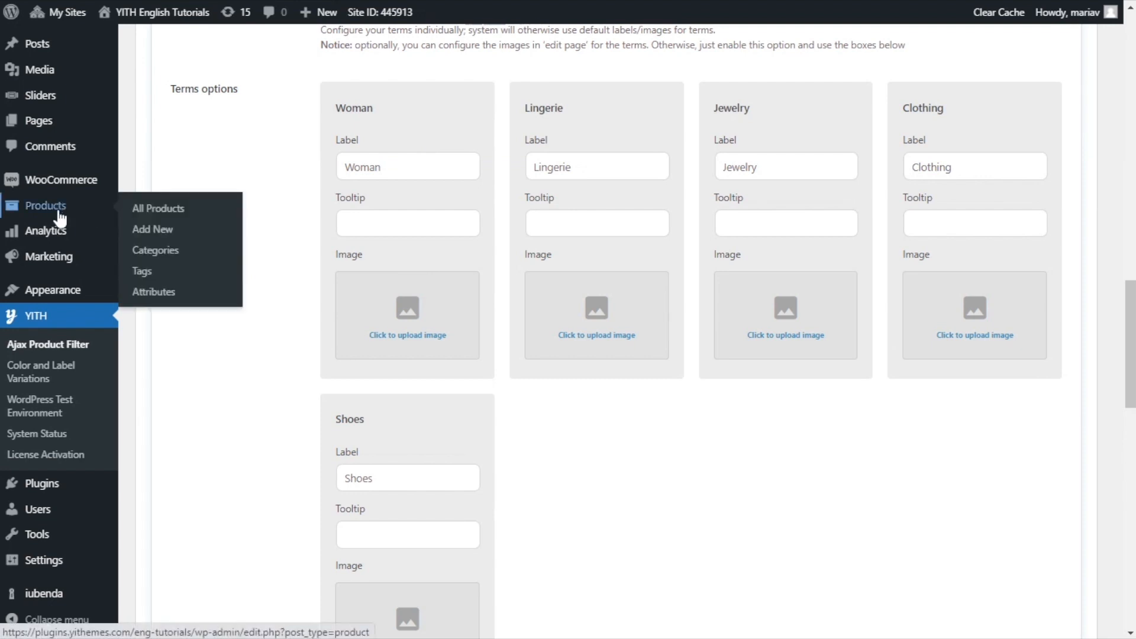
View the WooCommerce Product categories list and review each category's image
left_click(155, 250)
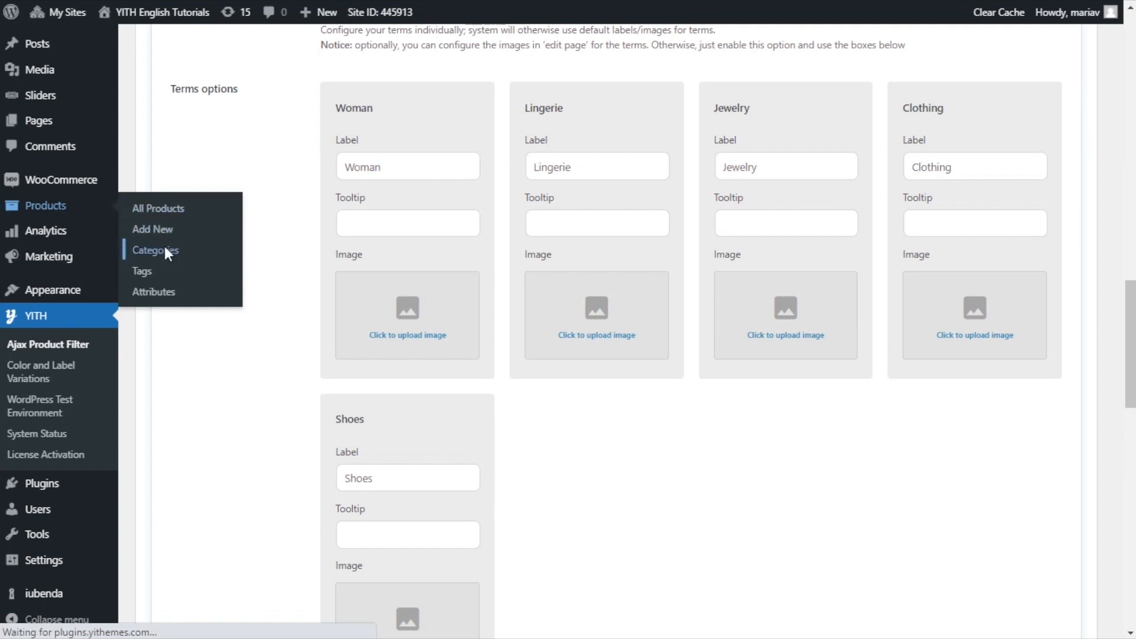
left_click(155, 250)
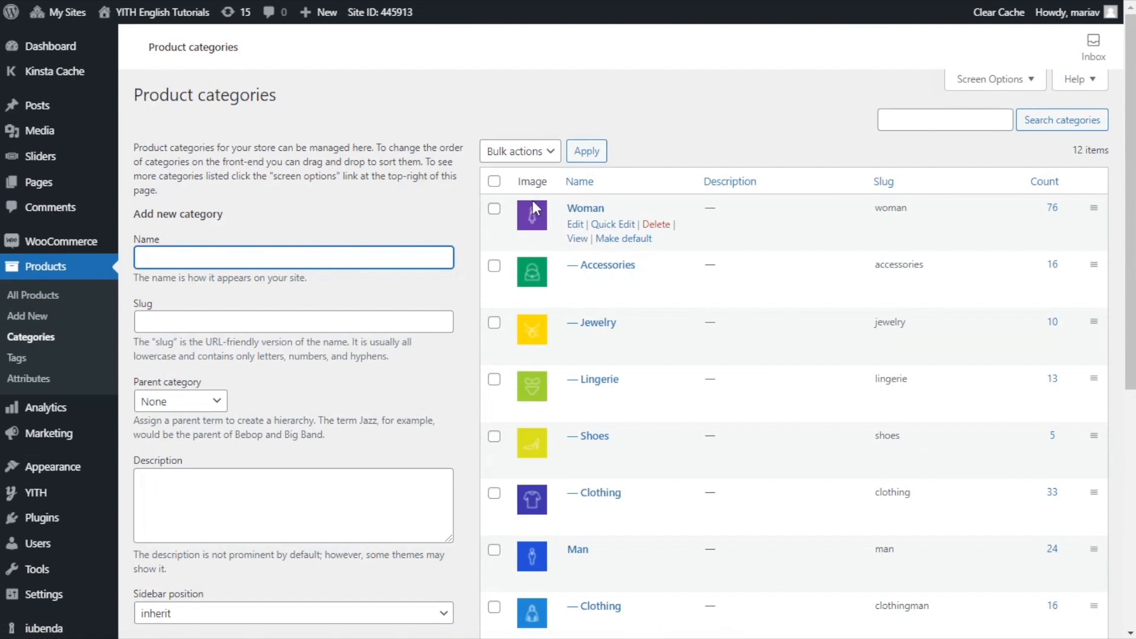
mouse_move(655, 435)
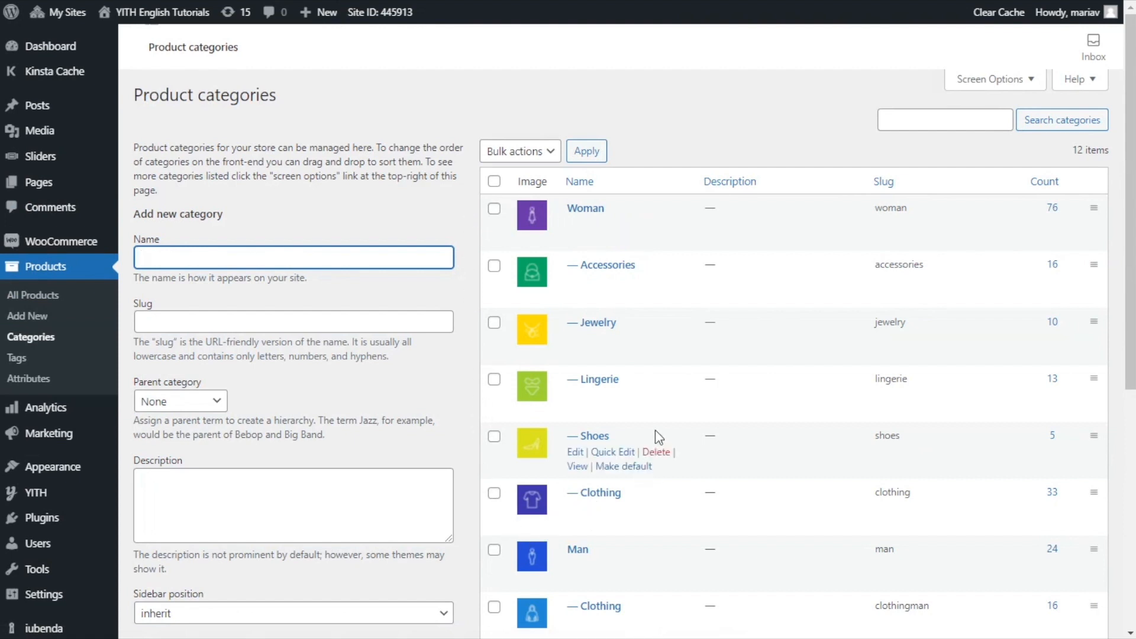
mouse_move(543, 353)
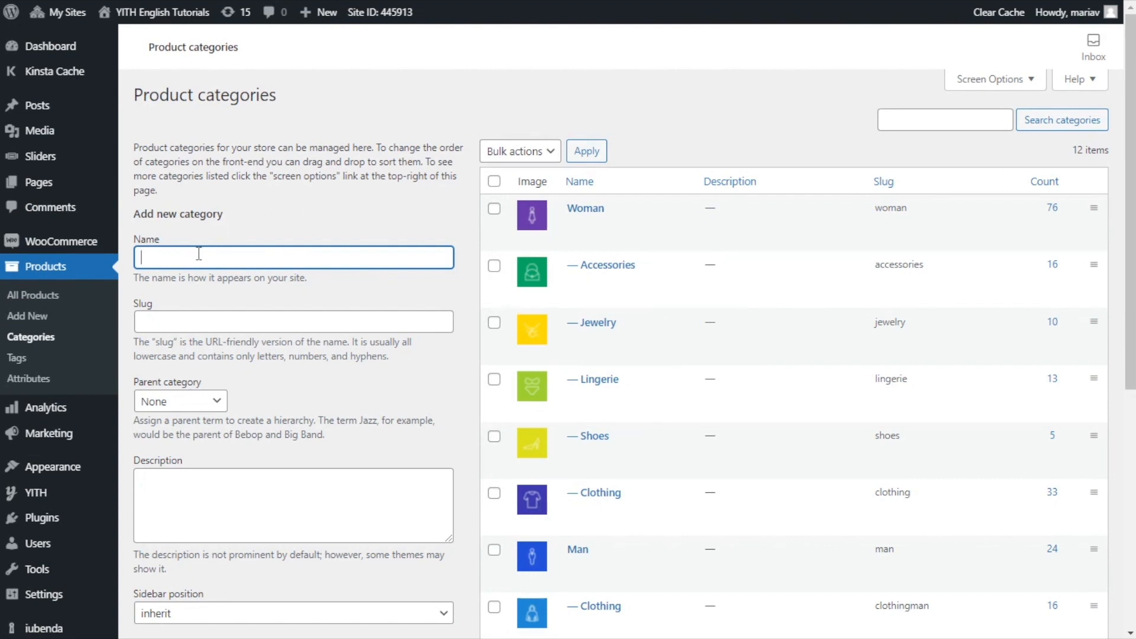
scroll("down", 3)
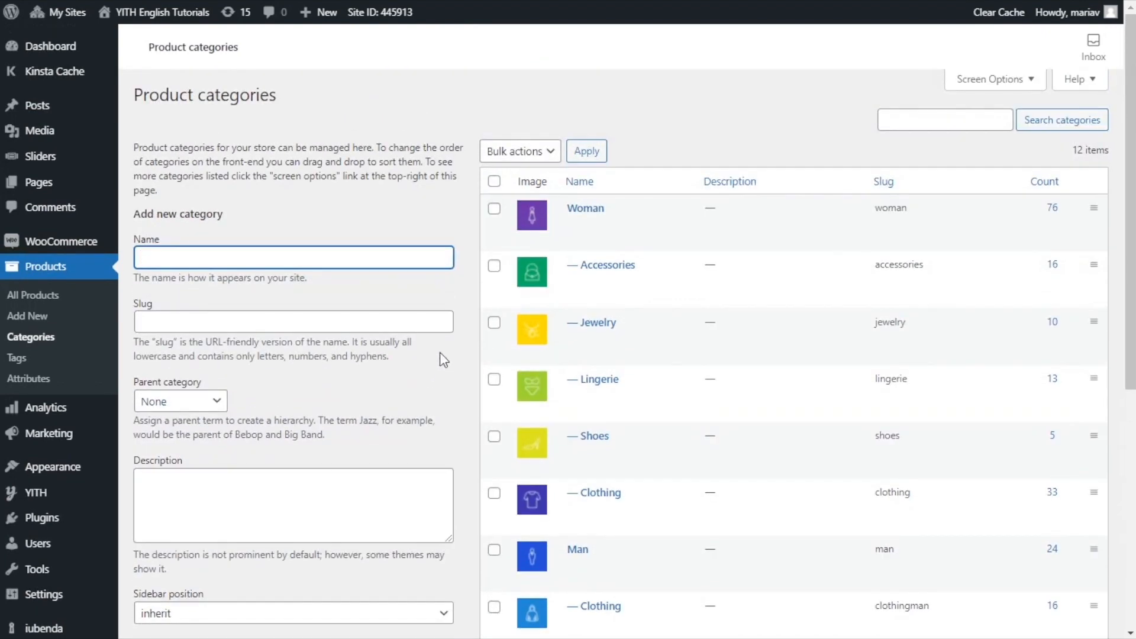
mouse_move(447, 356)
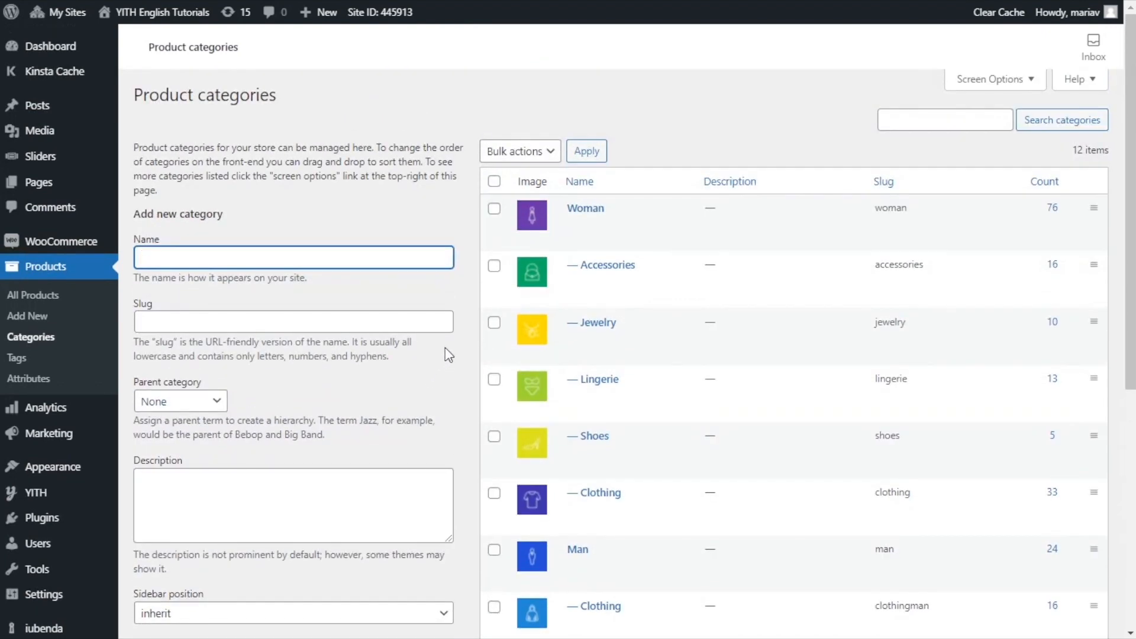
mouse_move(585, 209)
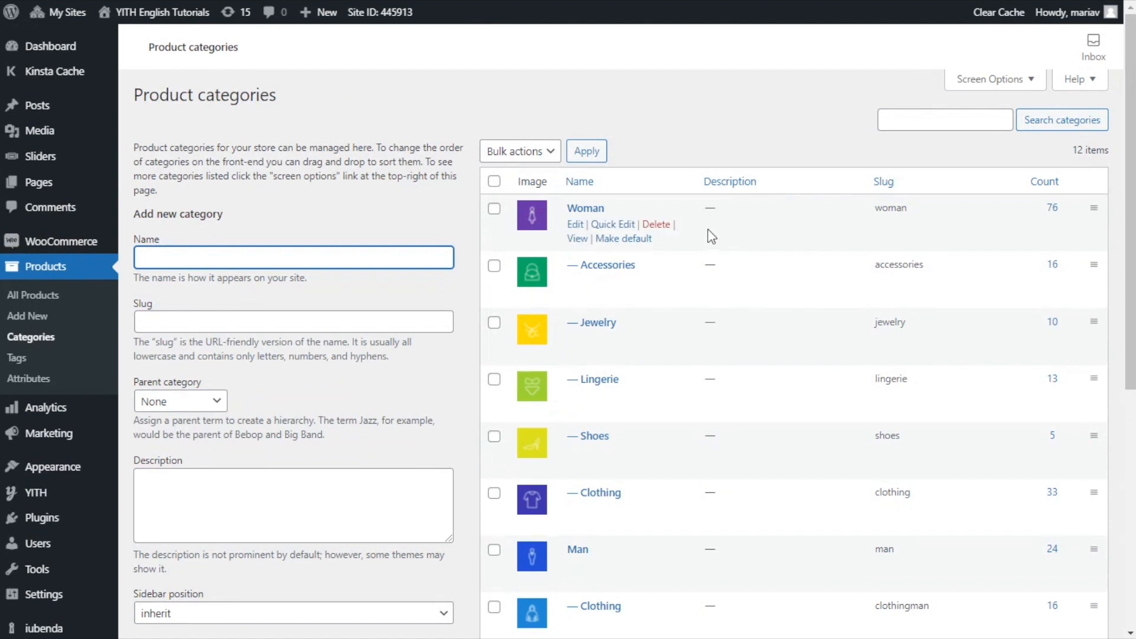
mouse_move(591, 322)
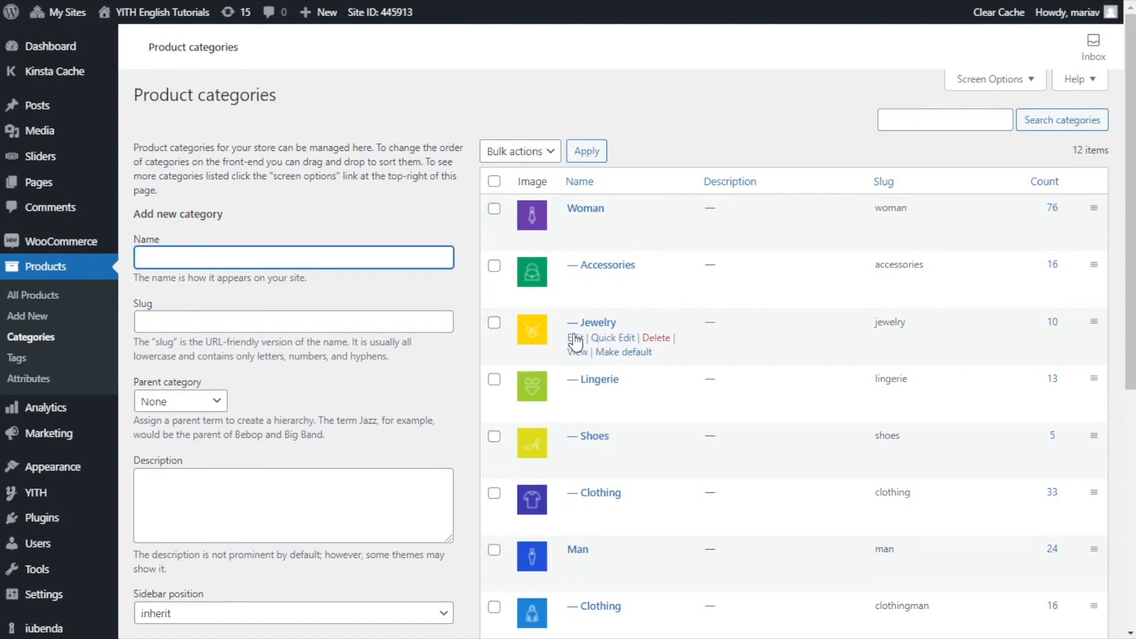
mouse_move(512, 537)
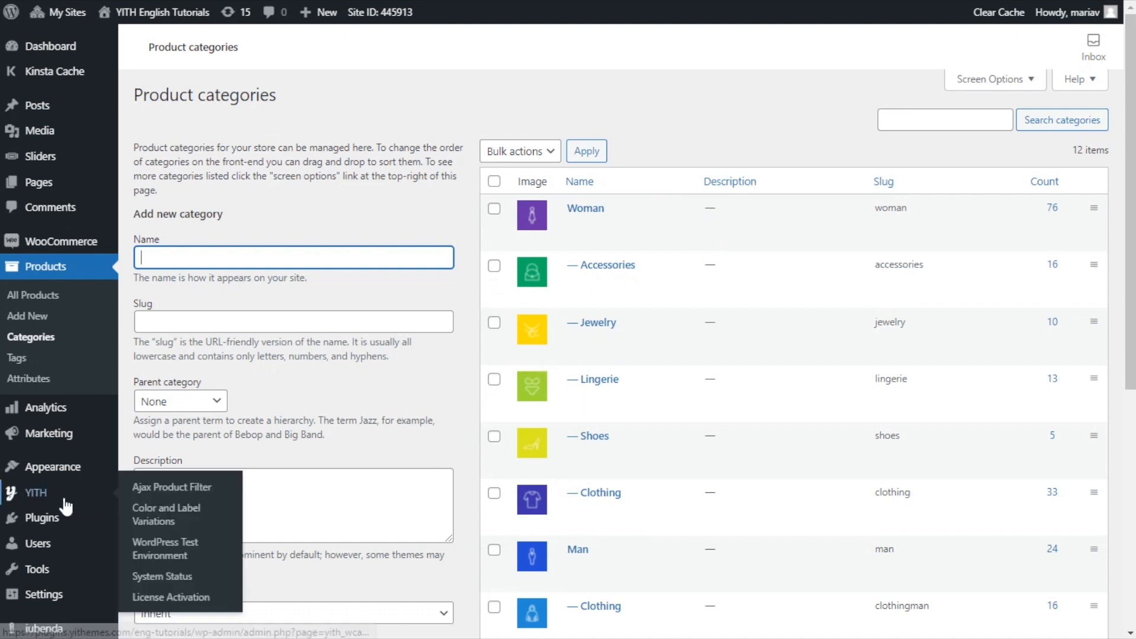
mouse_move(172, 486)
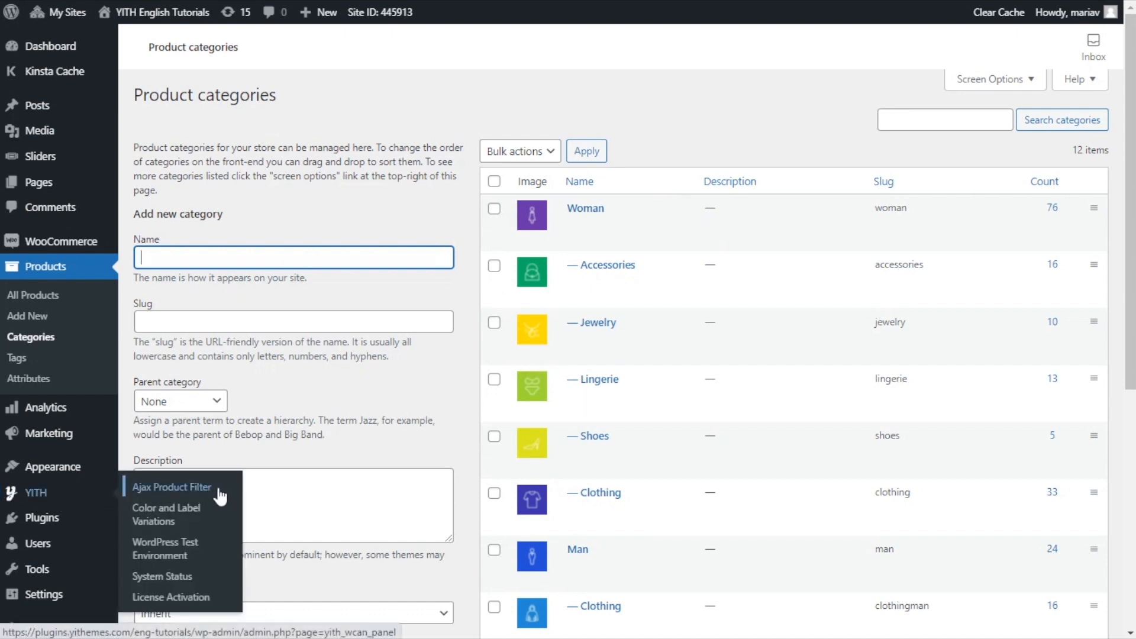
Reopen Preset test and turn Customize terms off for the category filter
left_click(172, 487)
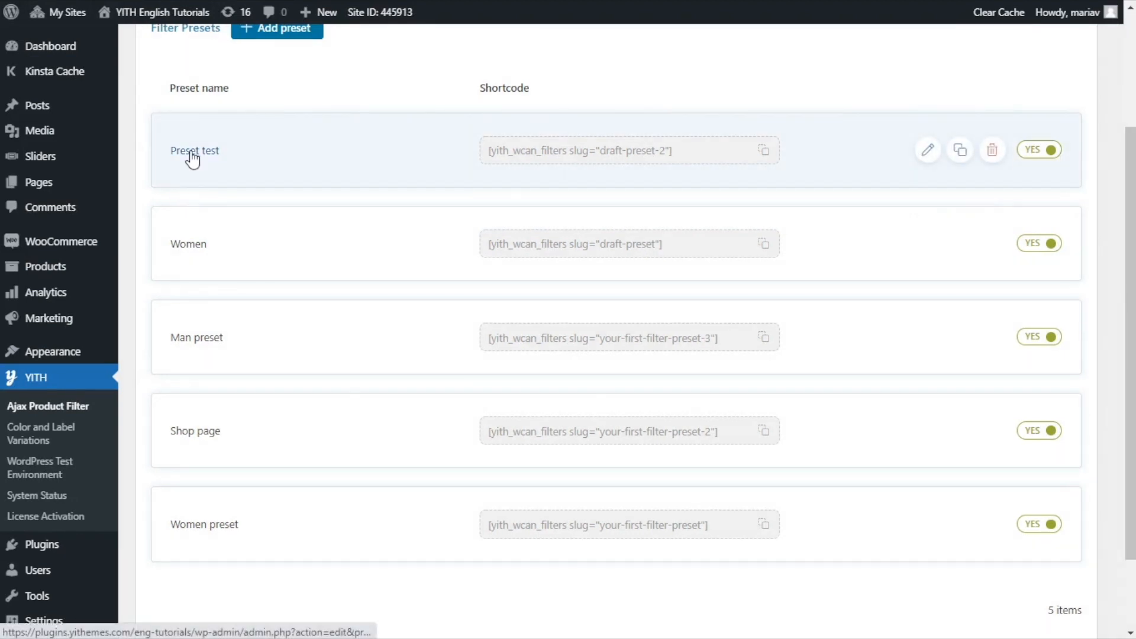
left_click(193, 150)
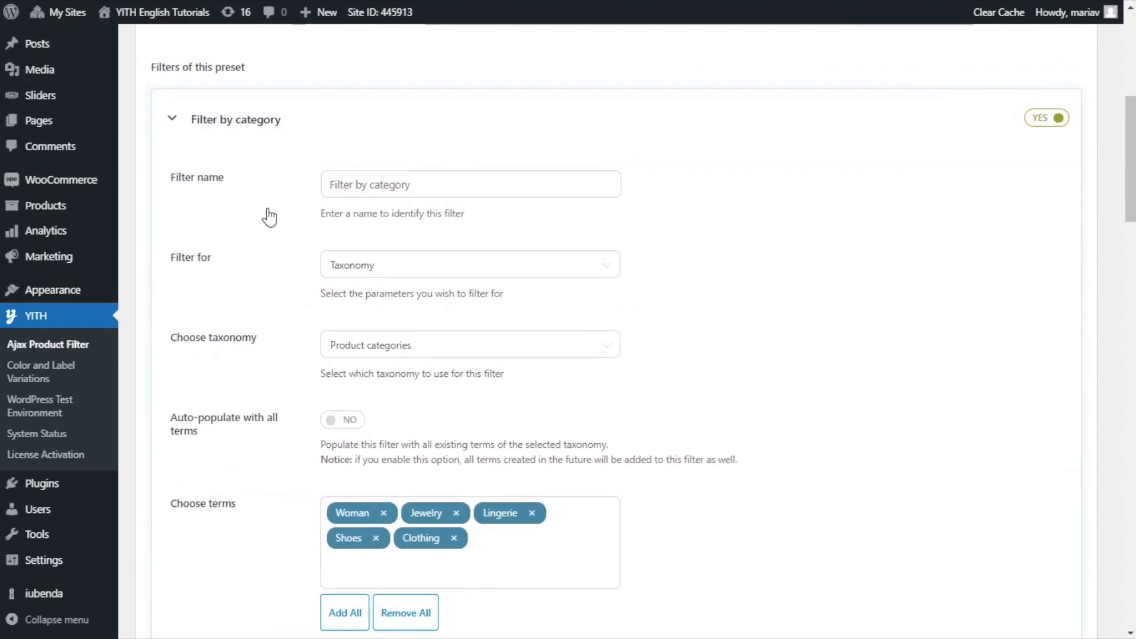
scroll("down", 3)
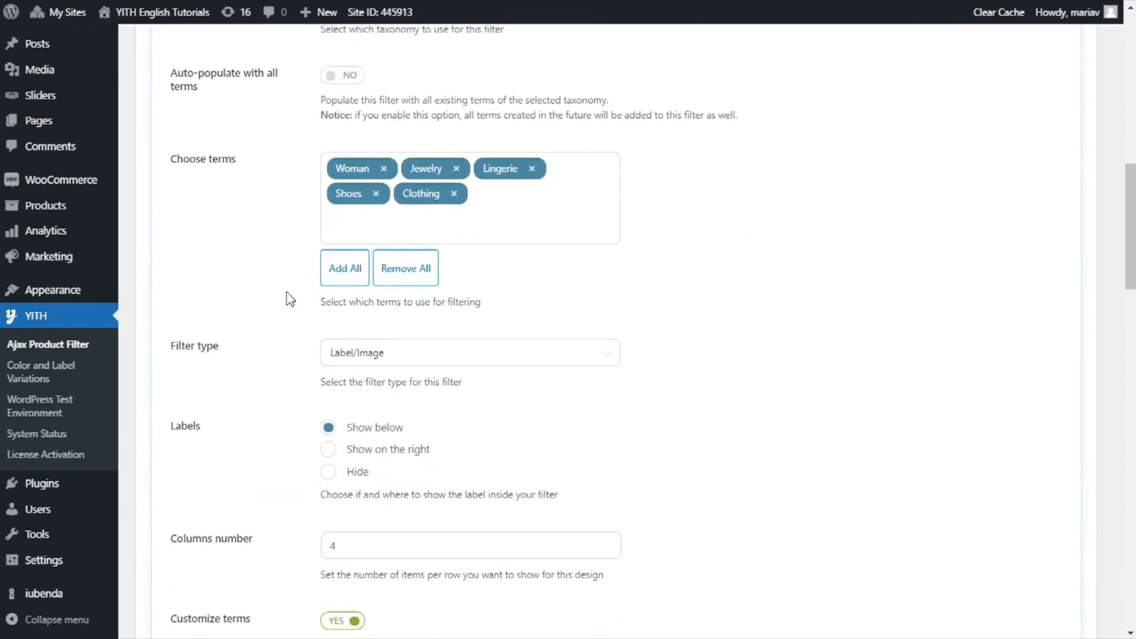
scroll("down", 3)
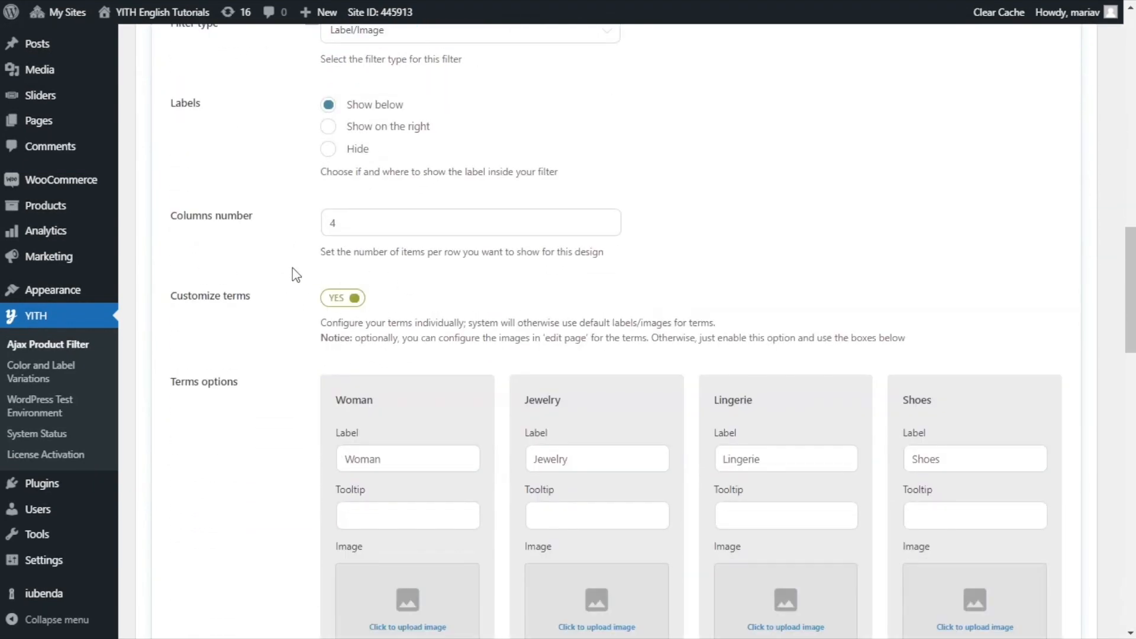
mouse_move(417, 303)
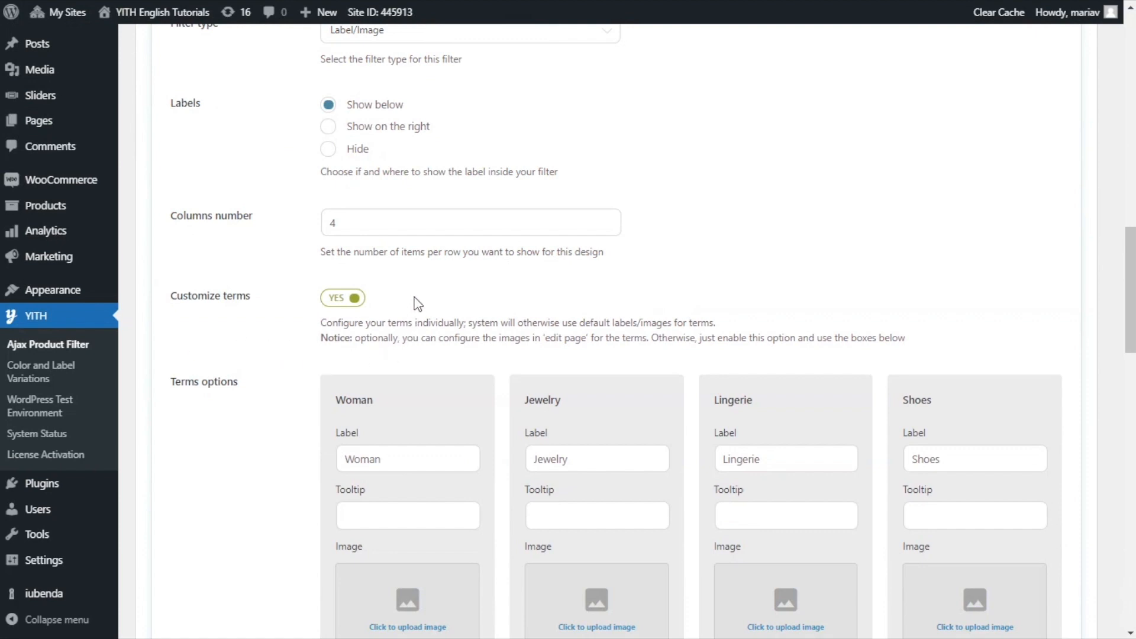
scroll("down", 3)
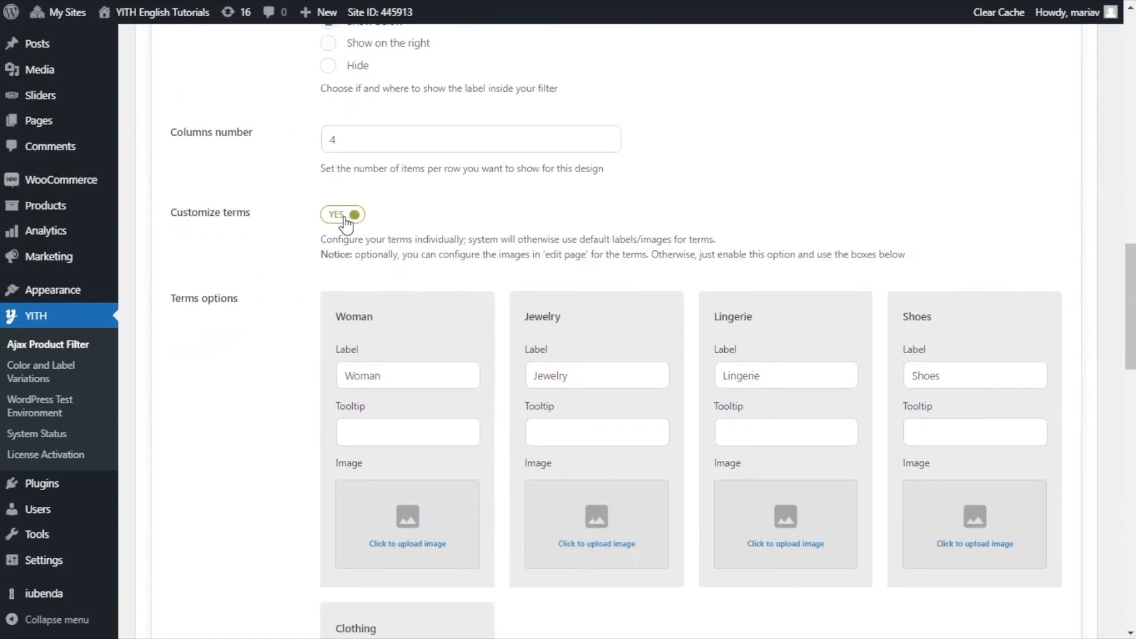
left_click(342, 215)
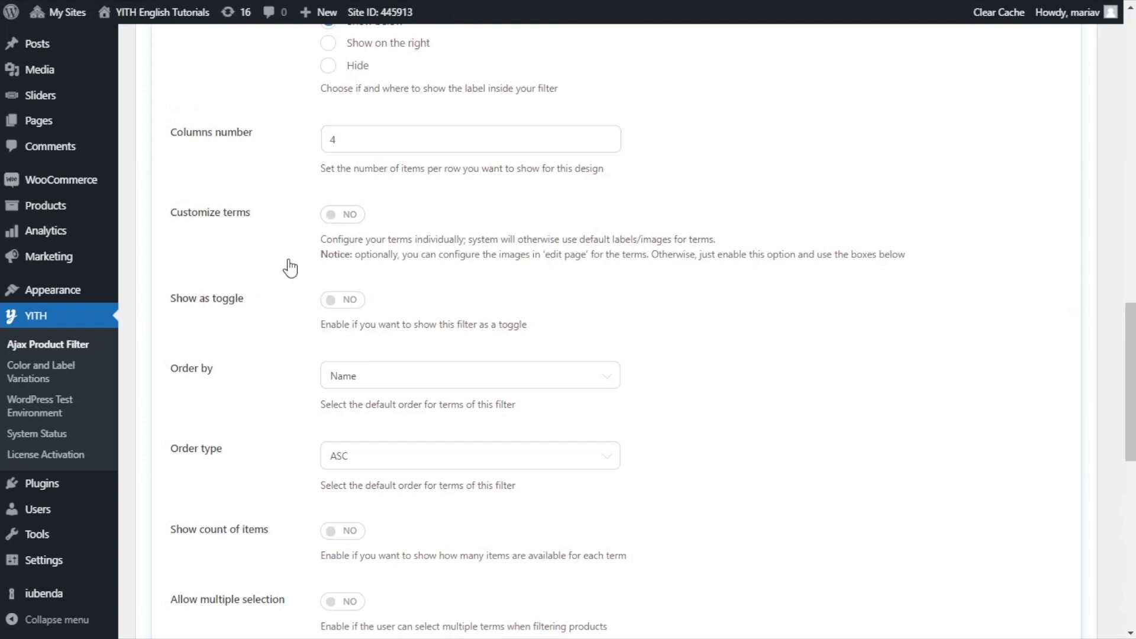
mouse_move(682, 286)
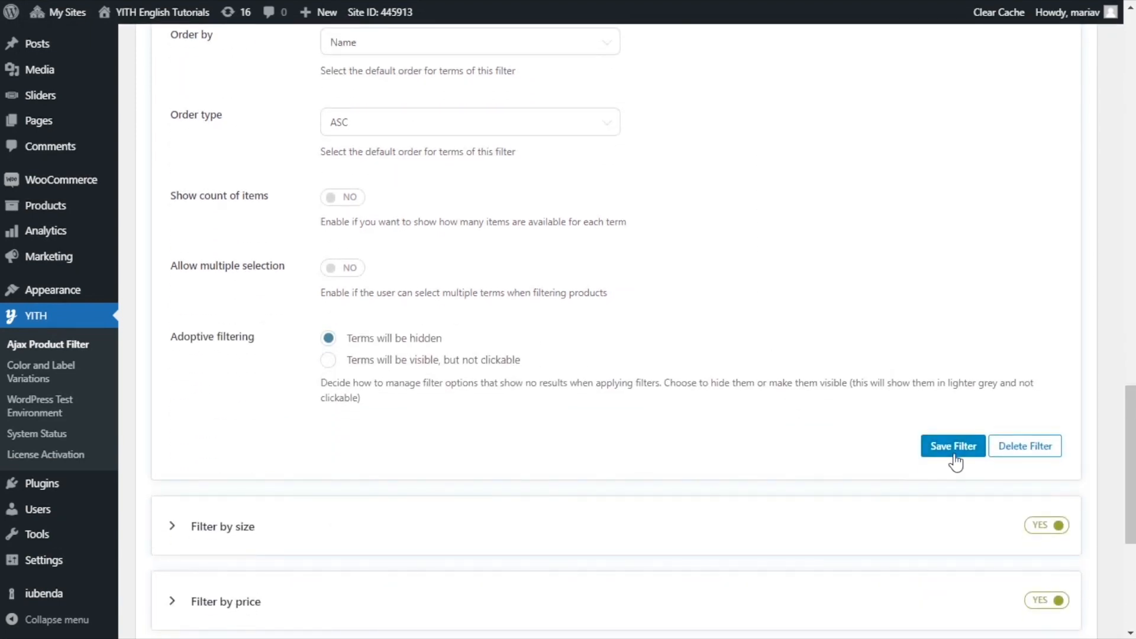
Save the category filter and the preset, then head to the shop page
left_click(952, 446)
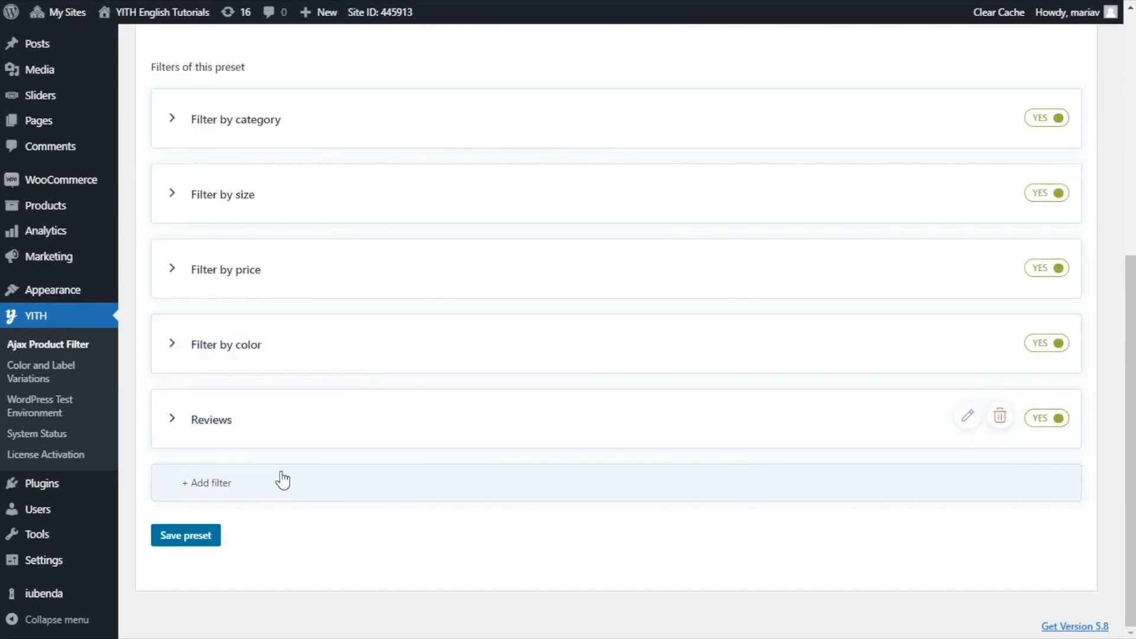
left_click(185, 535)
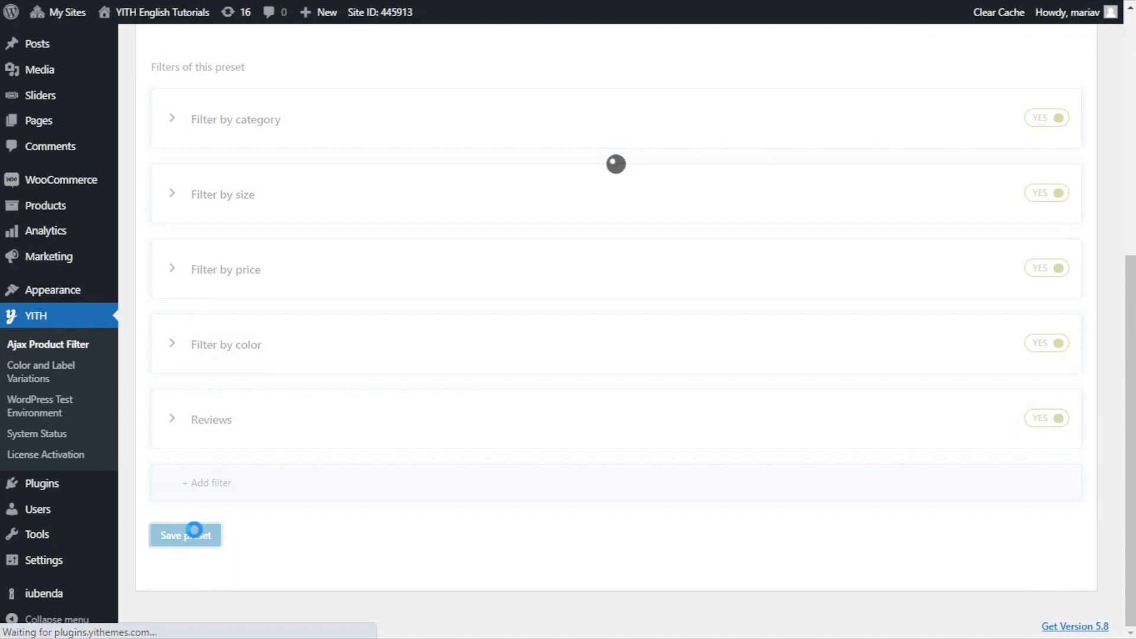
left_click(185, 535)
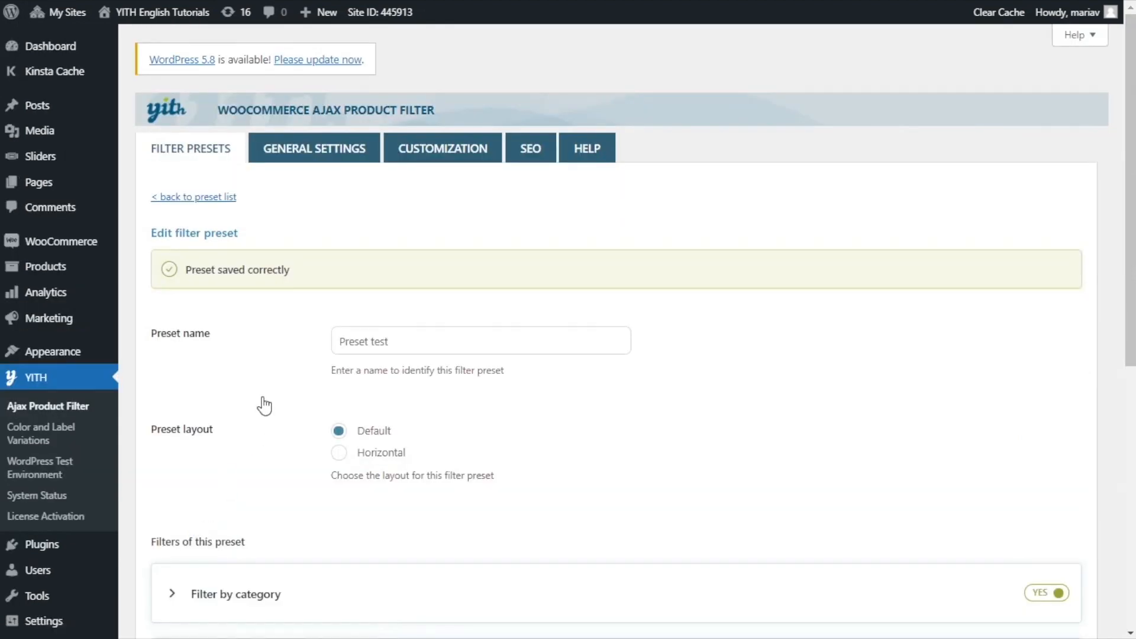
Review the Clothing shop page's category image tiles and size checkboxes
scroll("up", 3)
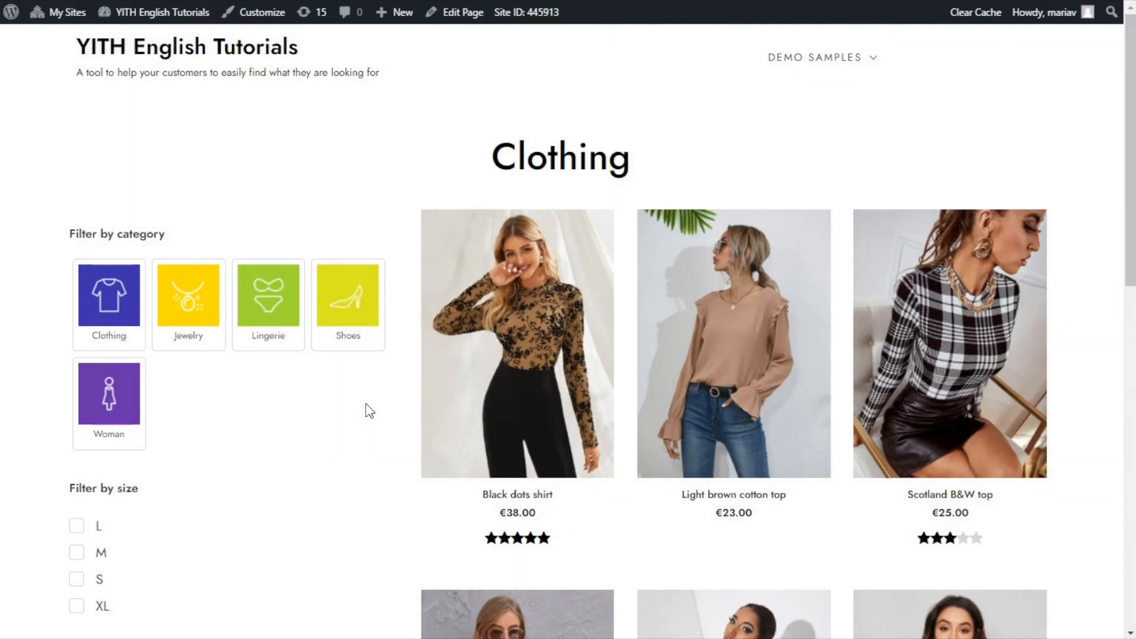
mouse_move(361, 397)
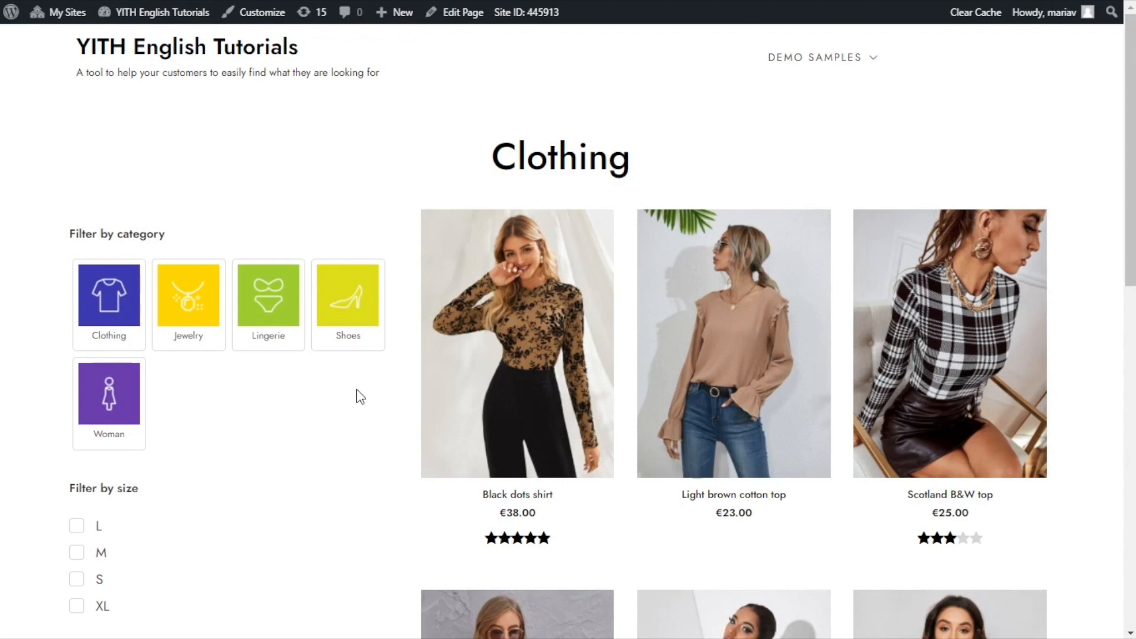
mouse_move(357, 399)
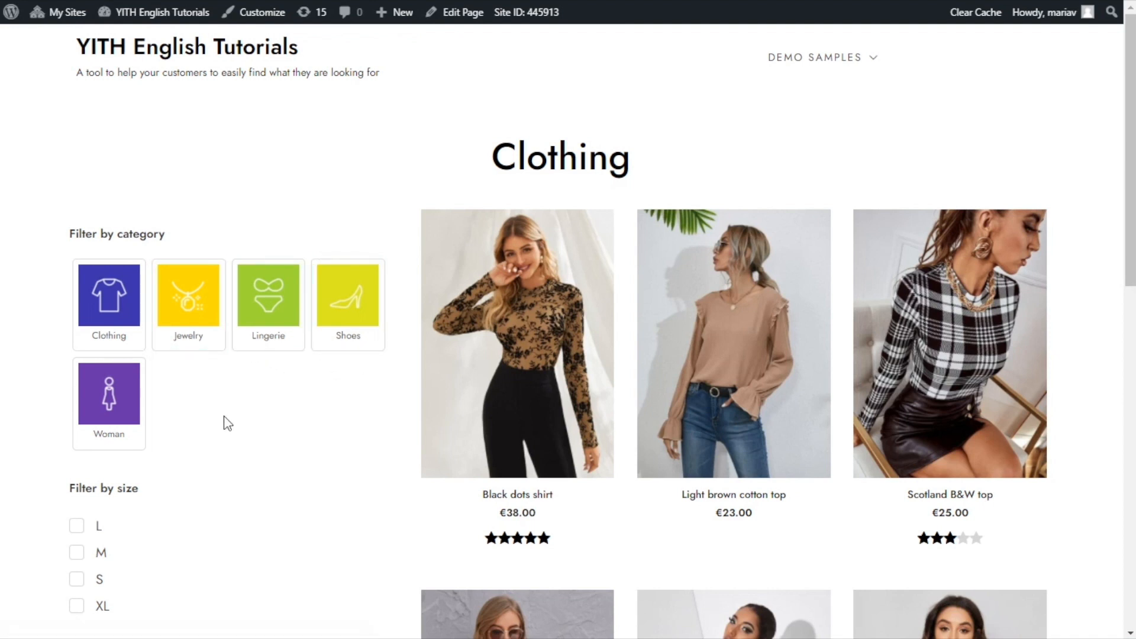
mouse_move(231, 422)
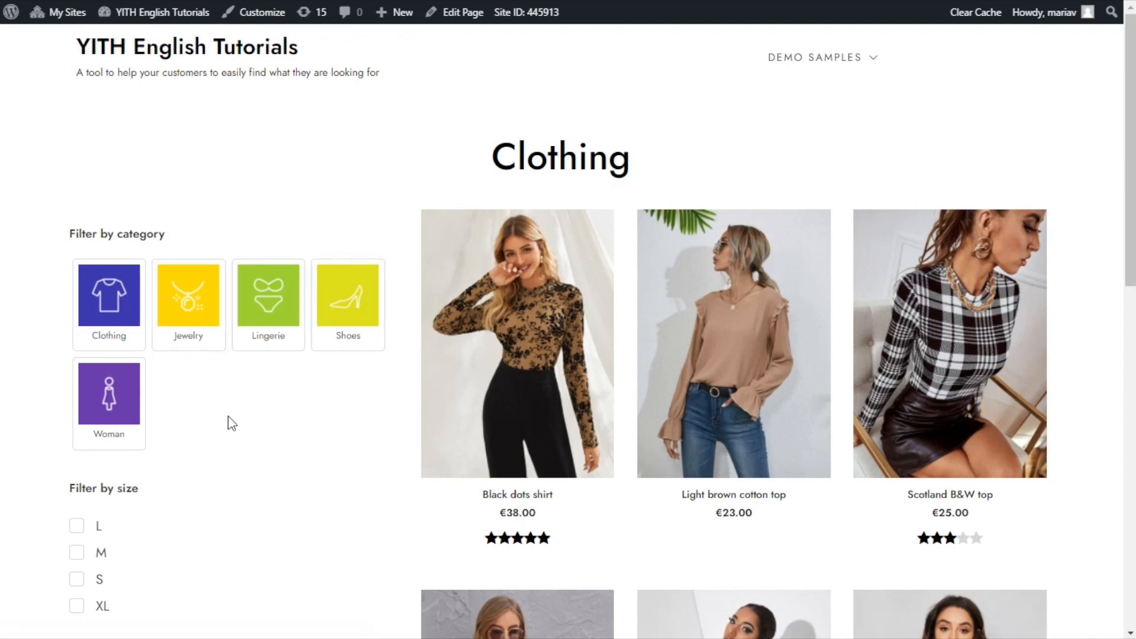
mouse_move(166, 382)
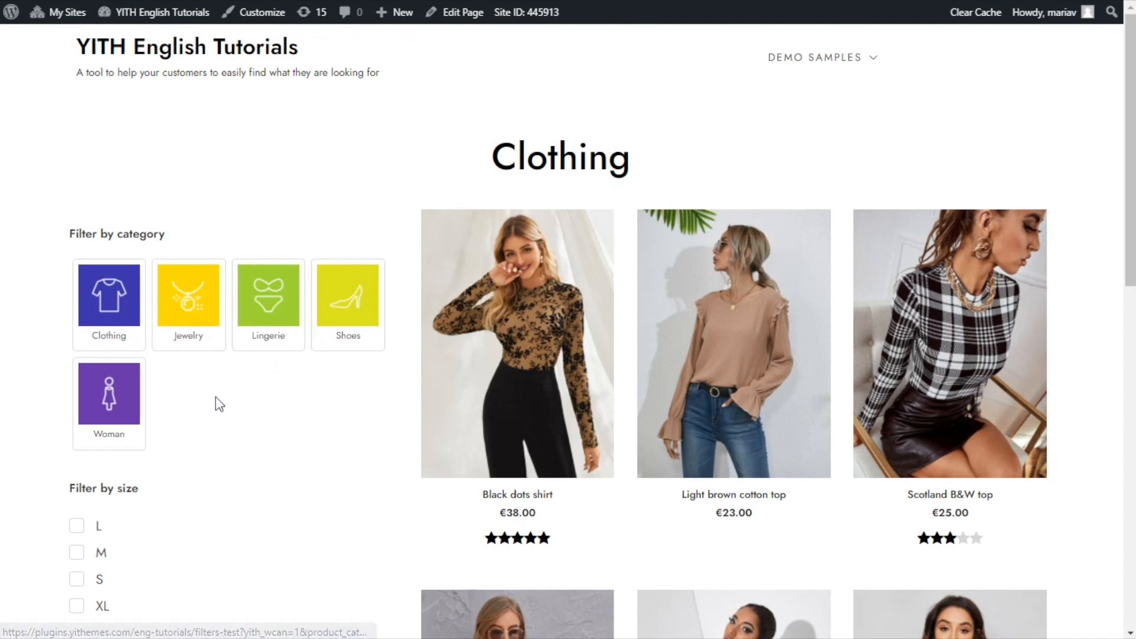
mouse_move(276, 412)
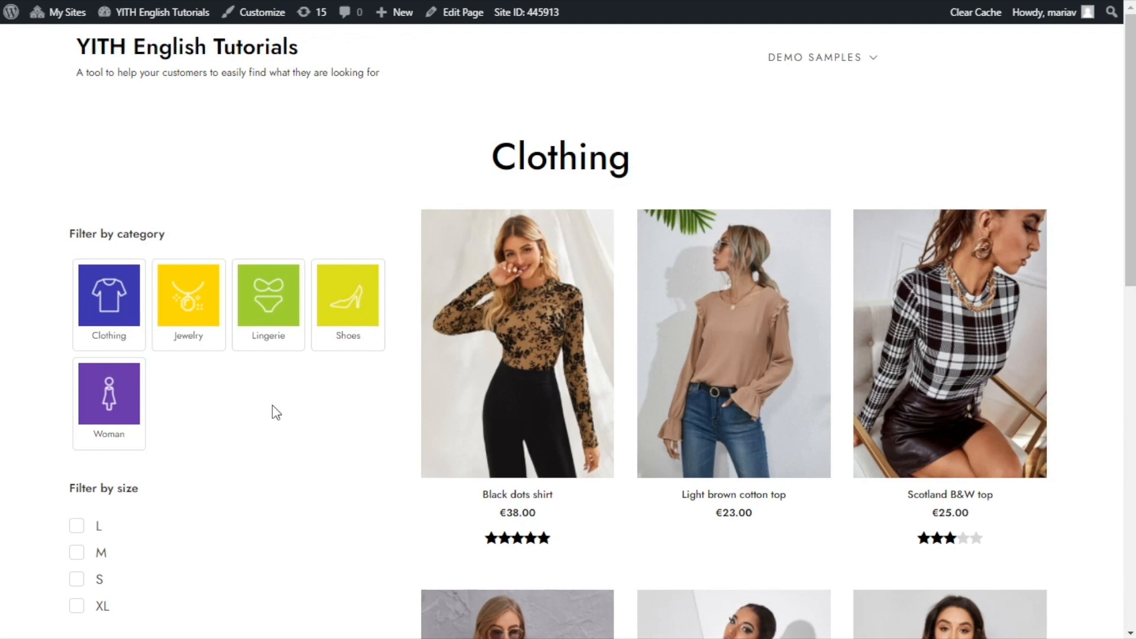
mouse_move(335, 409)
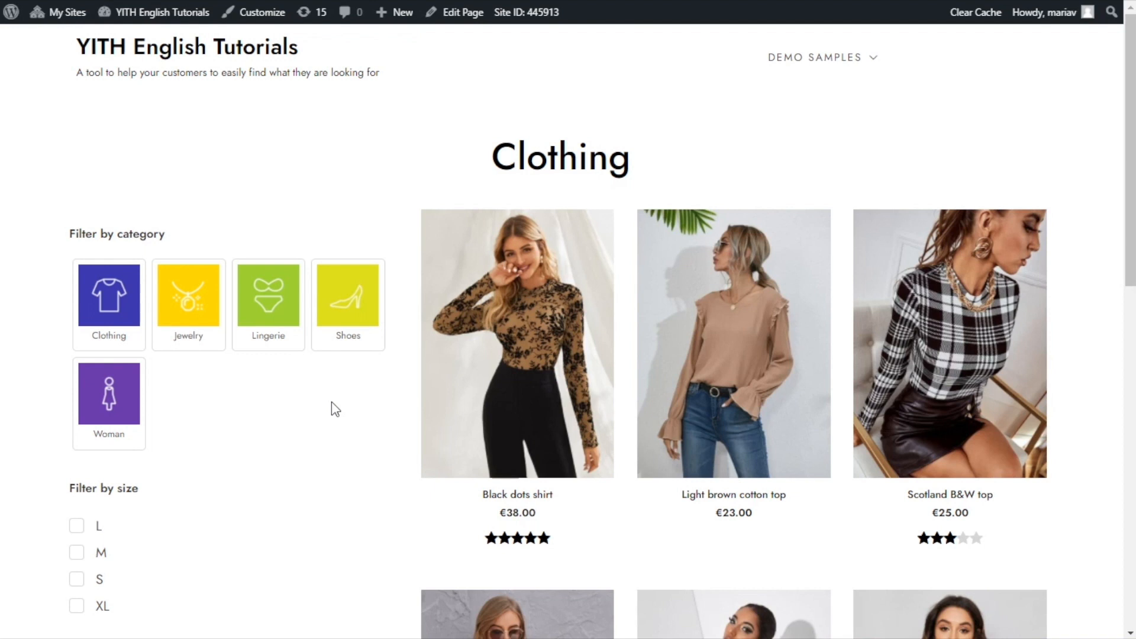
mouse_move(42, 393)
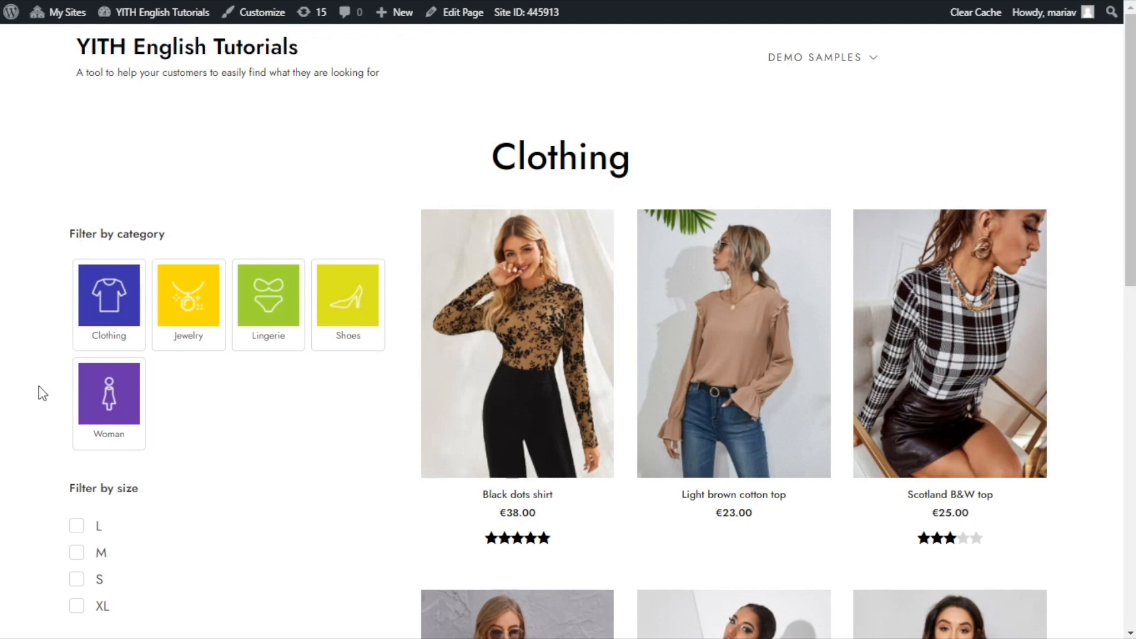
mouse_move(332, 443)
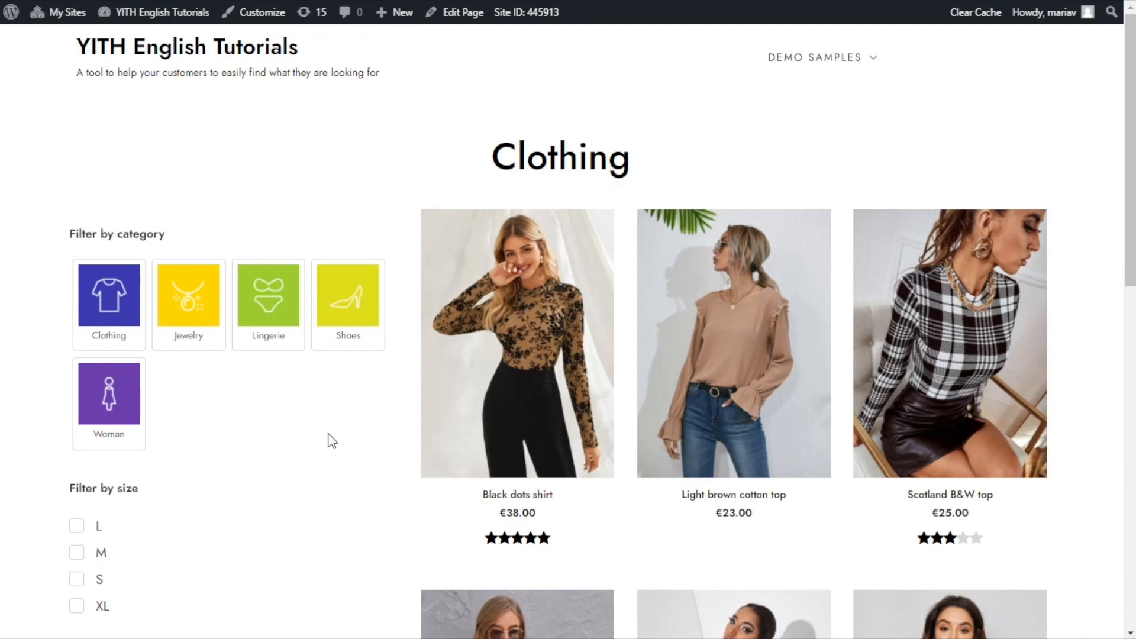
mouse_move(348, 446)
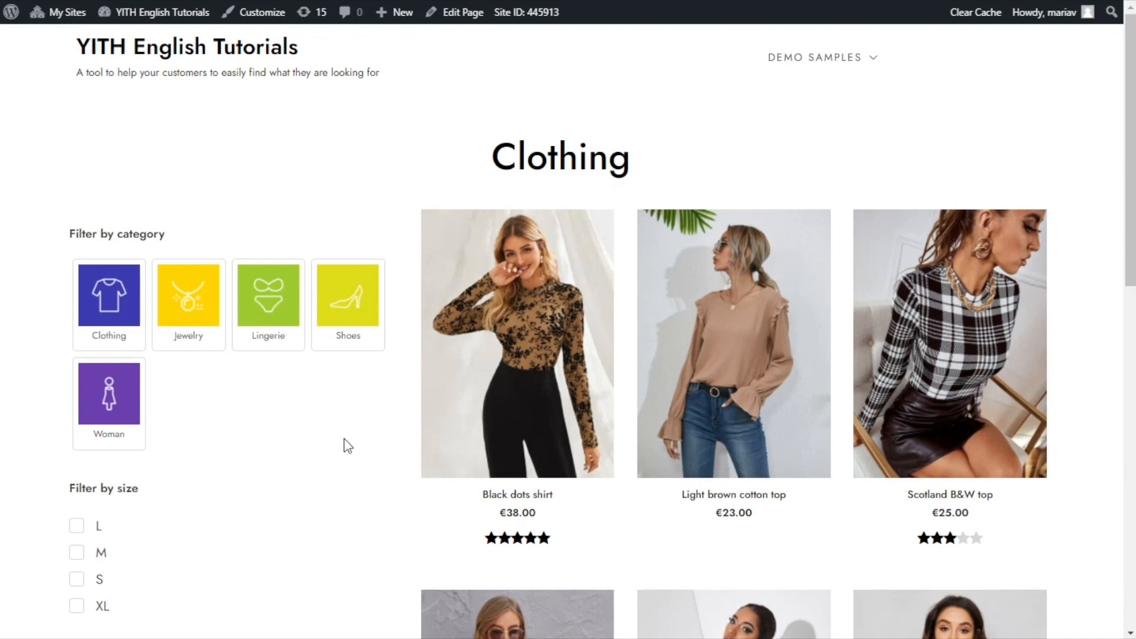
mouse_move(290, 413)
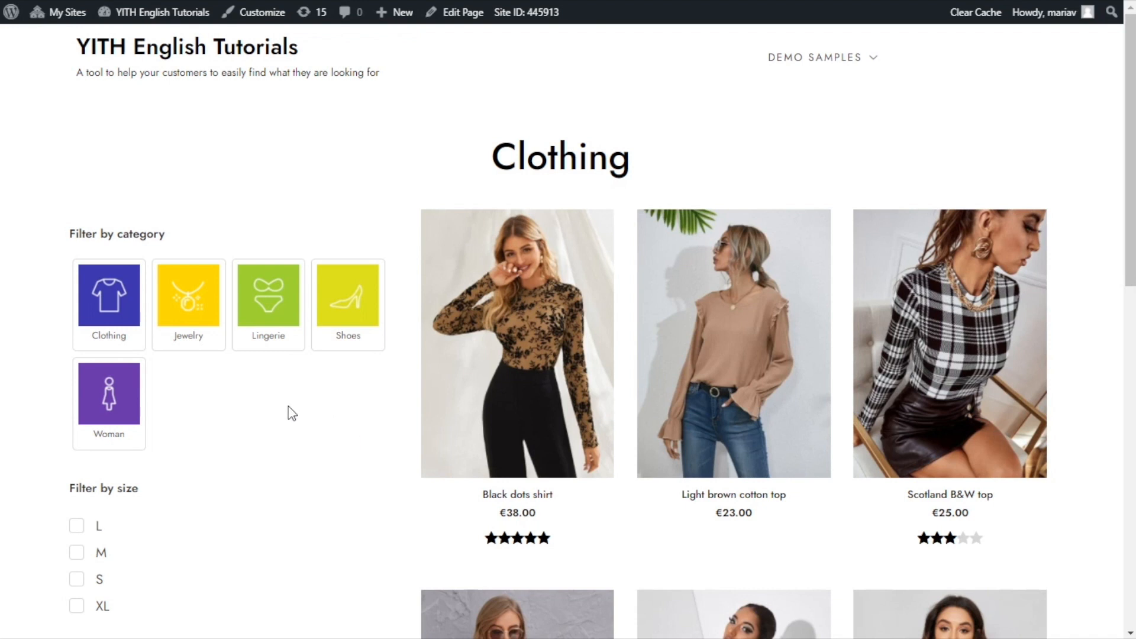
mouse_move(344, 429)
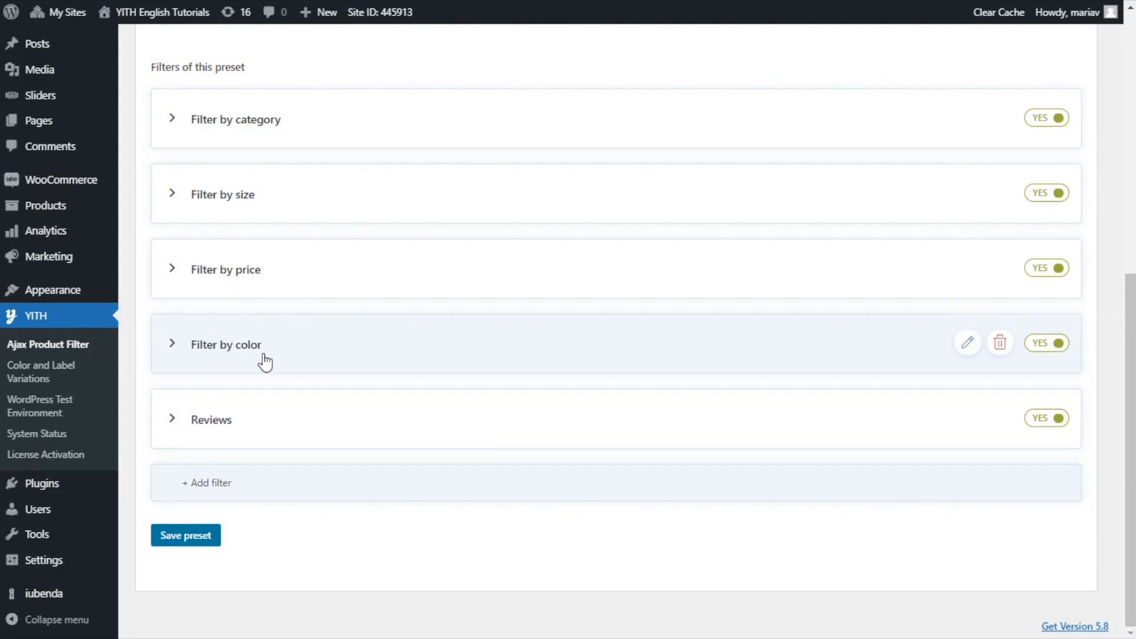
Expand Filter by color and review its term swatches Black, Blue, Brown, Green, Orange and Red
left_click(225, 344)
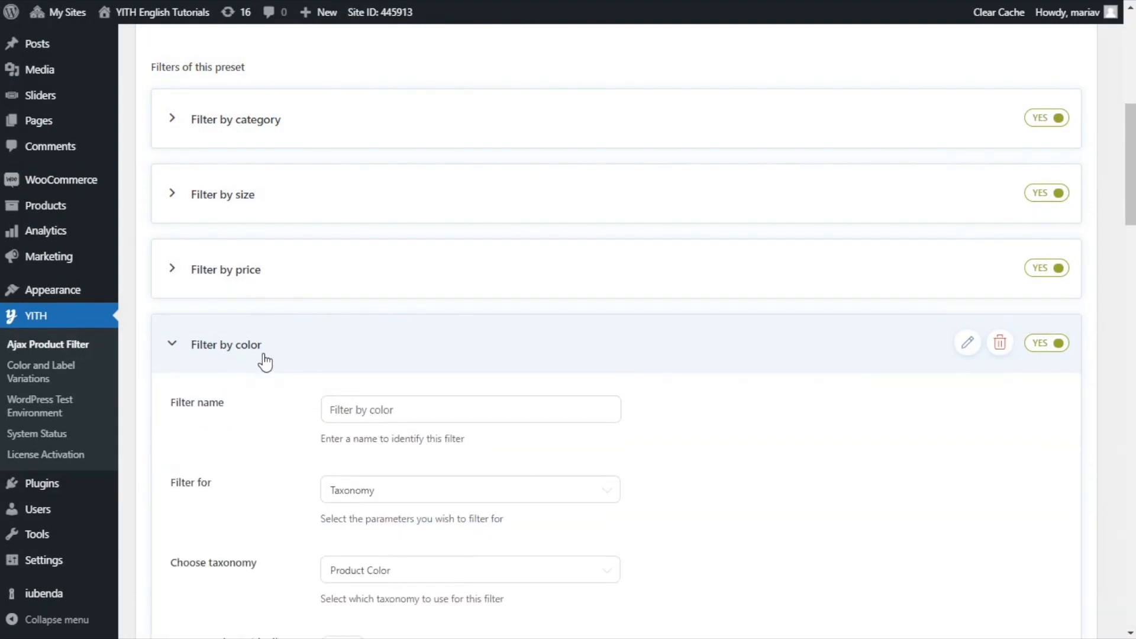
scroll("down", 3)
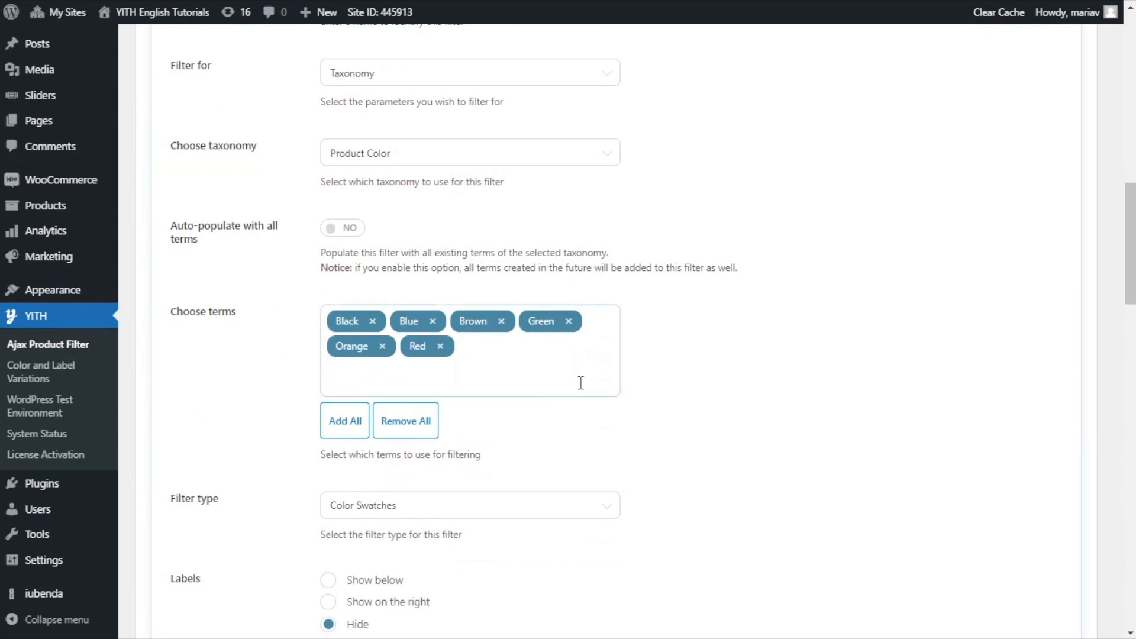
mouse_move(551, 332)
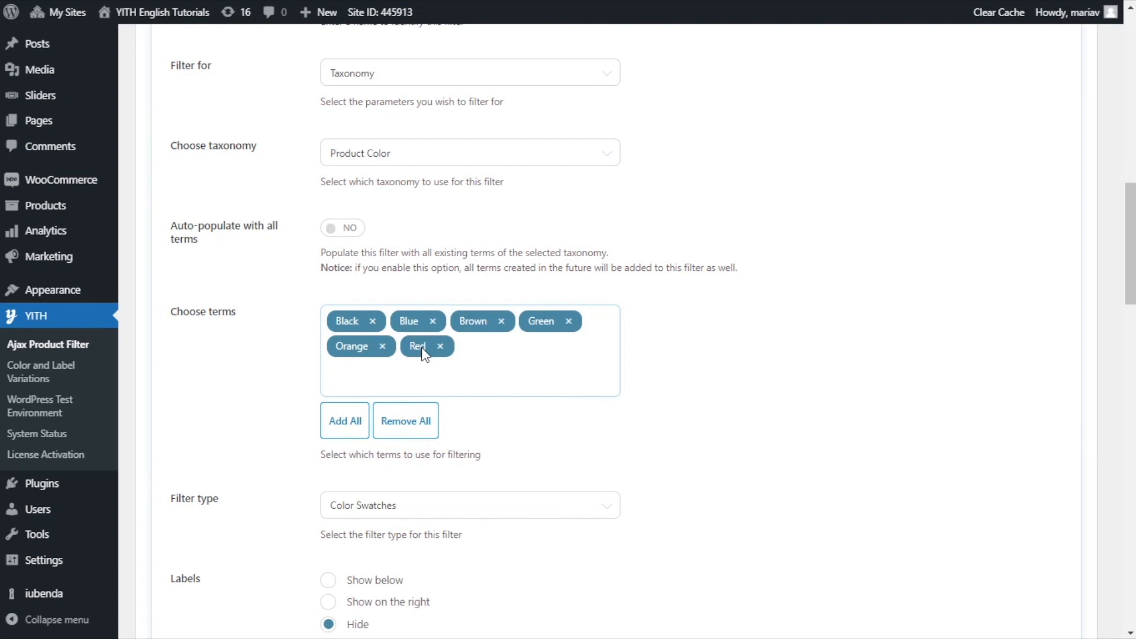
scroll("down", 3)
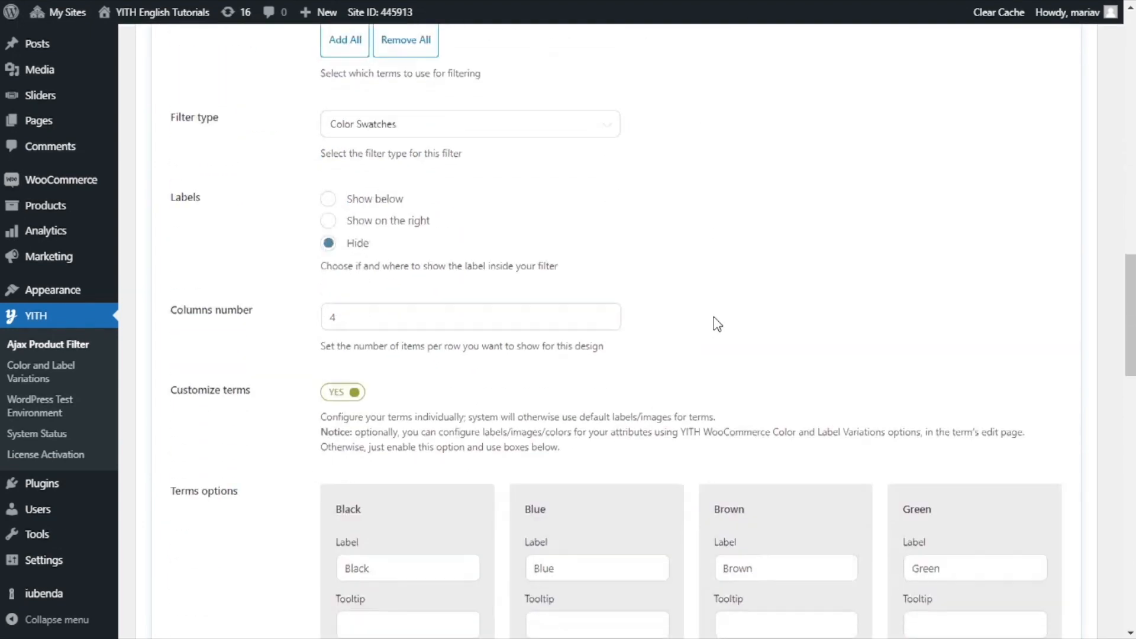
scroll("down", 3)
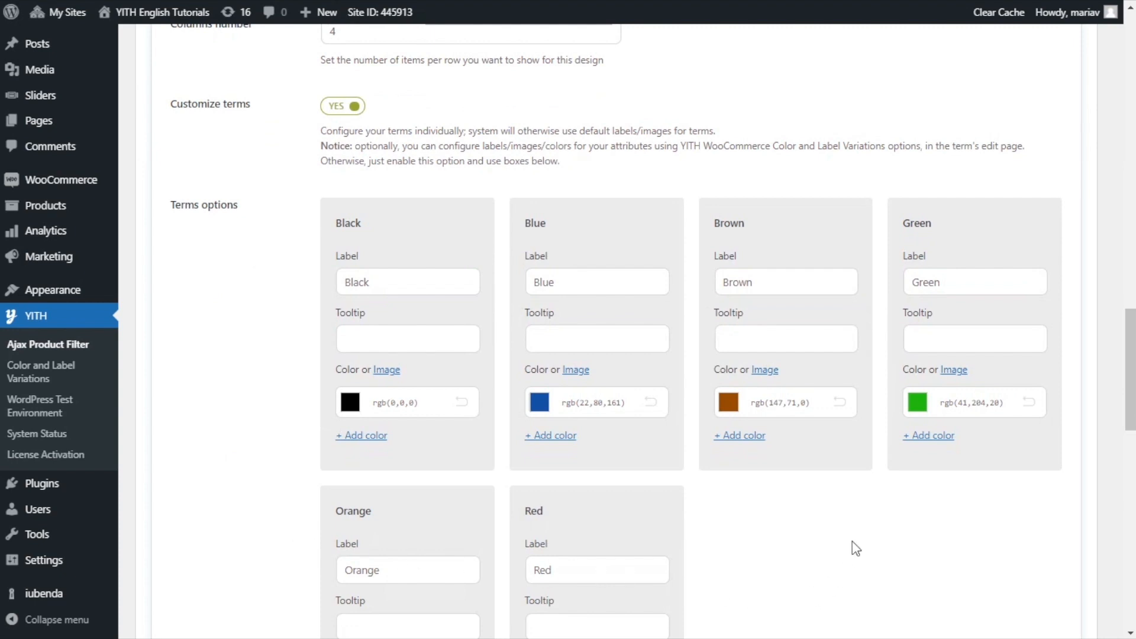
mouse_move(670, 388)
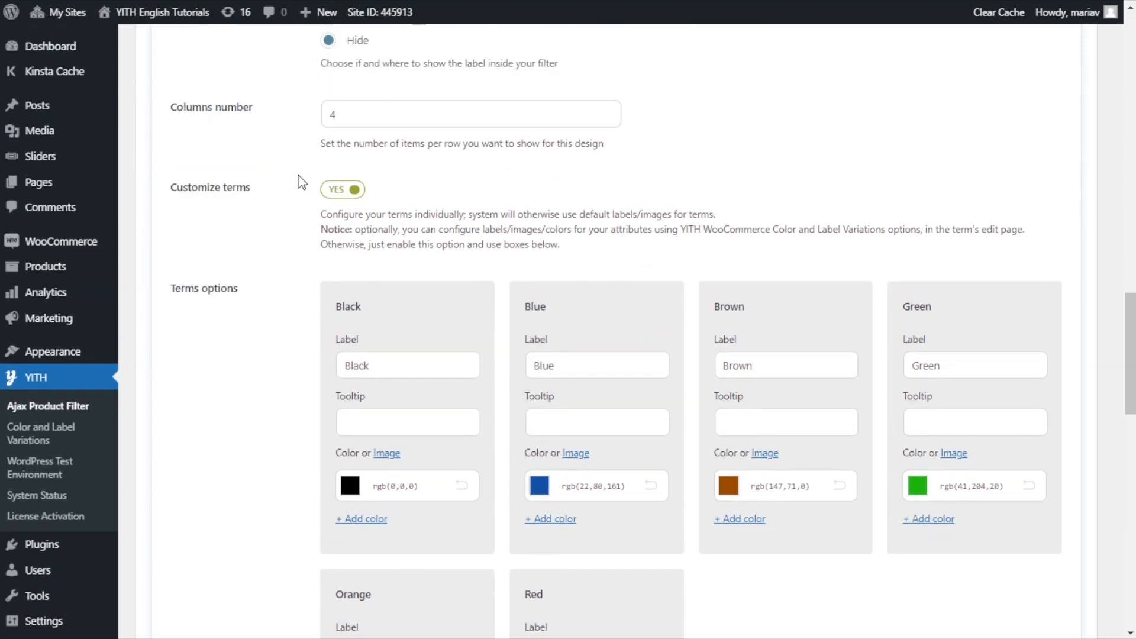
mouse_move(360, 173)
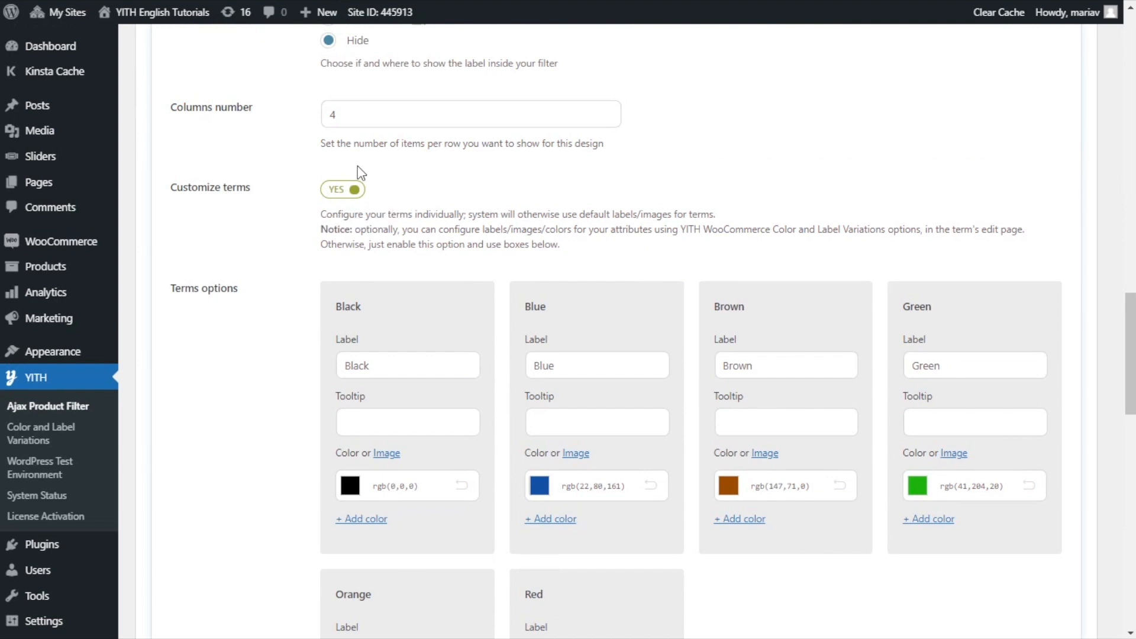
mouse_move(523, 208)
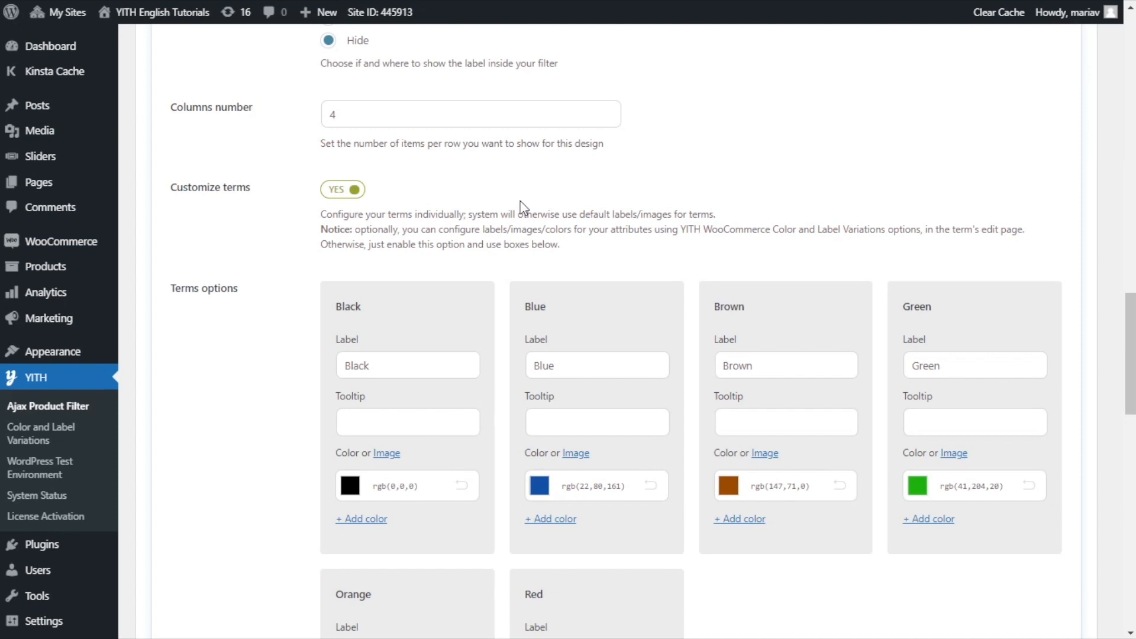
mouse_move(312, 216)
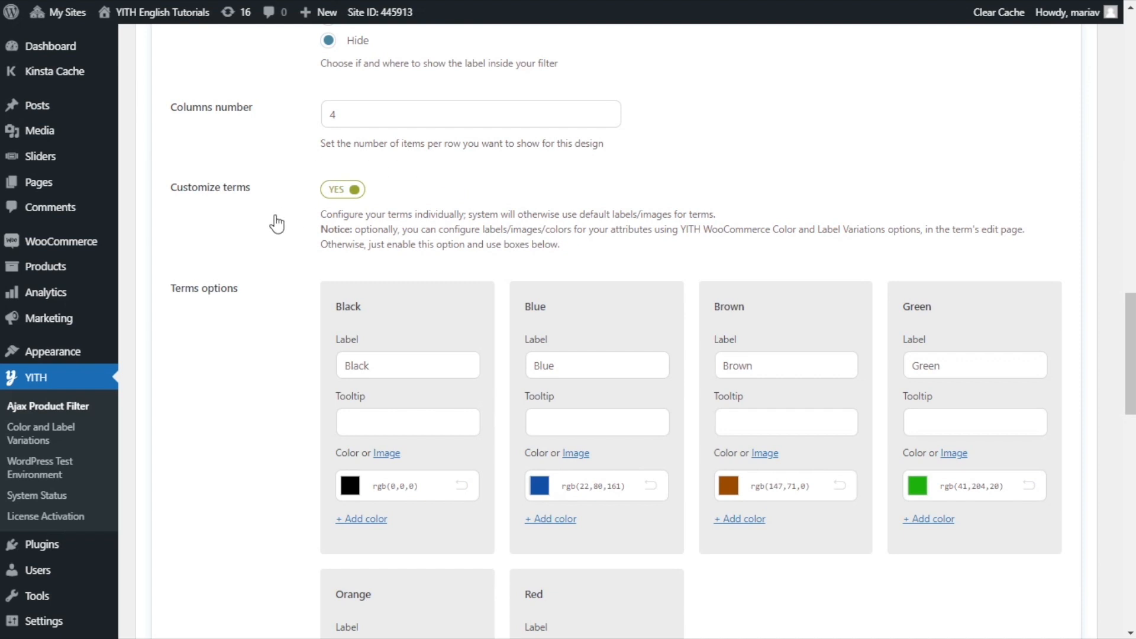
mouse_move(366, 264)
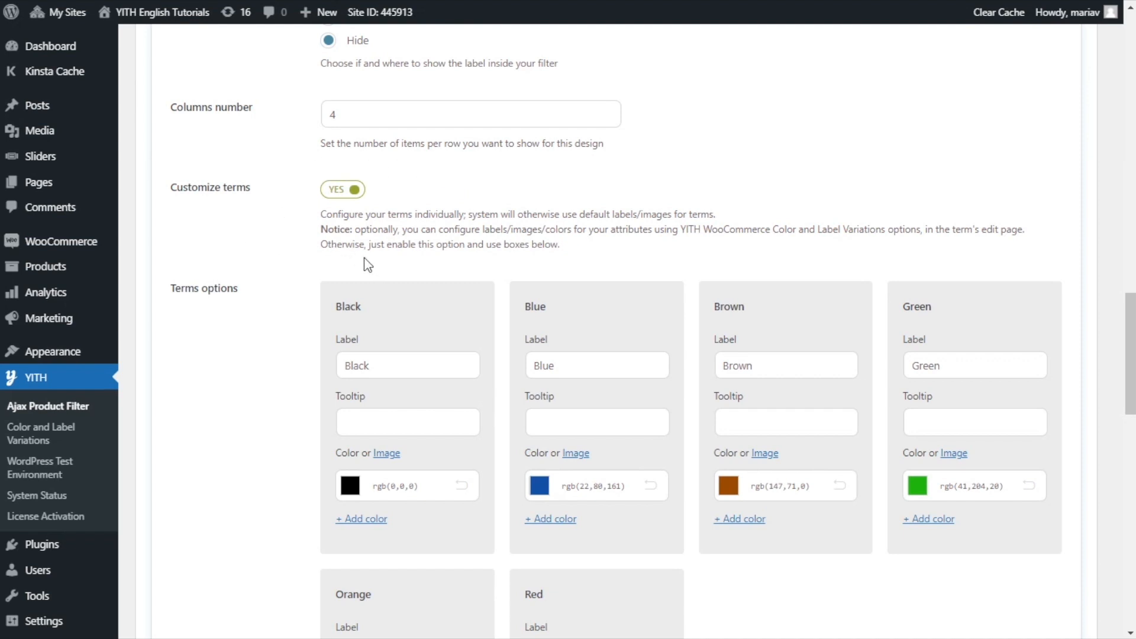
mouse_move(45, 267)
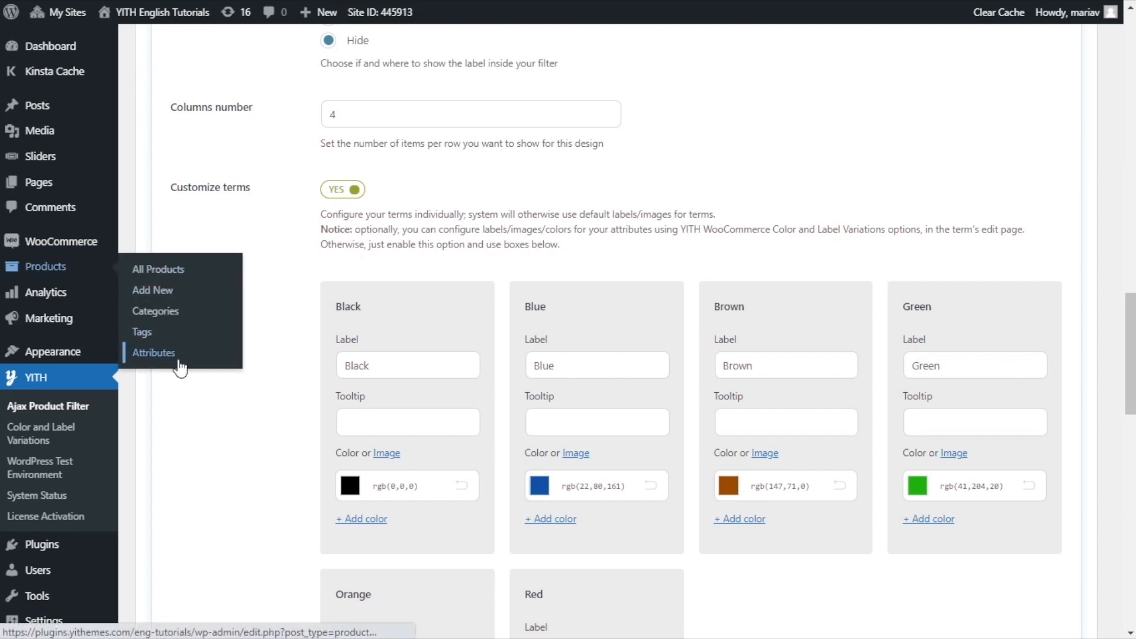
Edit the Blue color attribute term and pick a lighter blue swatch (#354ad6)
left_click(154, 353)
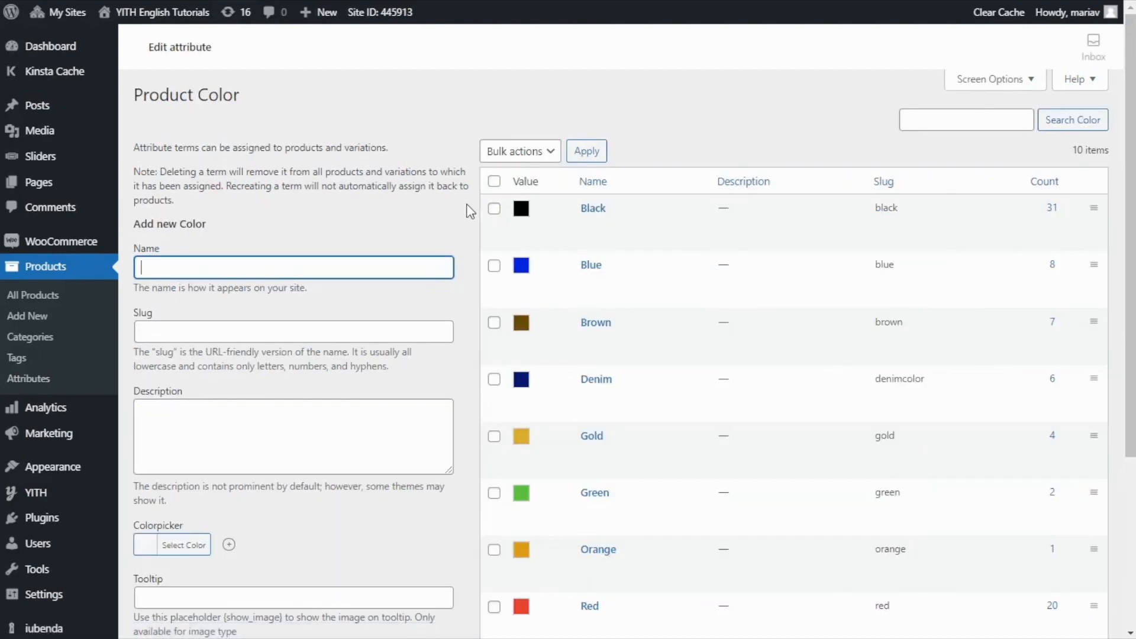
mouse_move(471, 198)
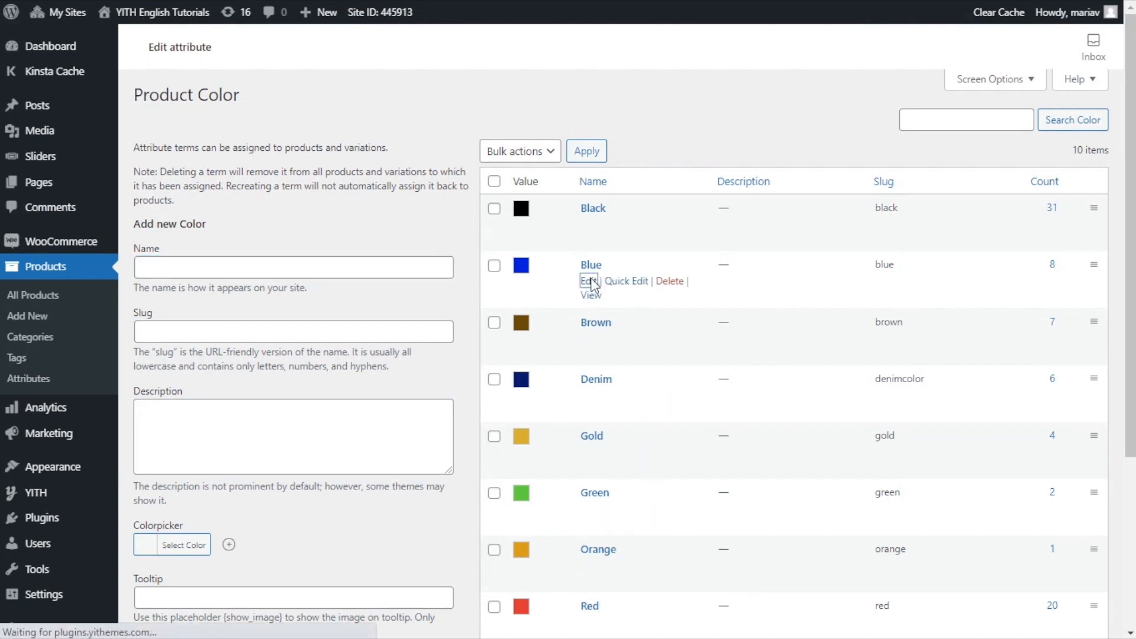
left_click(584, 281)
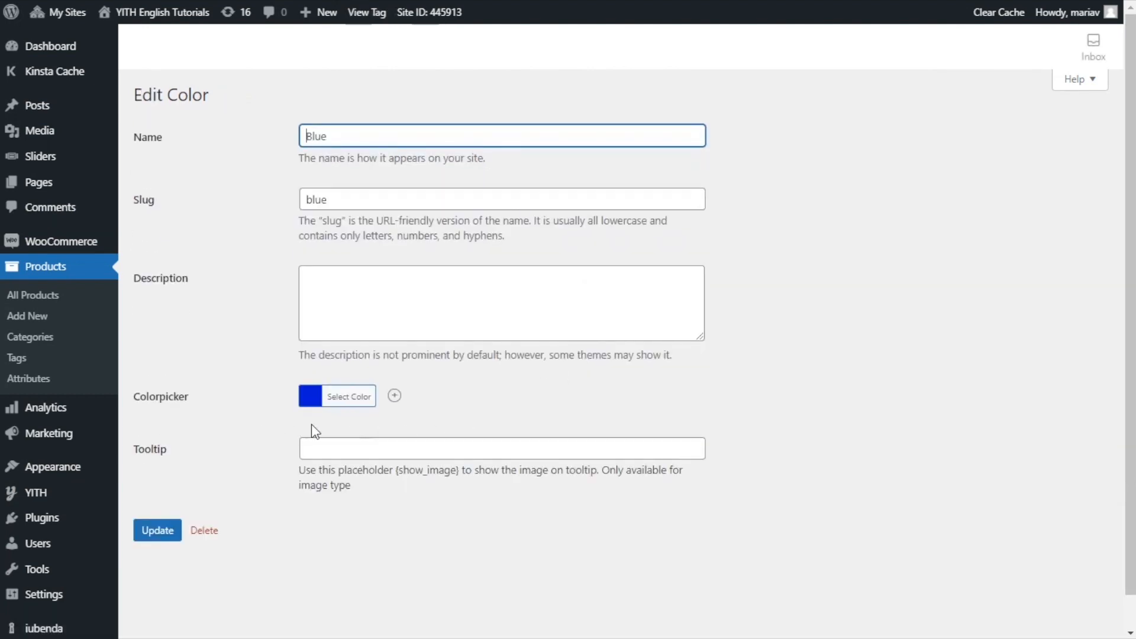
left_click(348, 396)
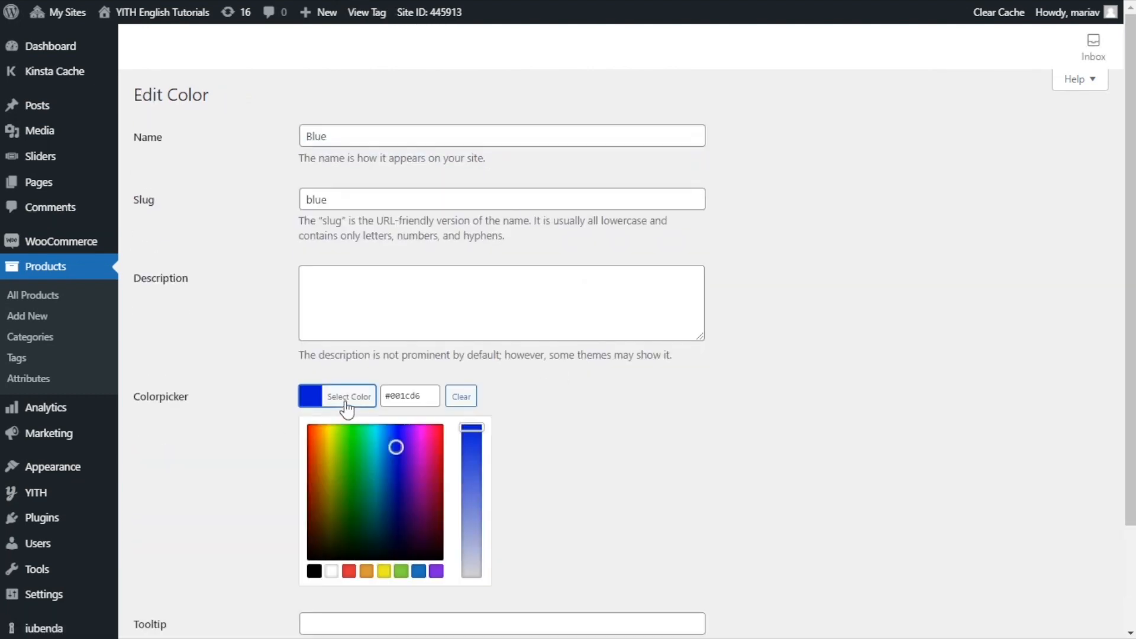
left_click_drag(471, 427, 471, 498)
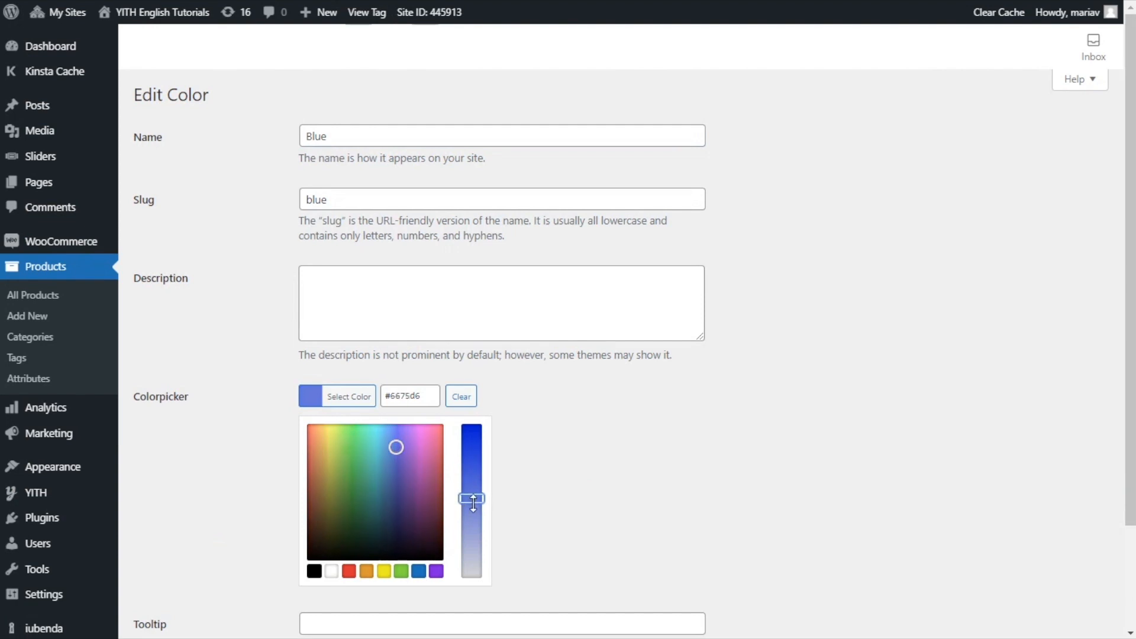
left_click_drag(472, 499, 472, 464)
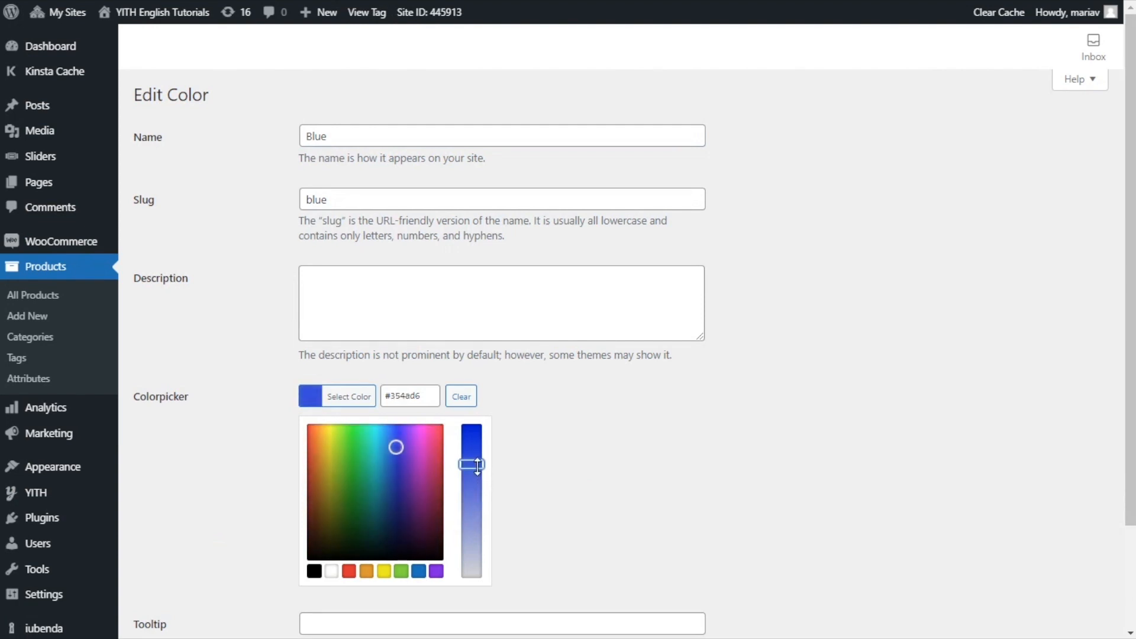
Update the Blue term and return to the Color terms list
scroll("down", 3)
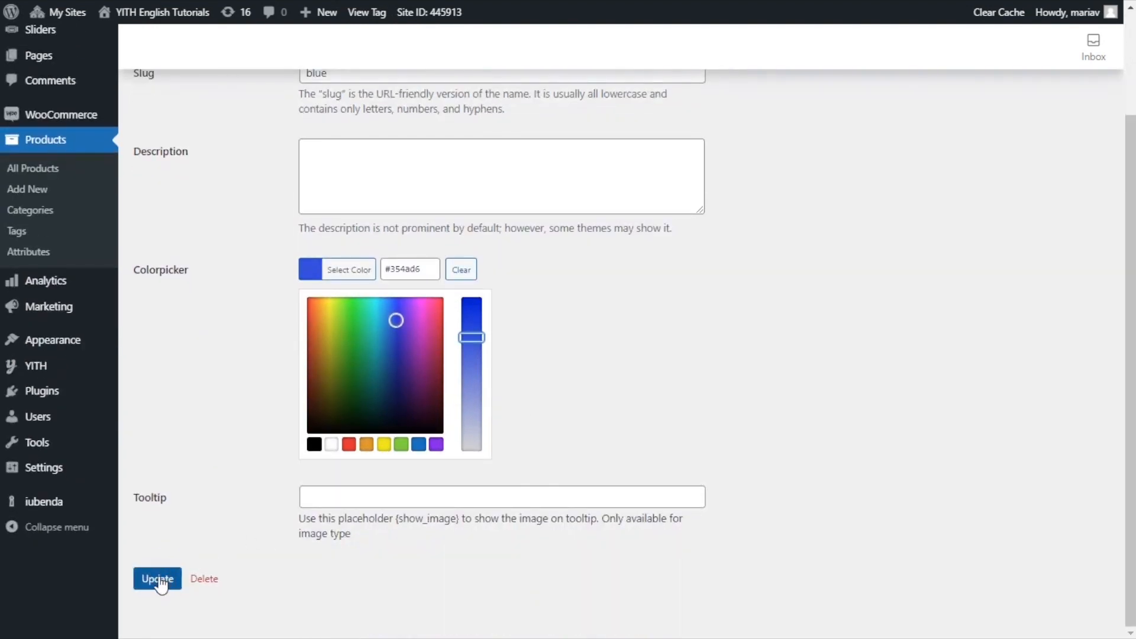
left_click(158, 579)
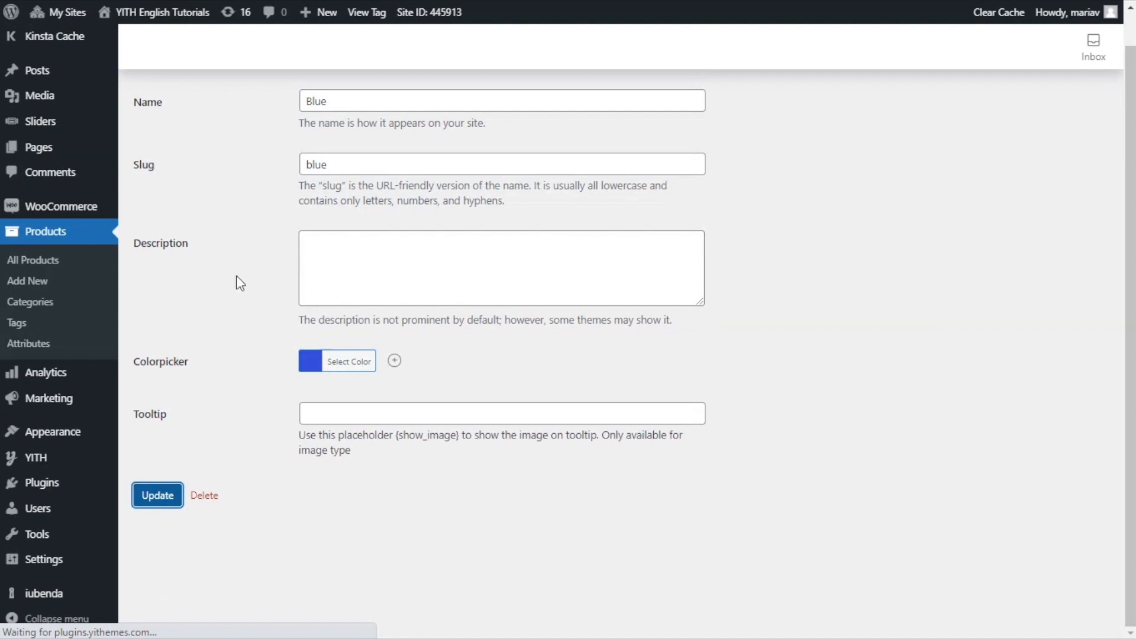
left_click(158, 495)
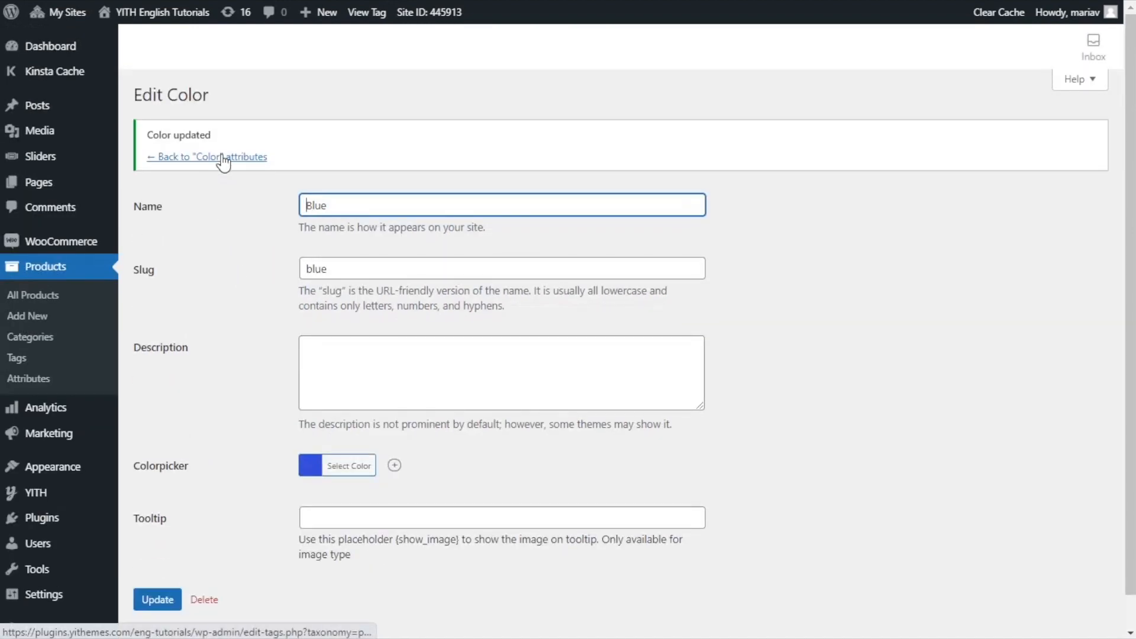
left_click(210, 156)
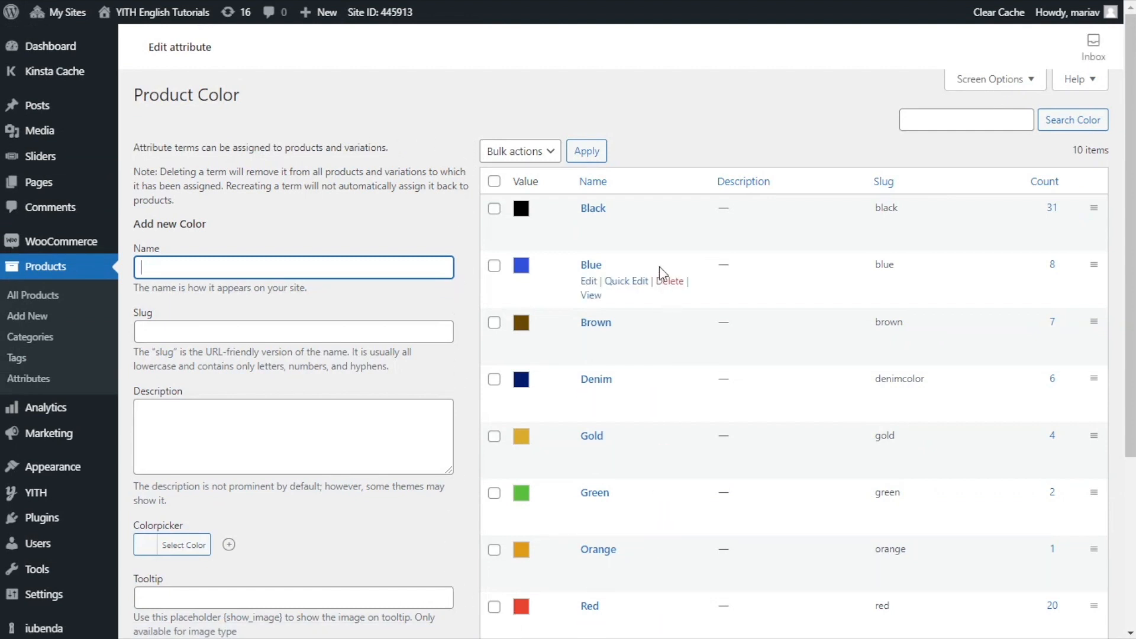
mouse_move(648, 138)
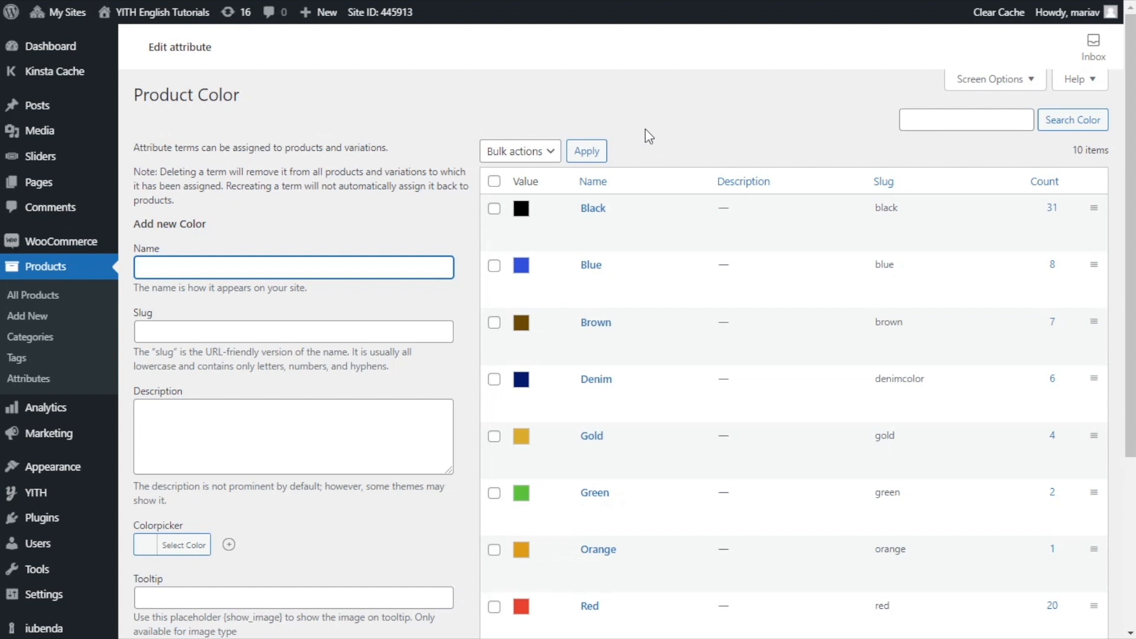
mouse_move(645, 128)
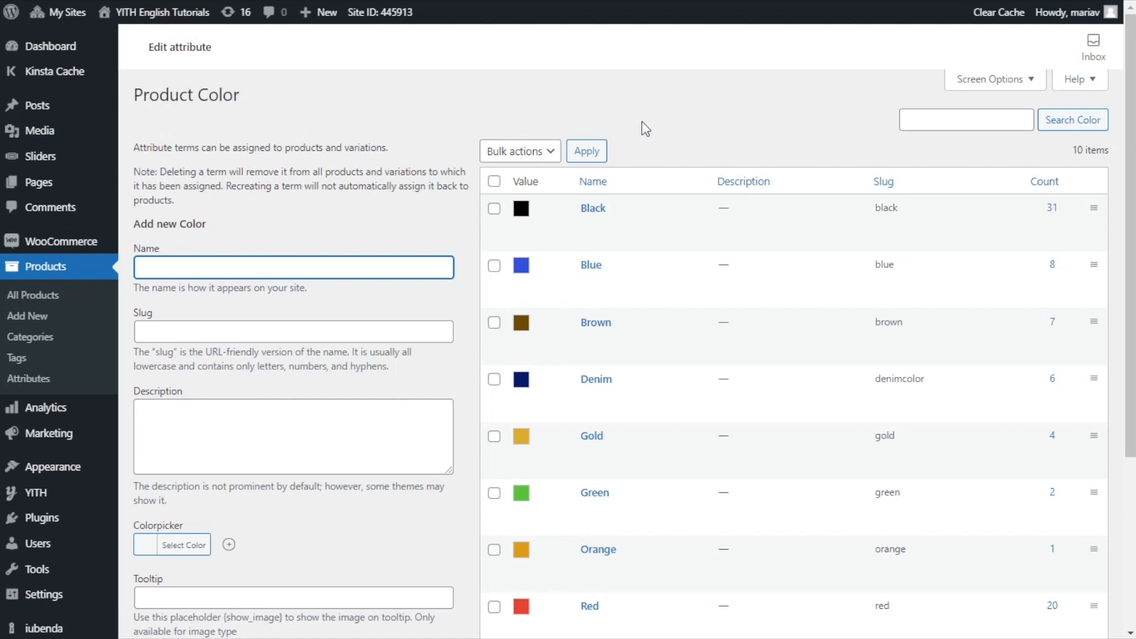
mouse_move(611, 111)
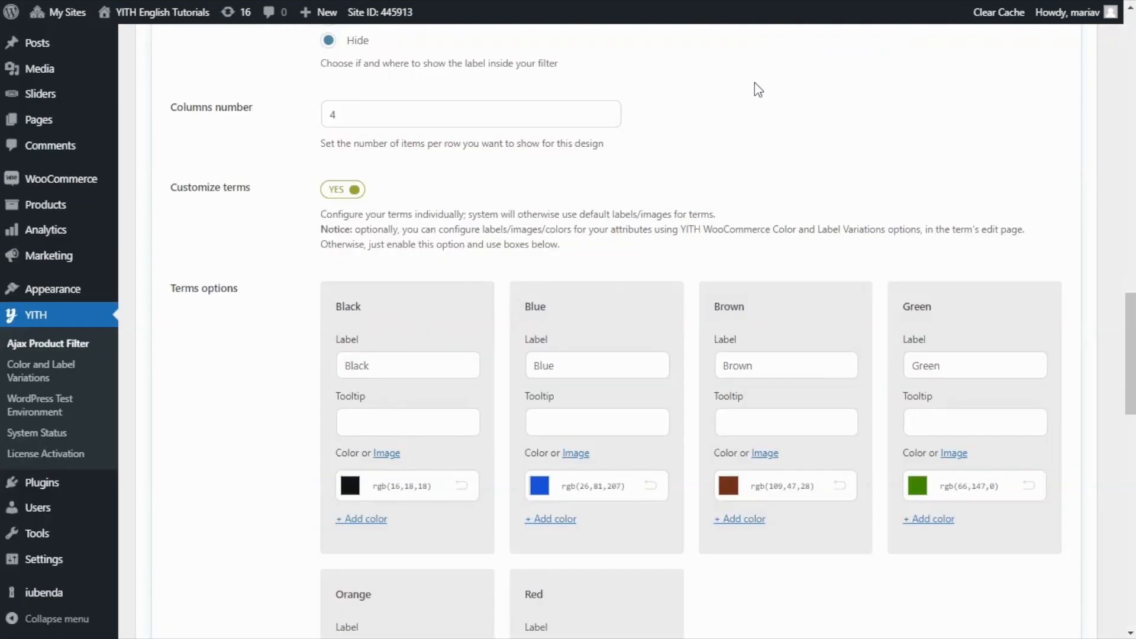
mouse_move(646, 179)
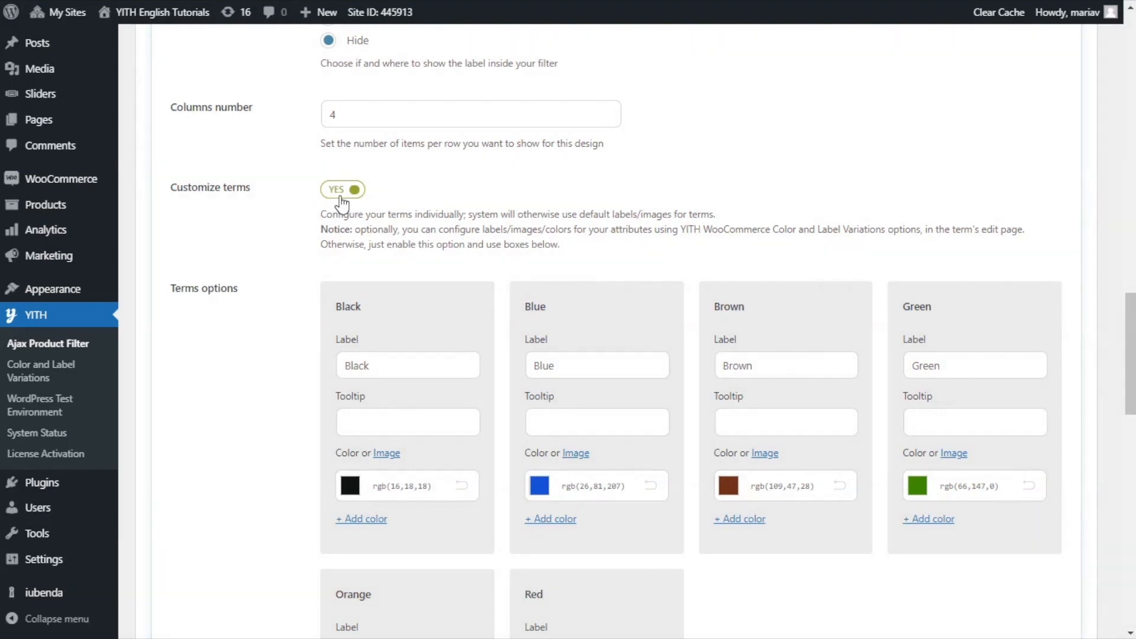
Turn off Customize terms for the color filter and save the filter
left_click(342, 189)
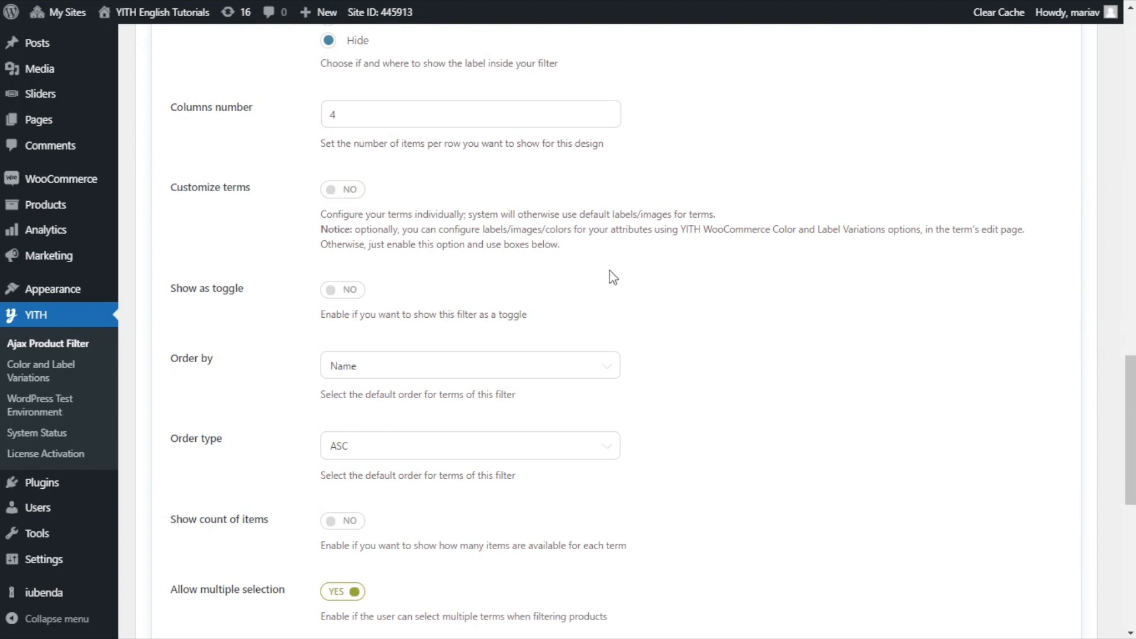
scroll("down", 3)
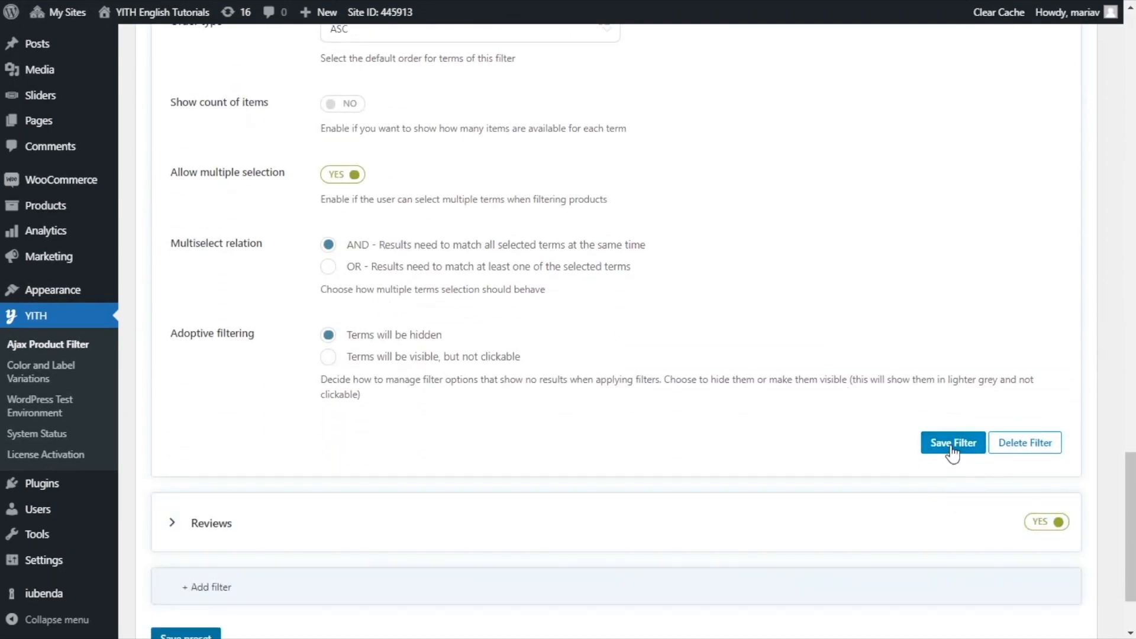
left_click(951, 443)
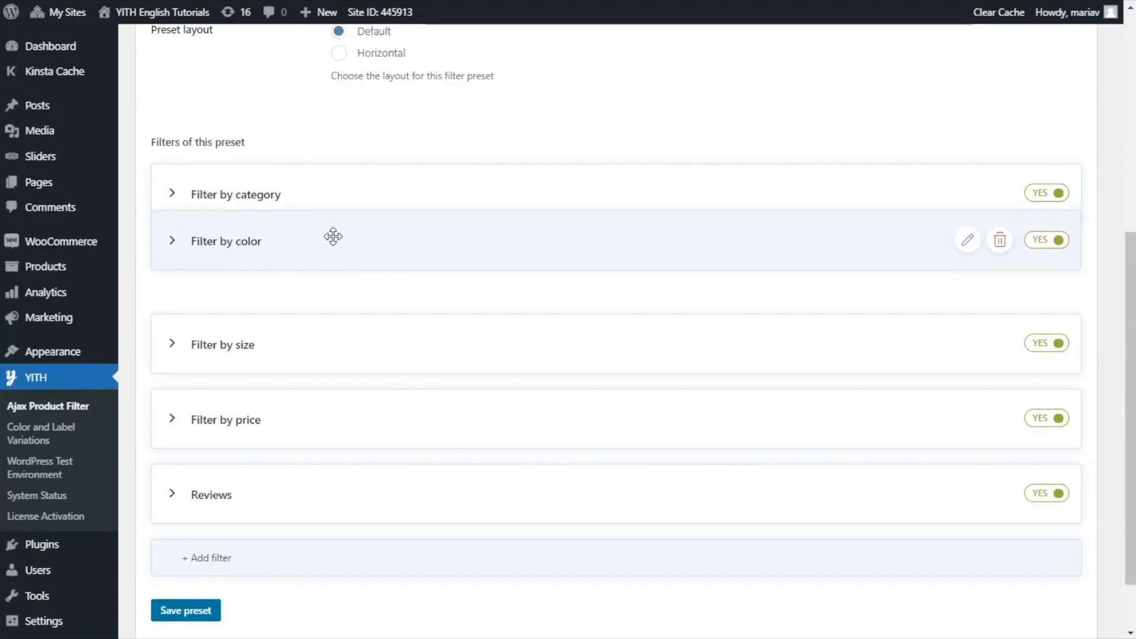
Move Filter by color to the top of the preset and save the preset
left_click_drag(334, 240, 334, 130)
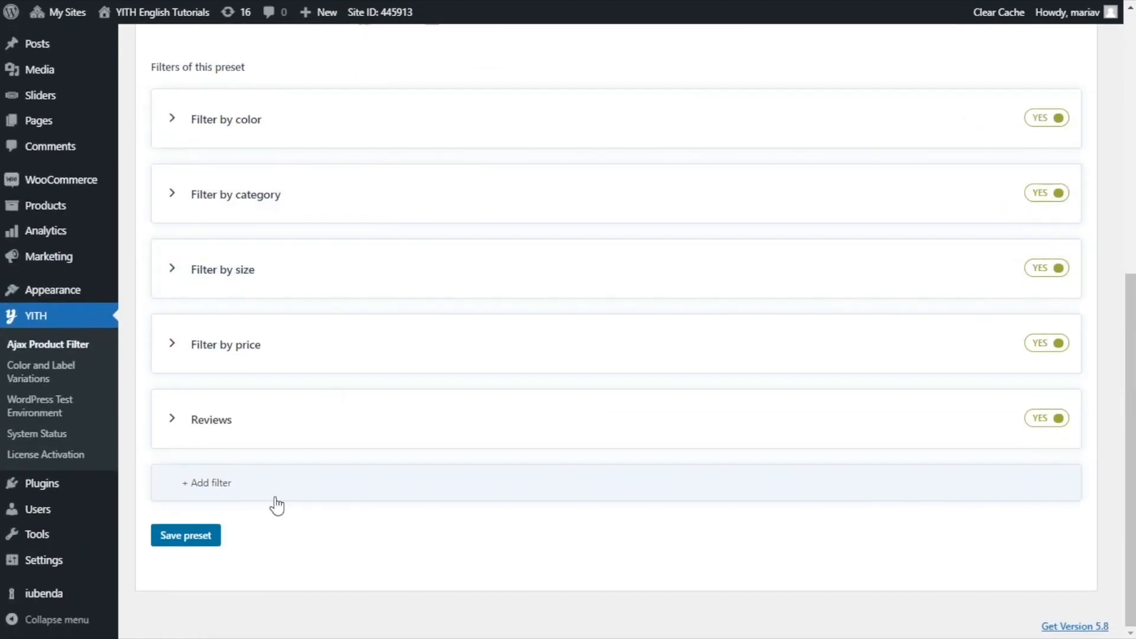
left_click(184, 535)
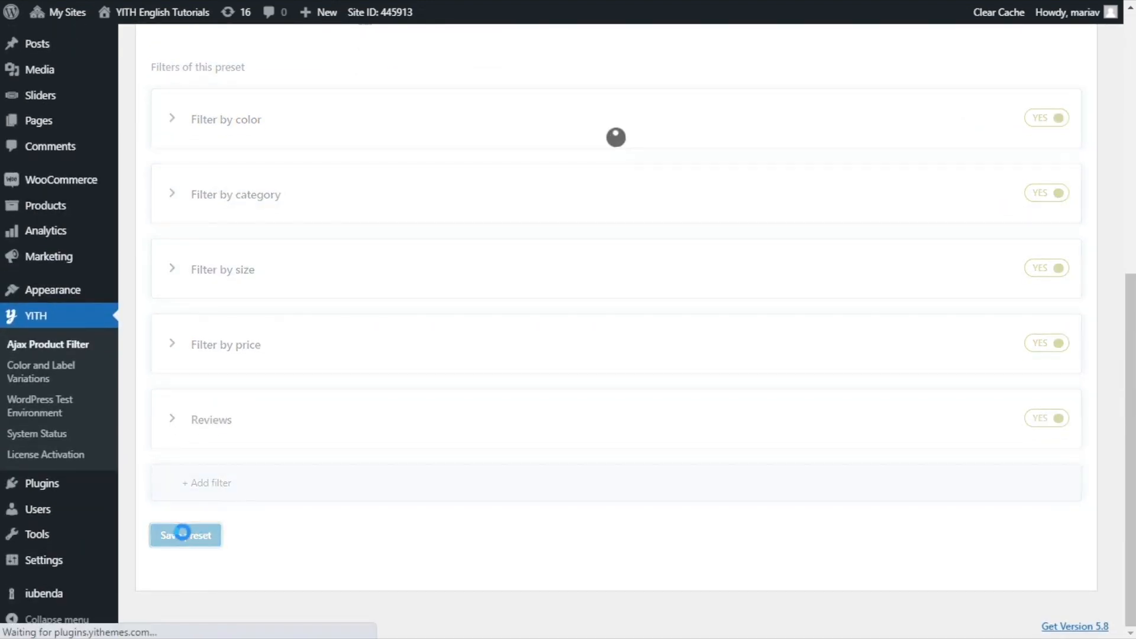
left_click(185, 535)
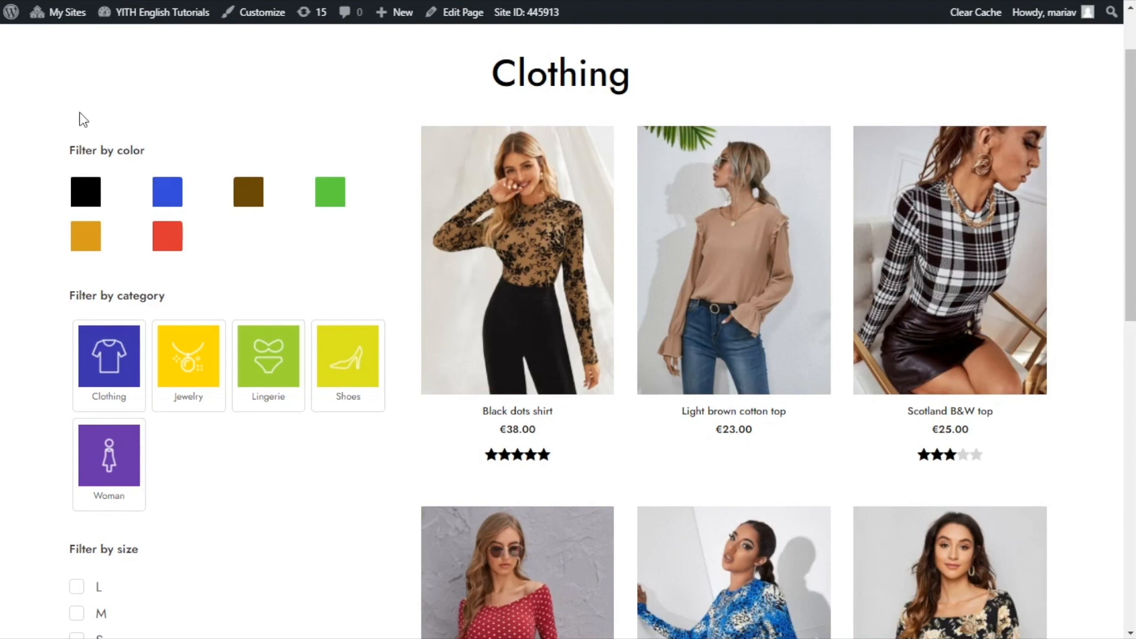
mouse_move(178, 283)
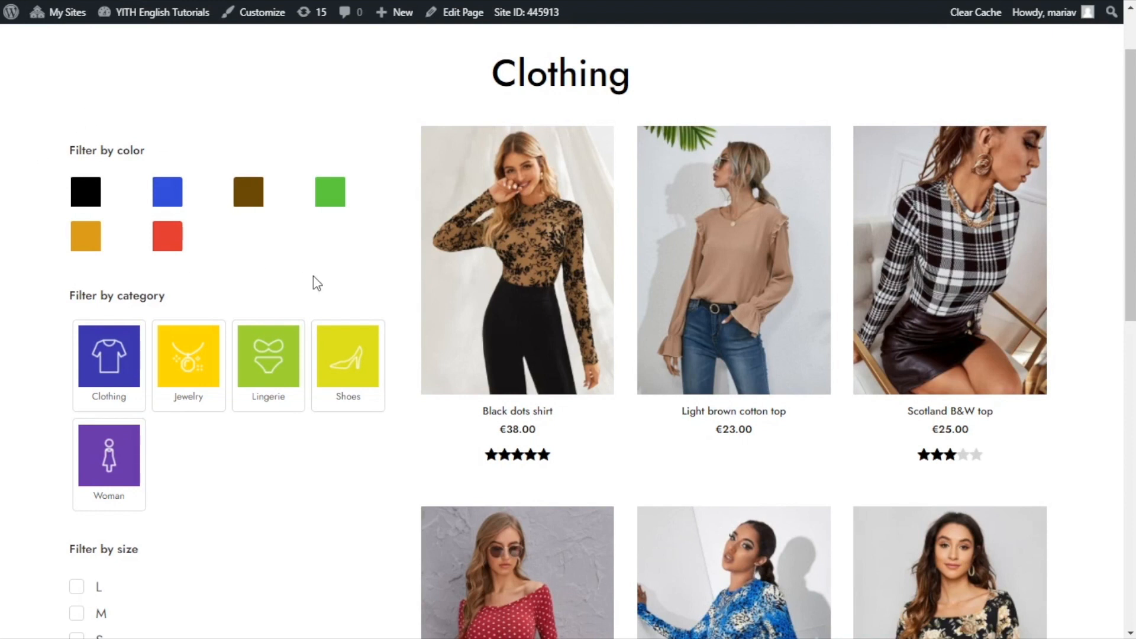
mouse_move(321, 264)
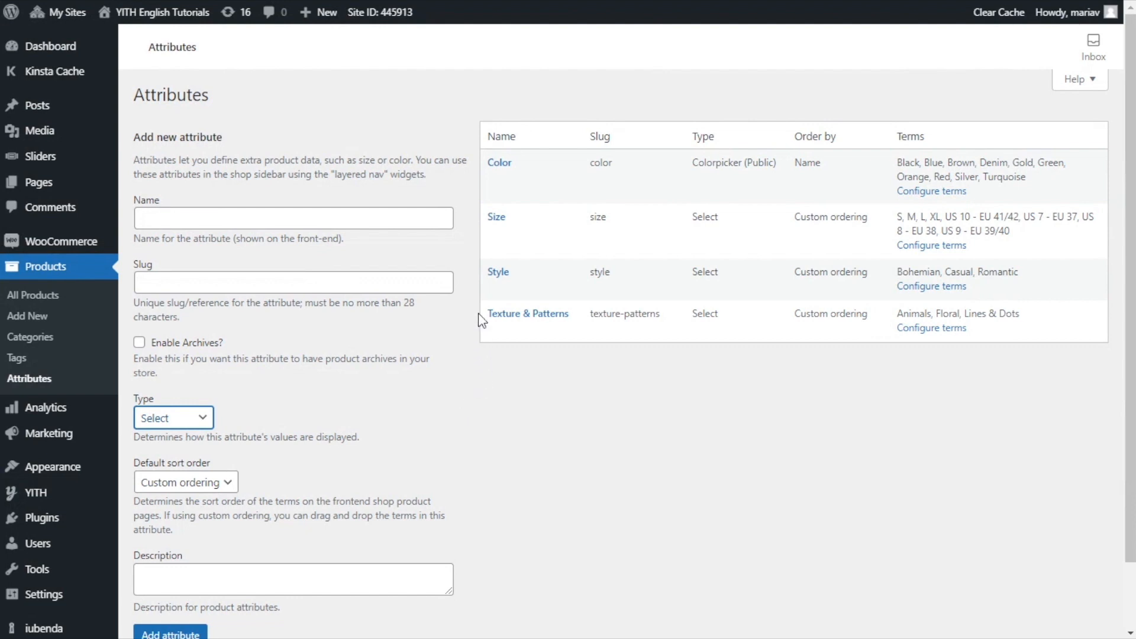
mouse_move(471, 182)
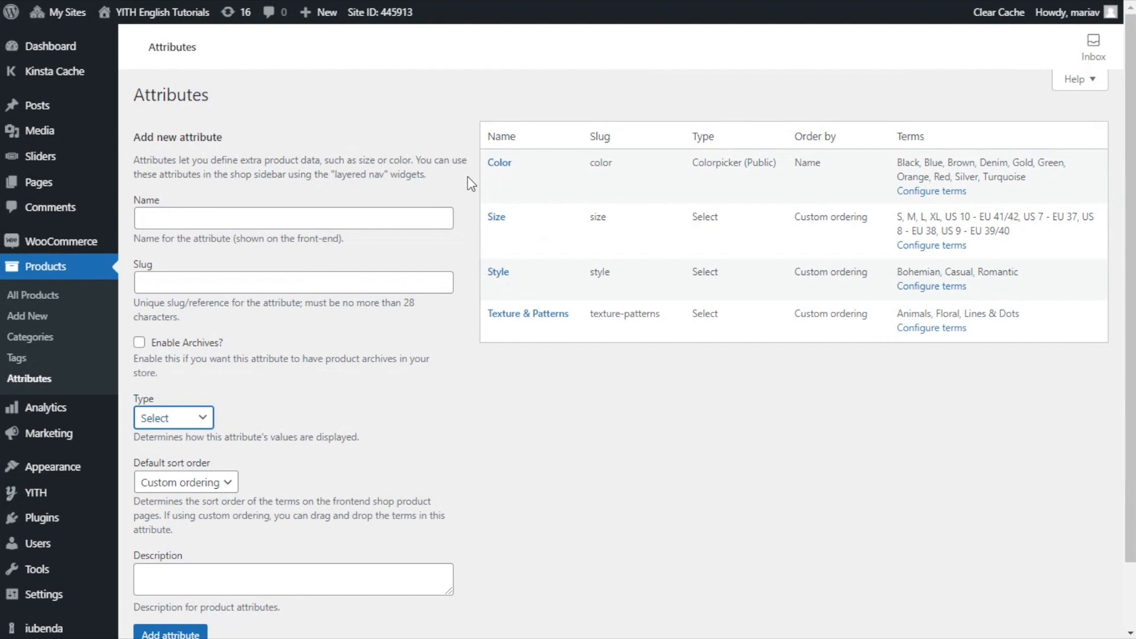
mouse_move(464, 192)
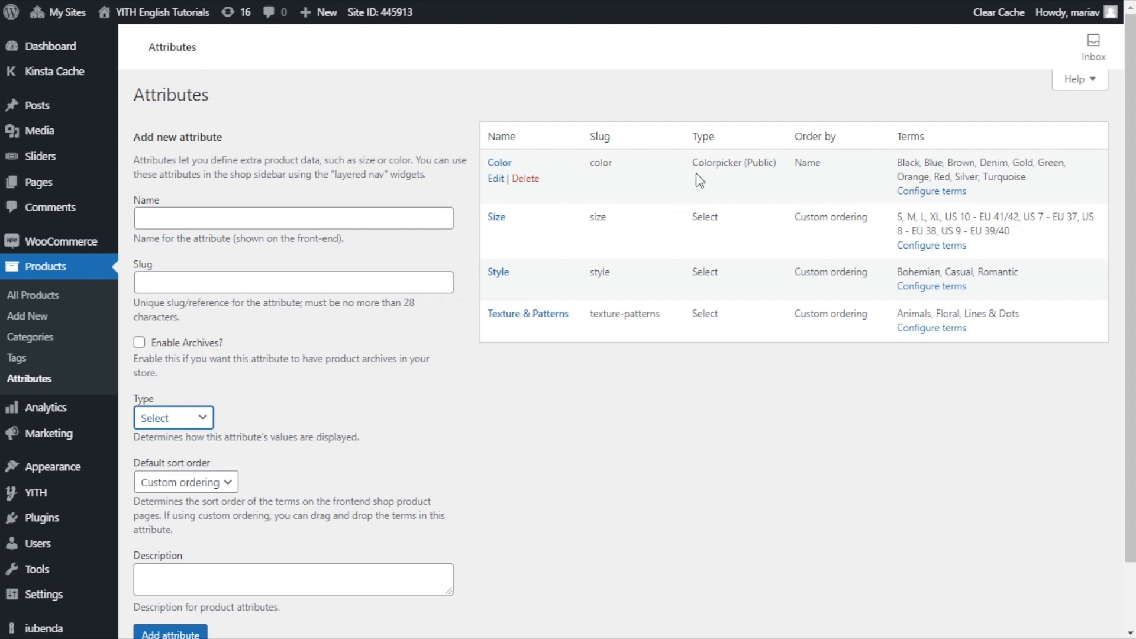
mouse_move(657, 189)
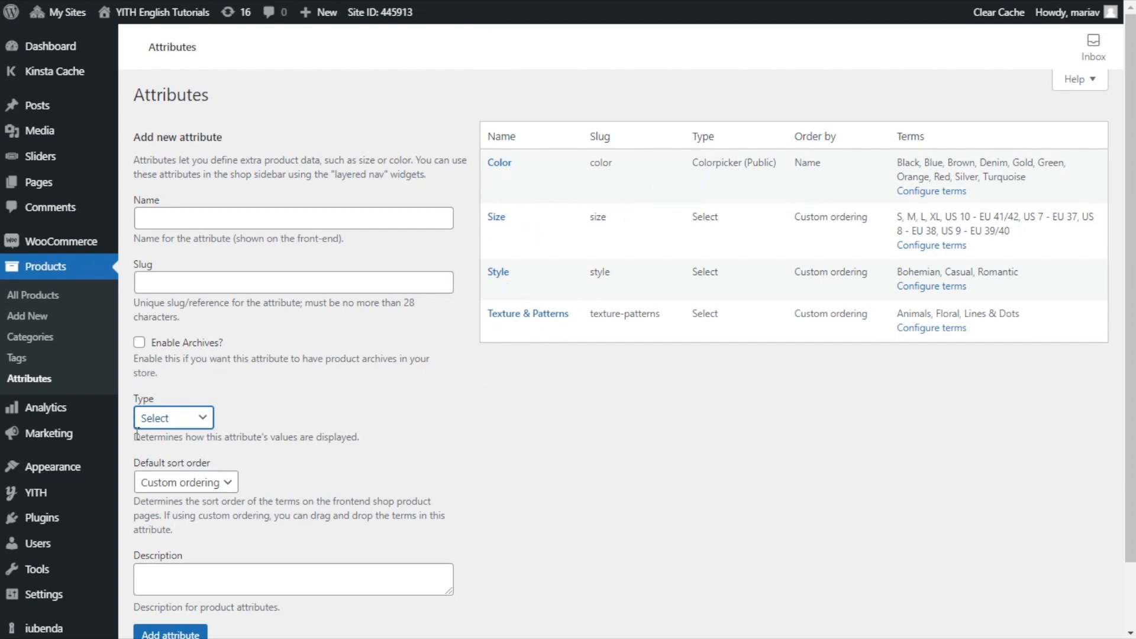
Show the attribute Type choices: Select, Colorpicker, Image and Label
left_click(173, 418)
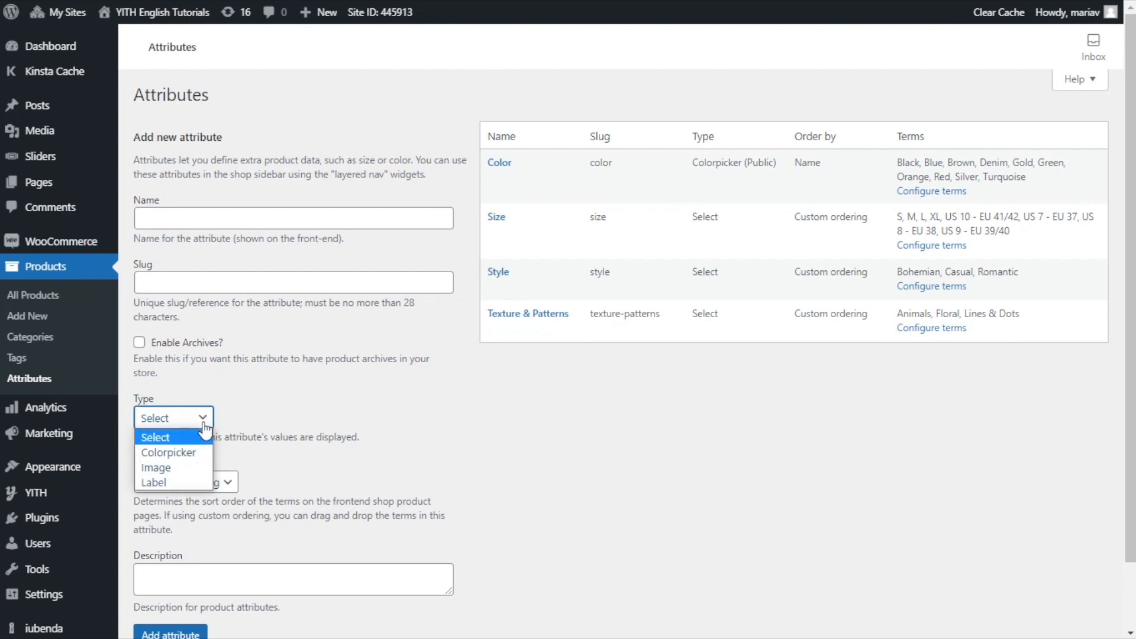